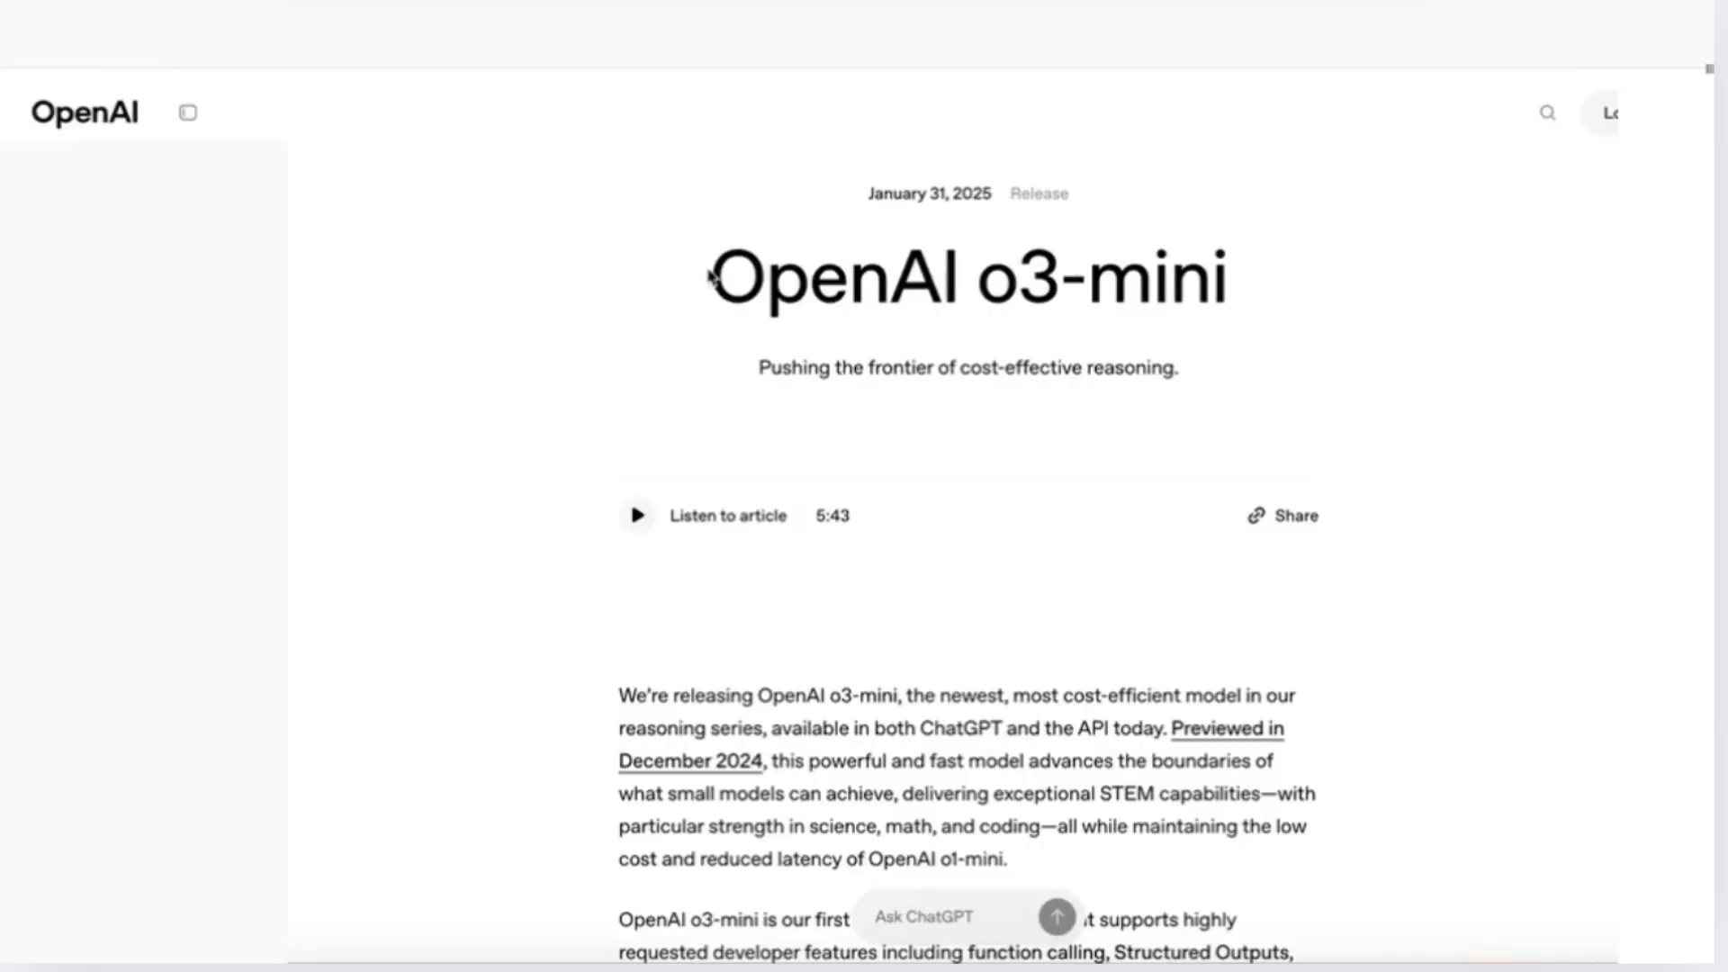
Select the OpenAI title text, deselect it, and scroll down the page.
double_click(842, 279)
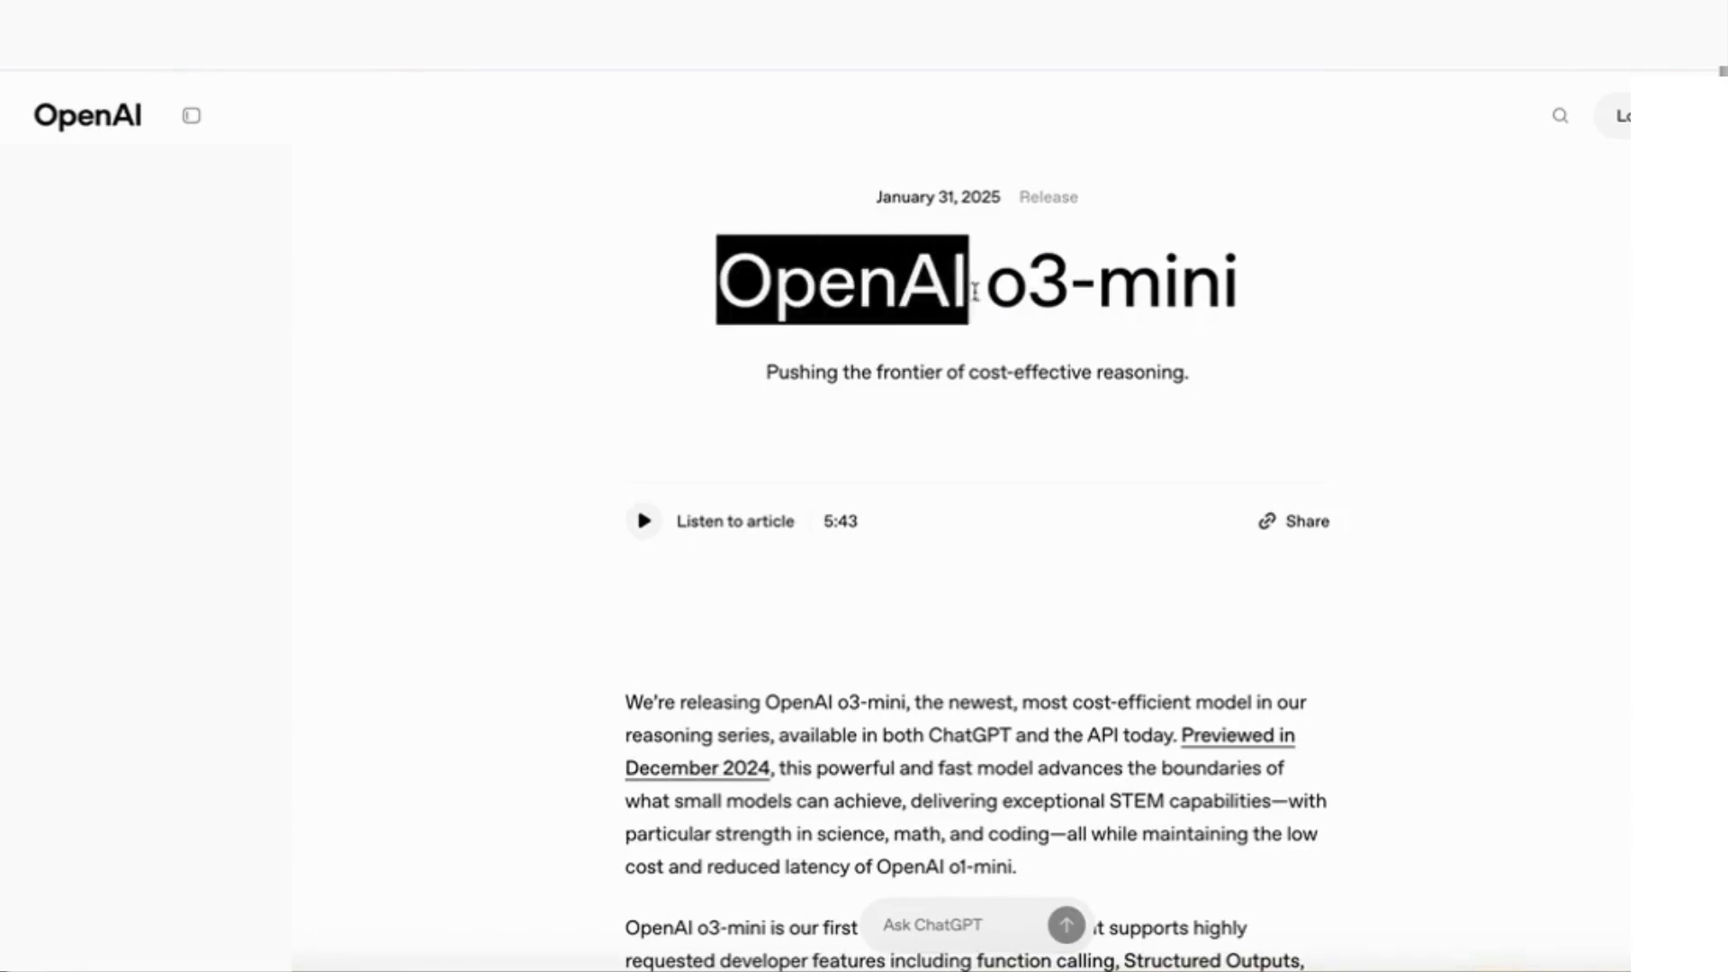
drag(976, 281, 1234, 281)
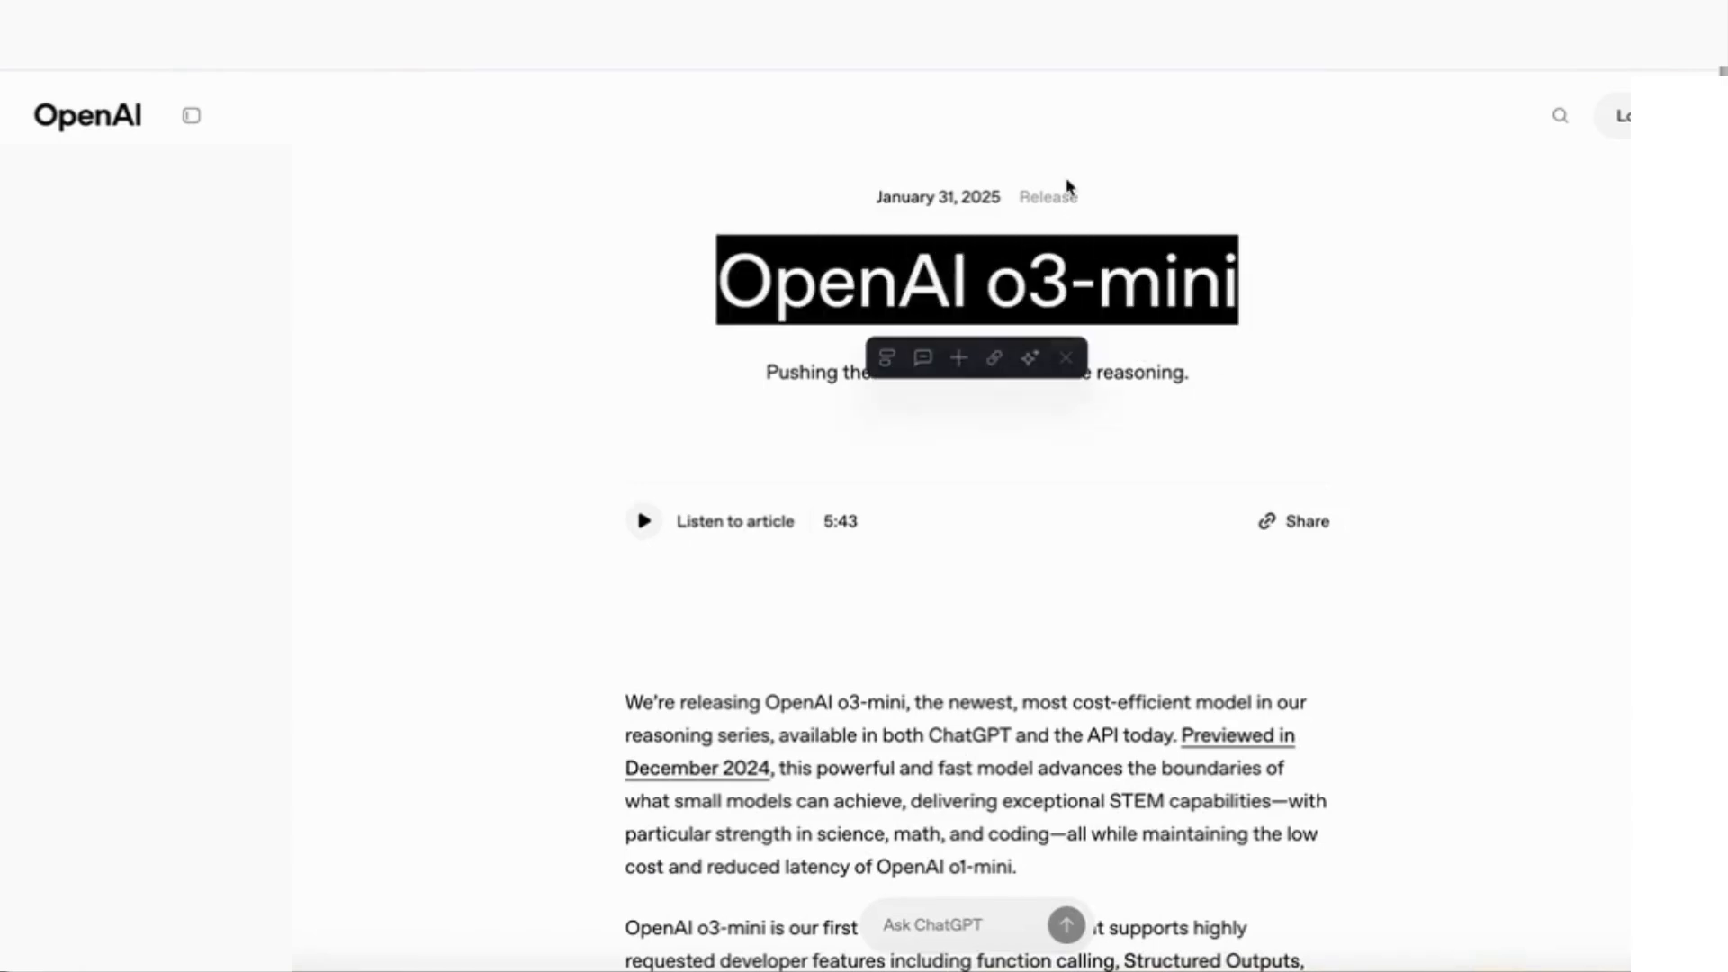
click(988, 217)
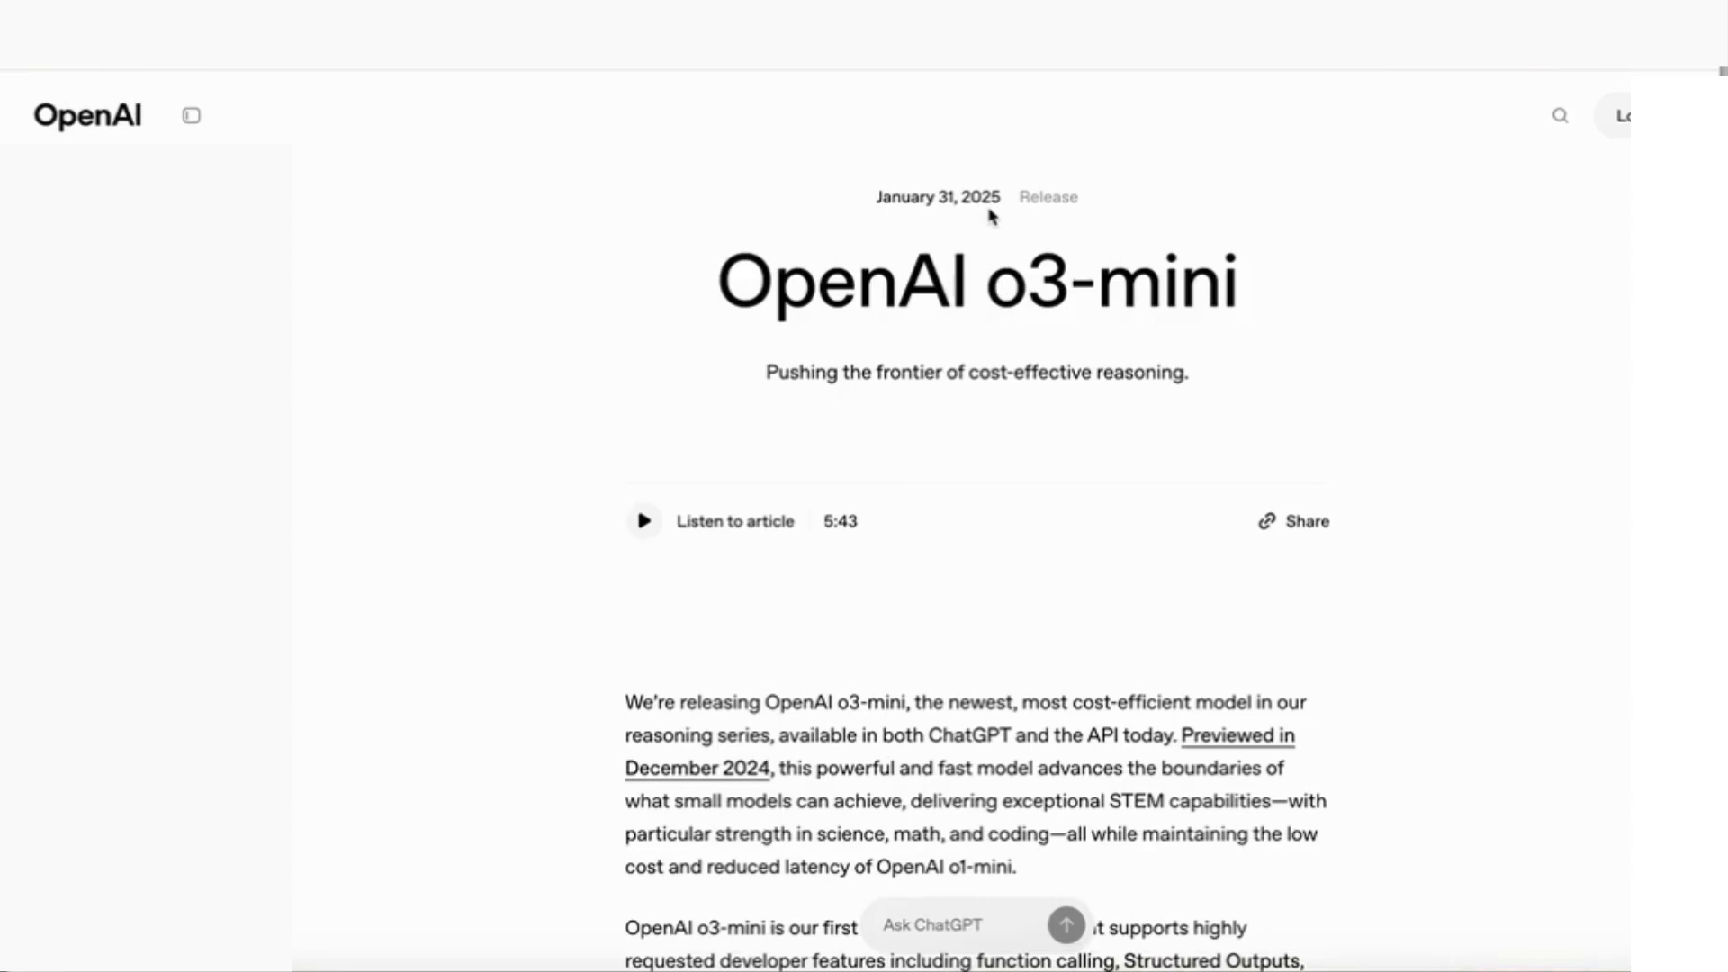
scroll(down, 3)
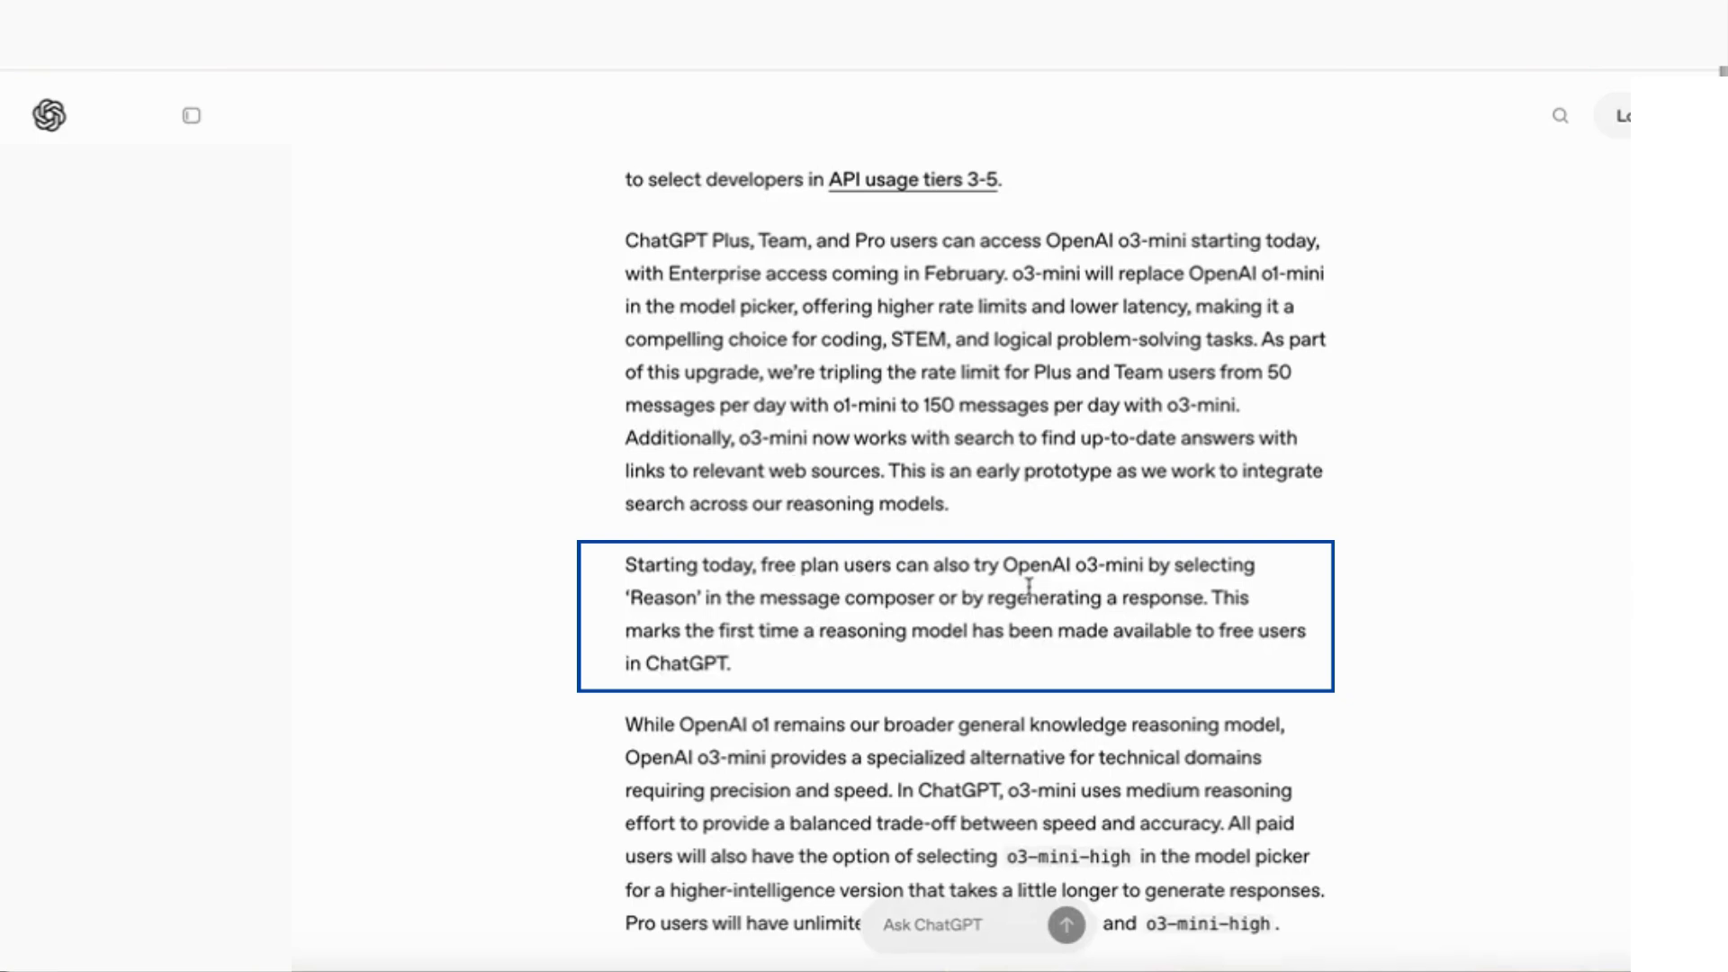
mouse_move(714, 624)
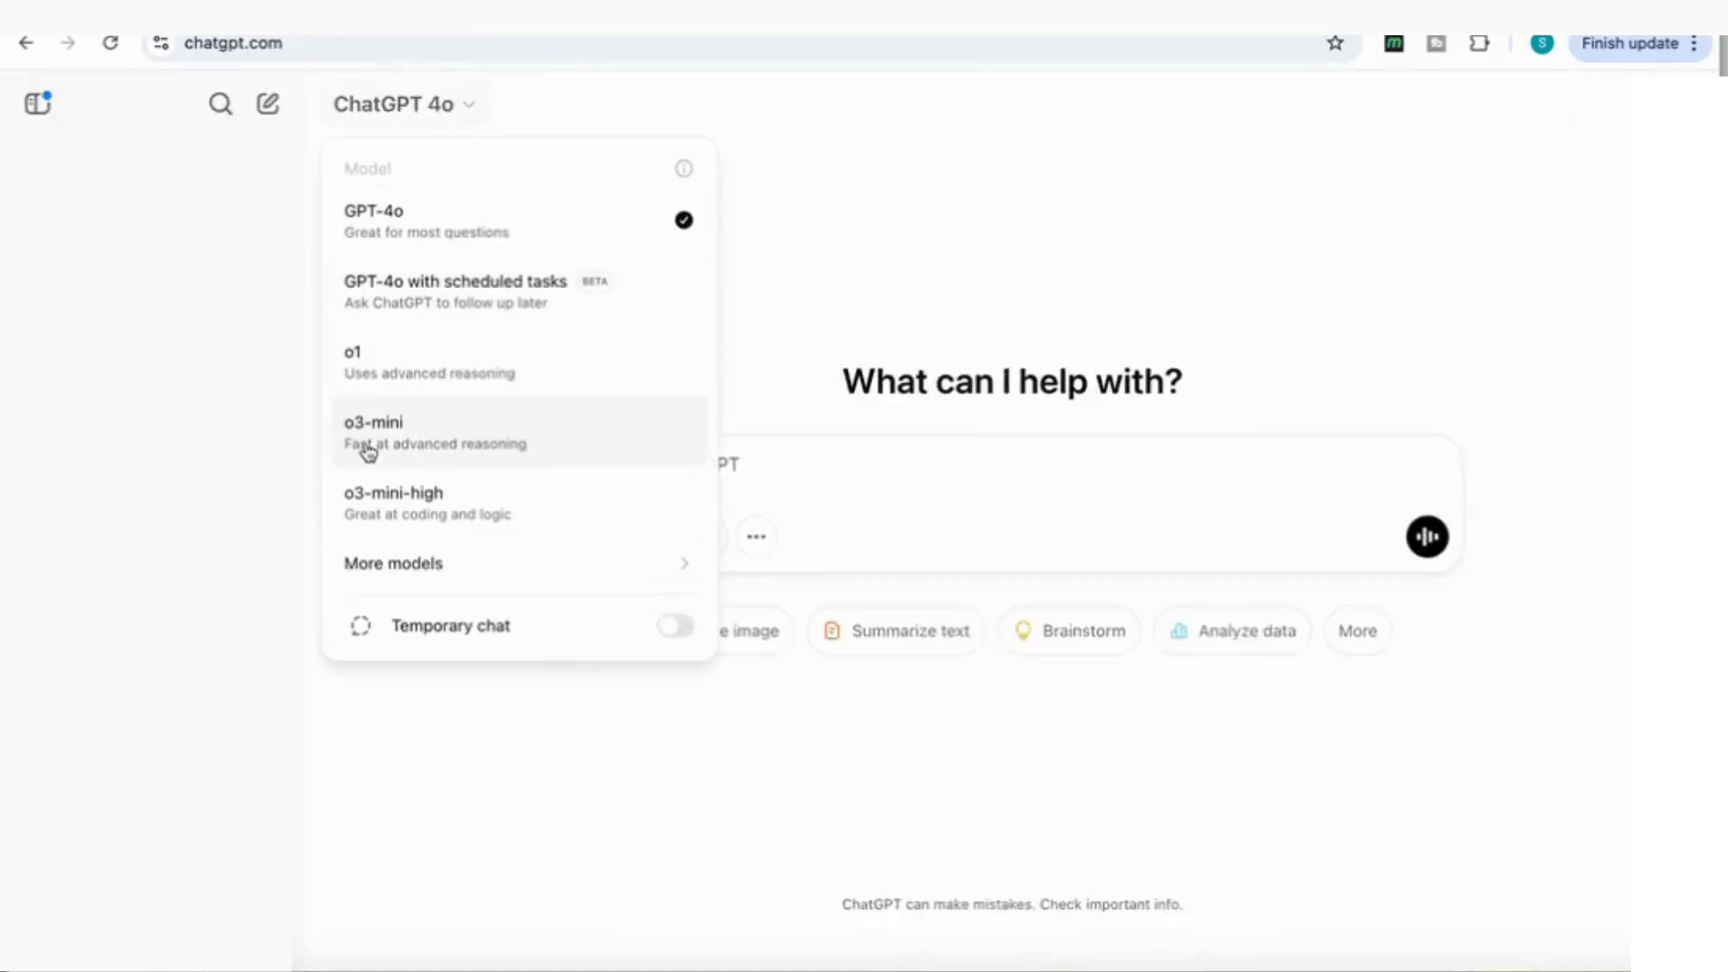
mouse_move(475, 470)
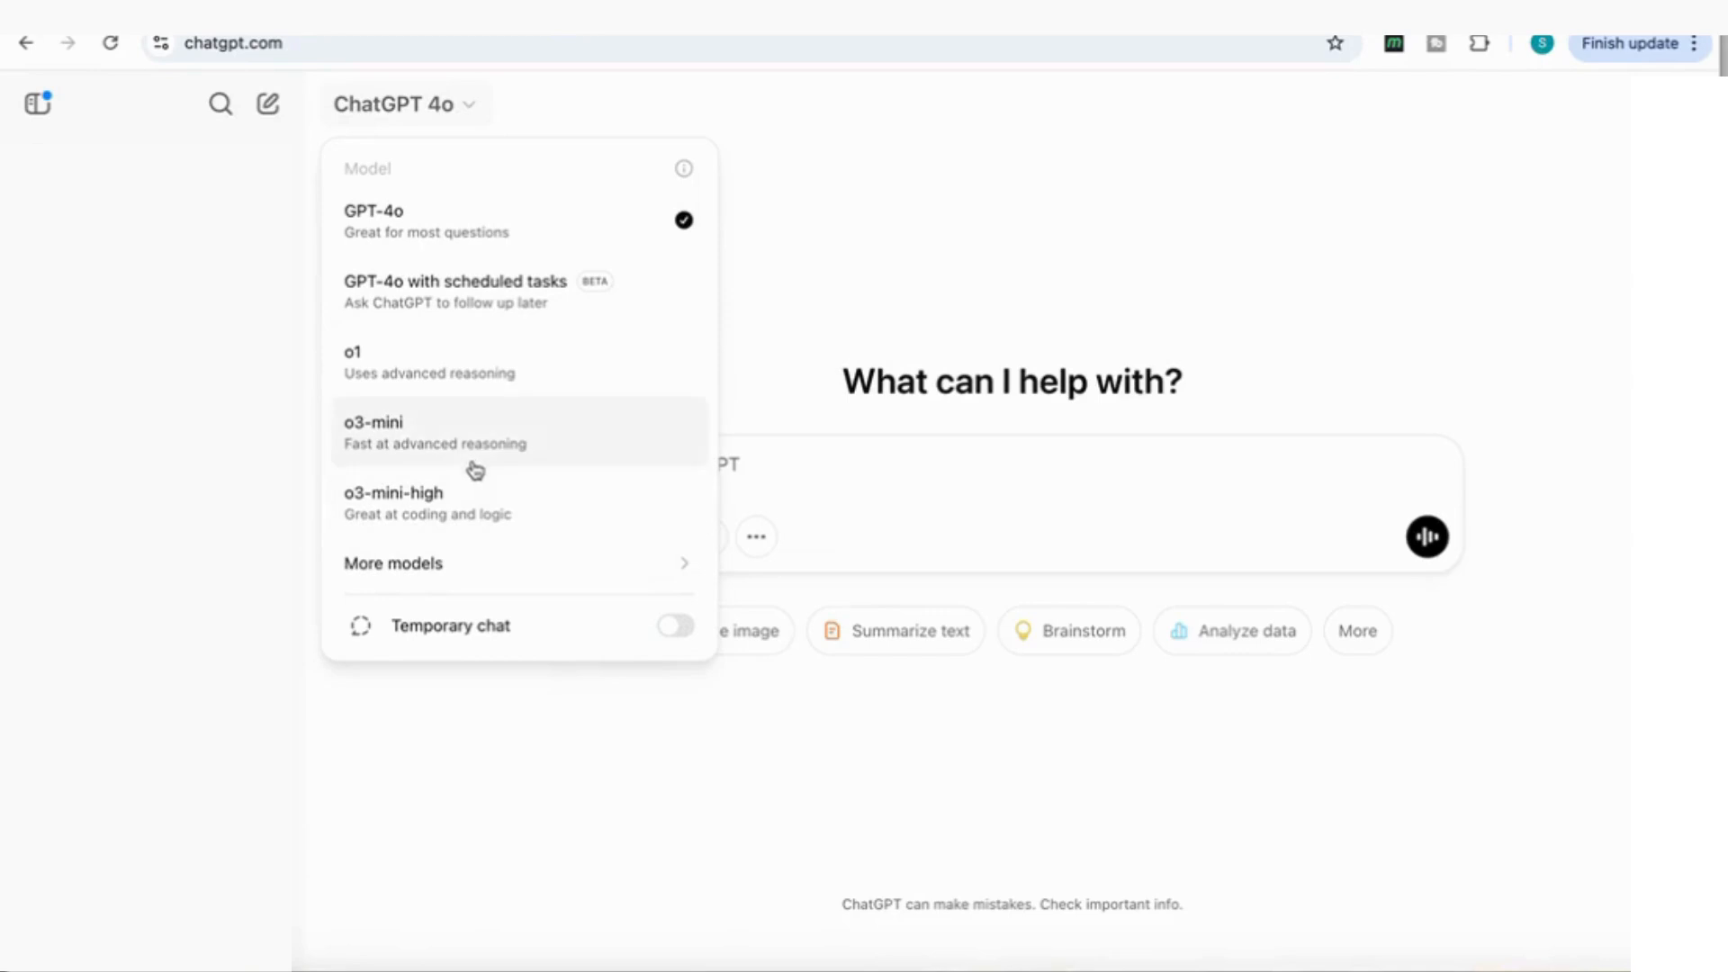
mouse_move(422, 540)
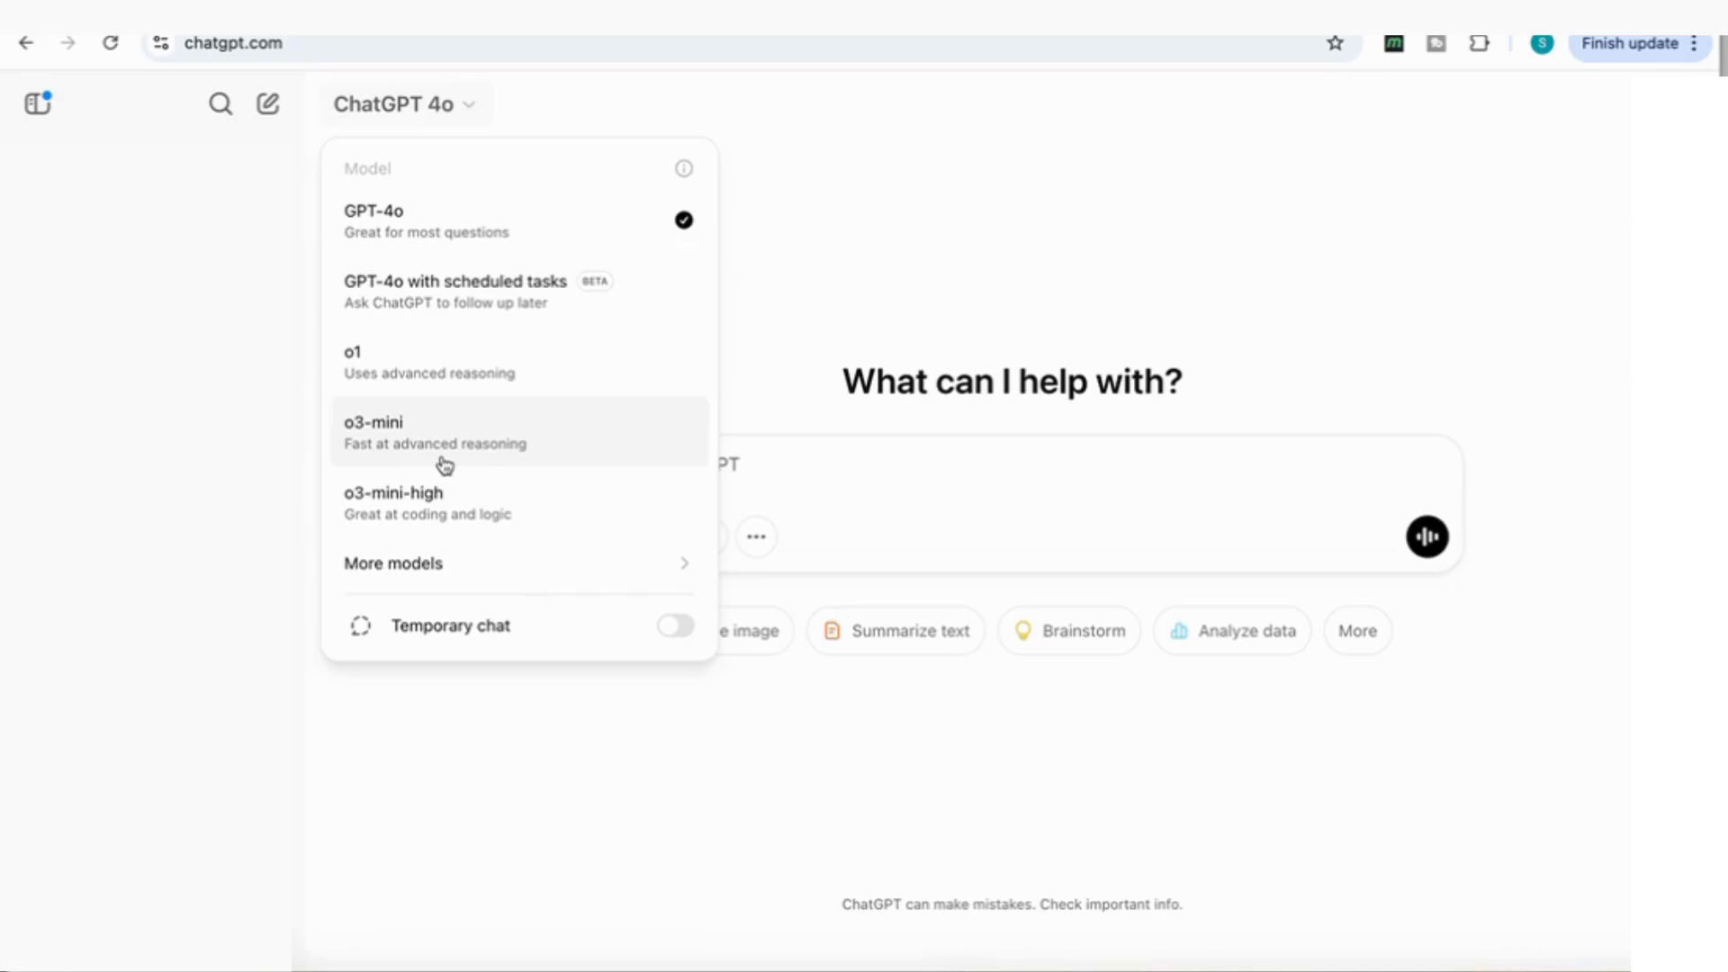
Switch the chat model from GPT-4o to o3-mini.
click(374, 221)
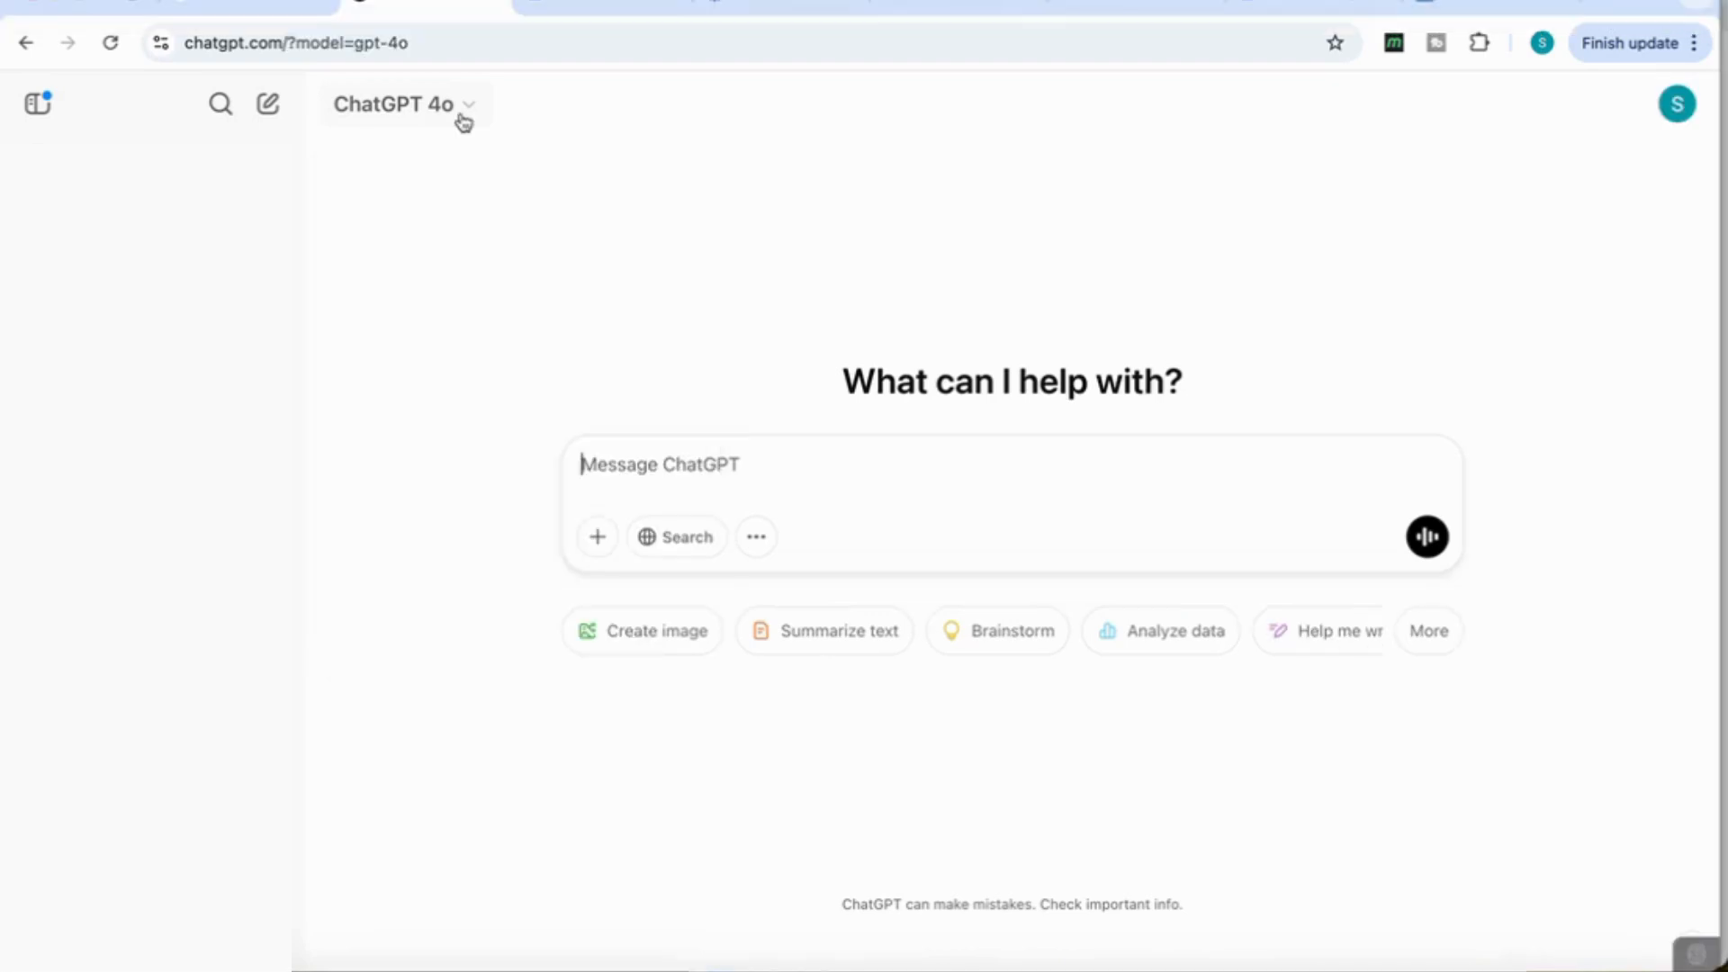
click(403, 103)
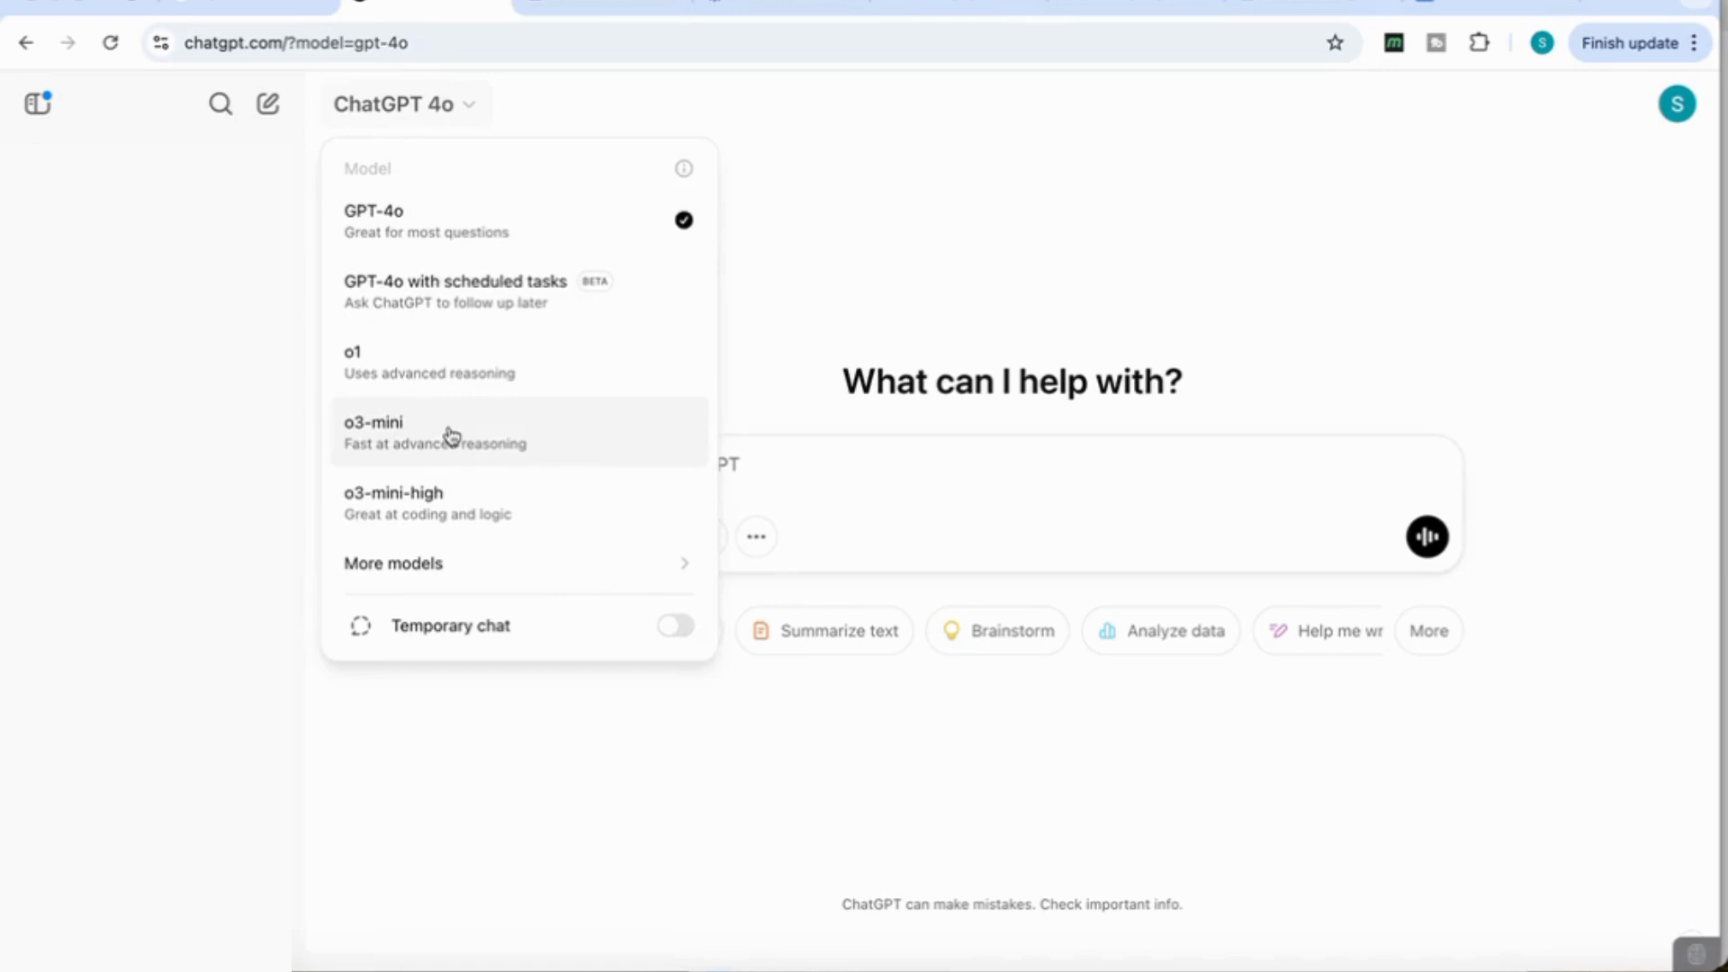
click(372, 431)
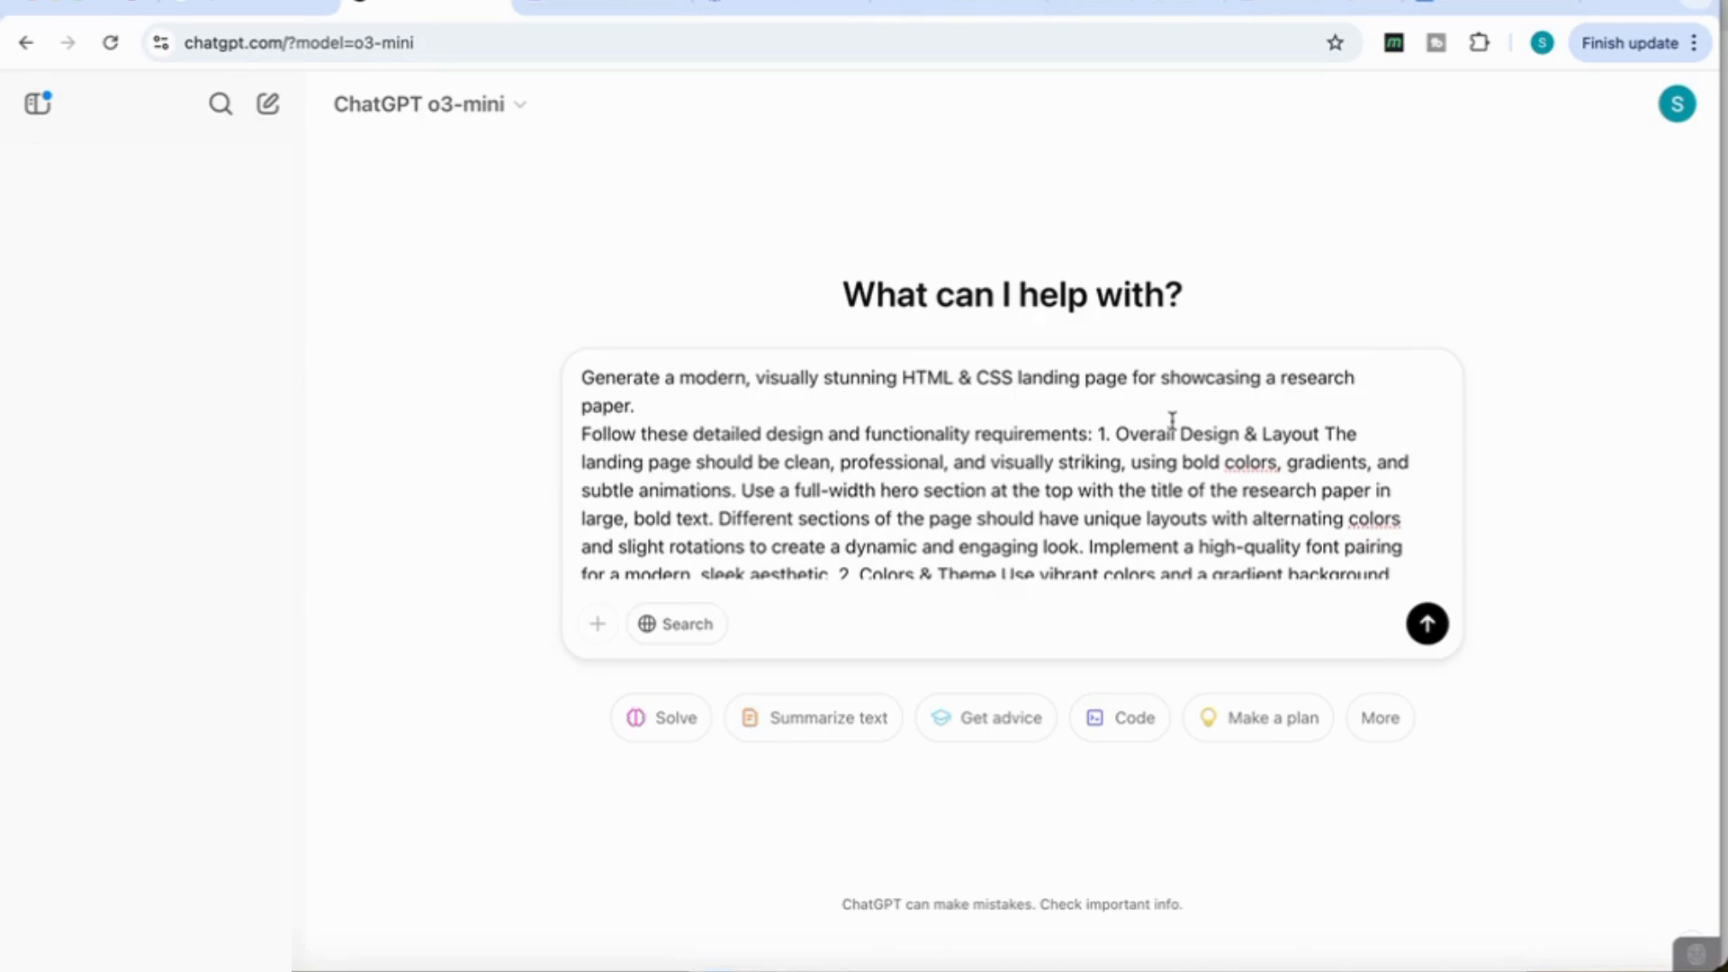
Scroll through the landing-page prompt to its animation, hero and abstract requirements.
scroll(down, 3)
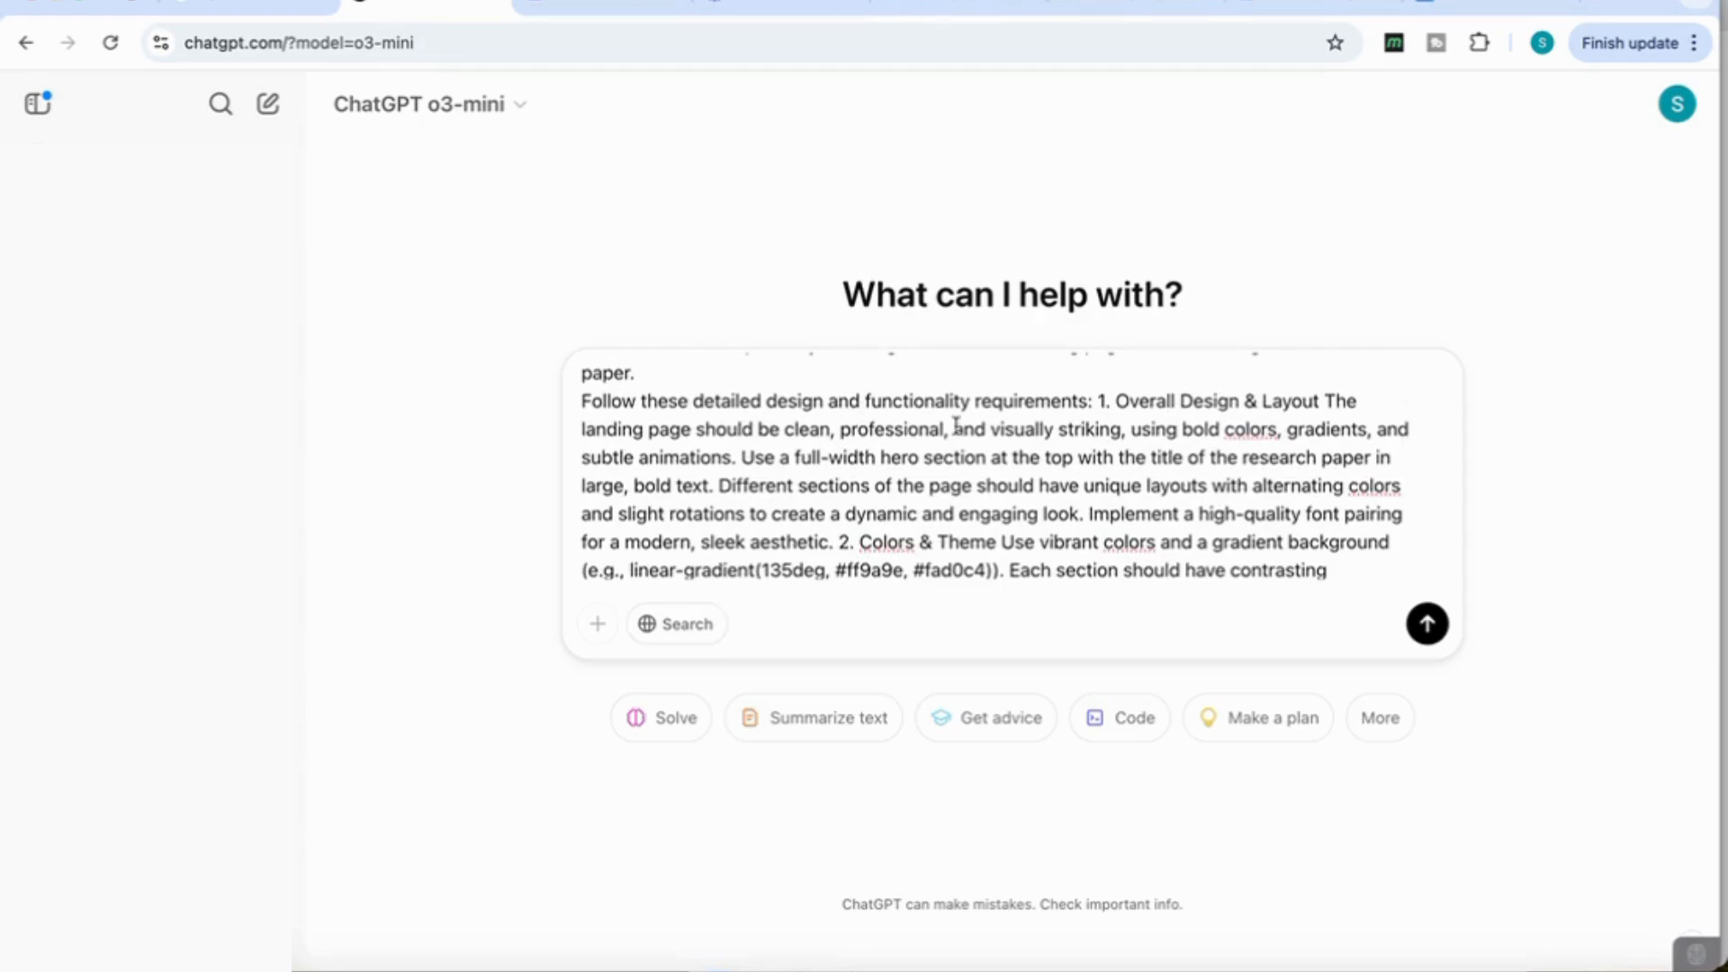
scroll(down, 3)
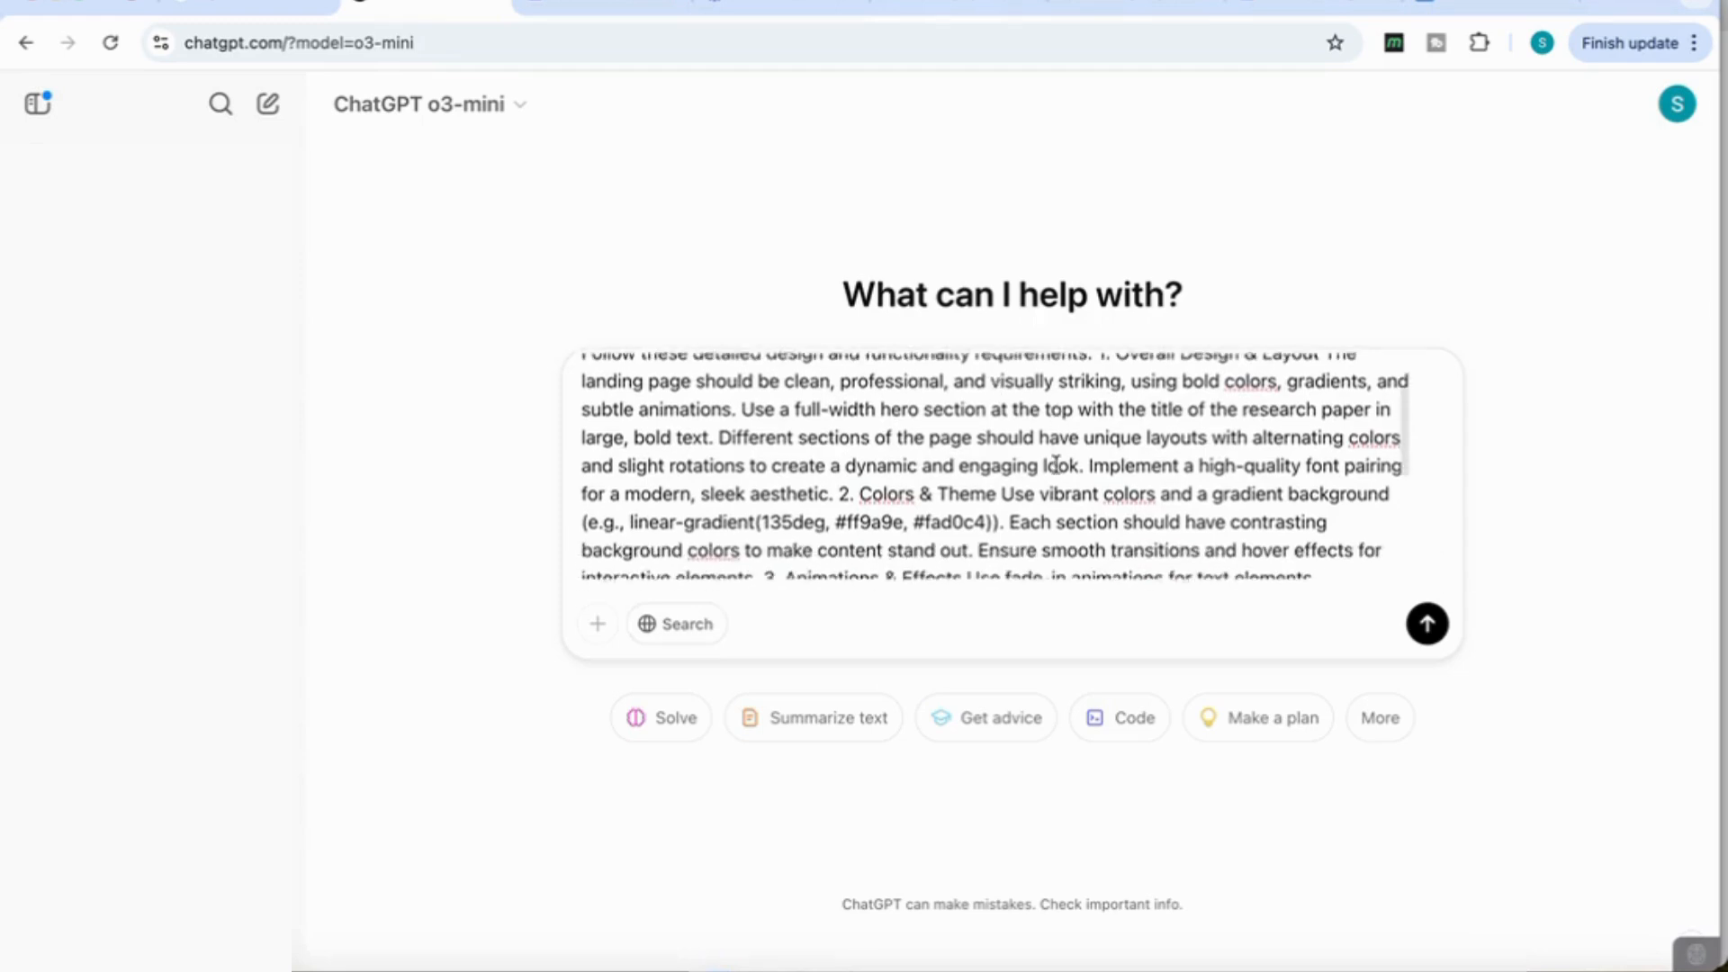
scroll(down, 3)
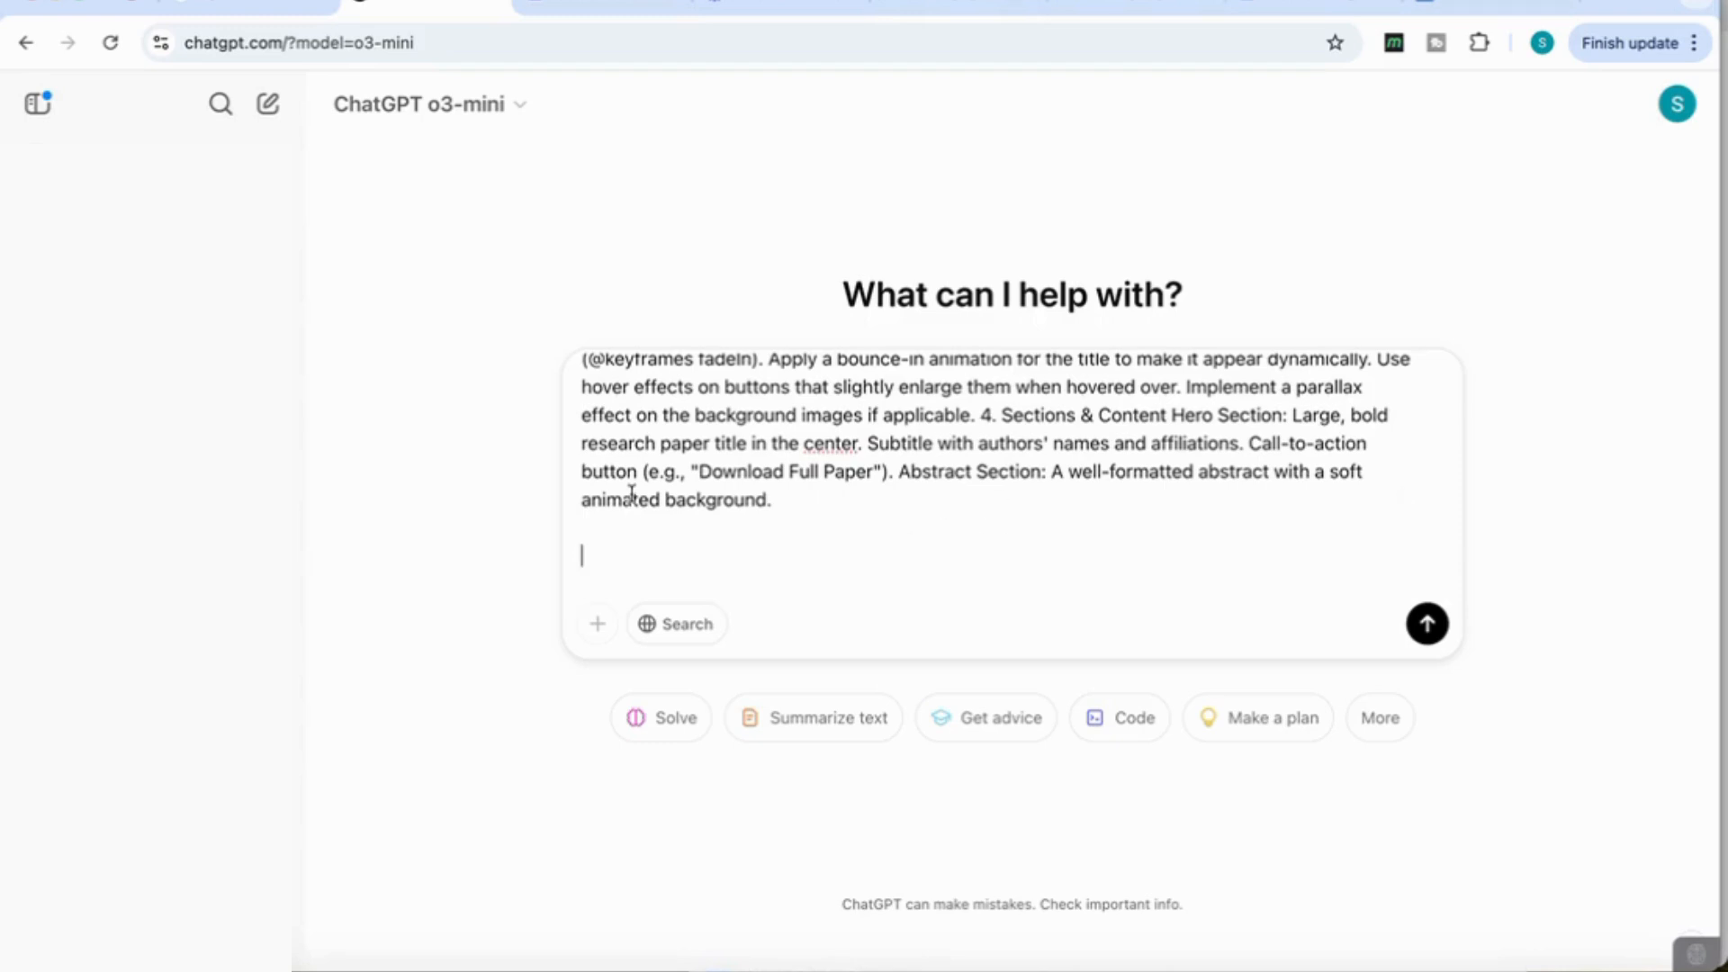
mouse_move(609, 525)
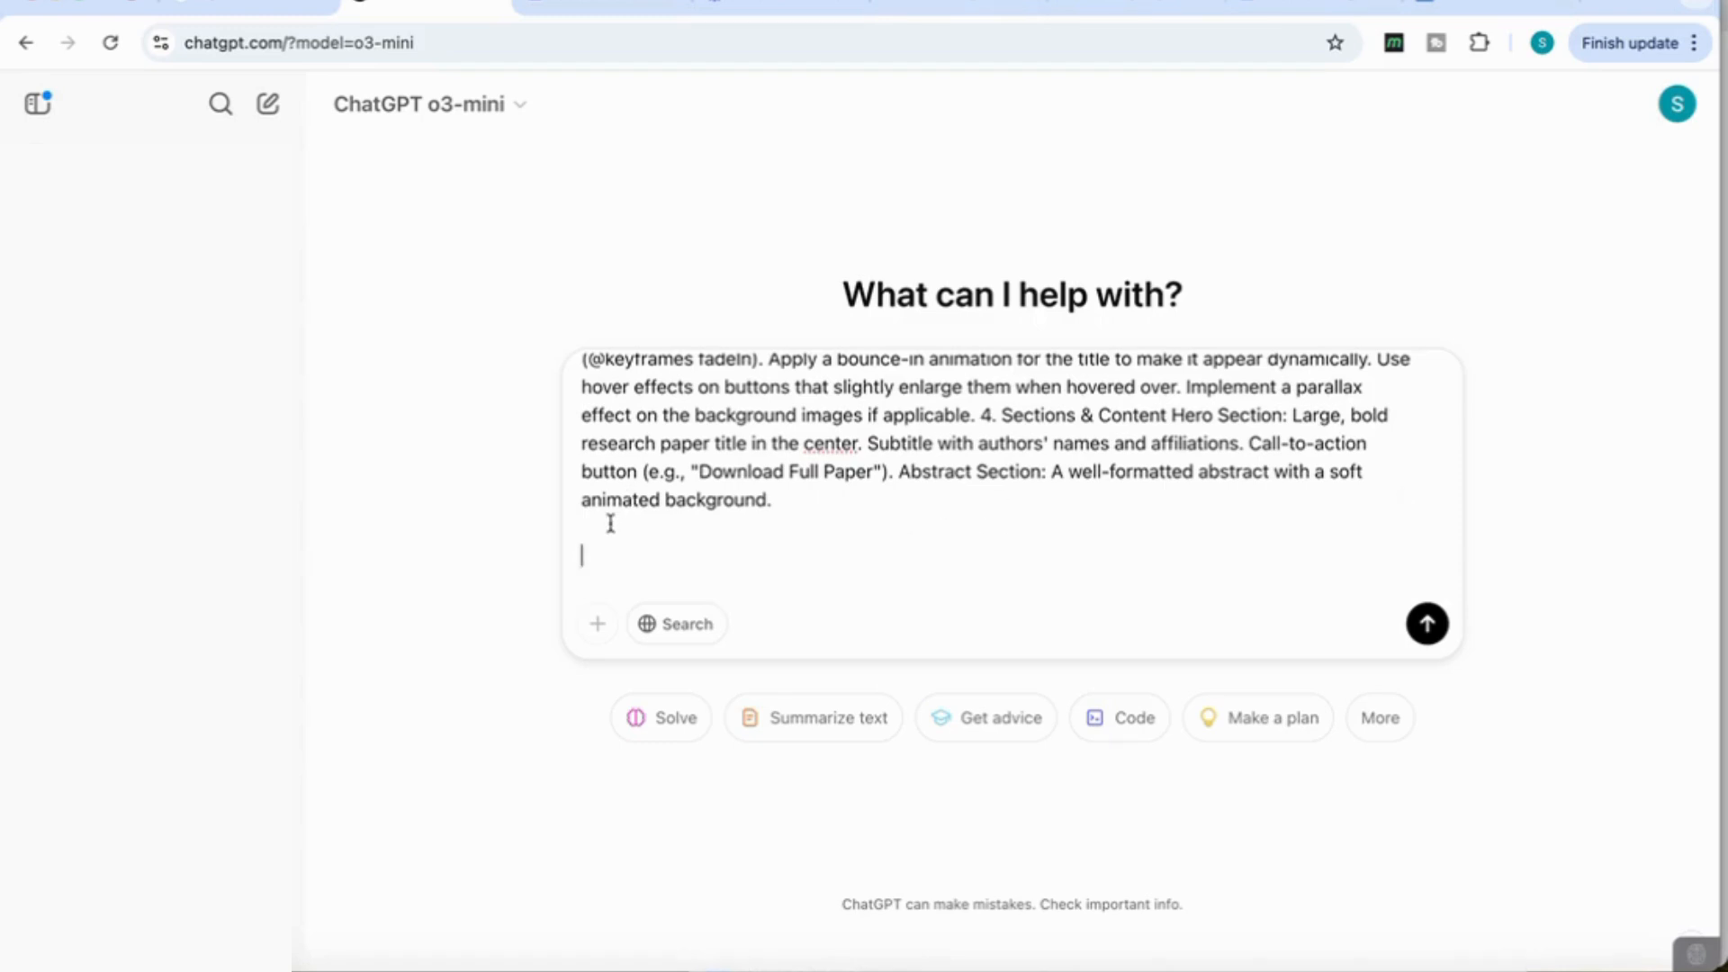
mouse_move(598, 624)
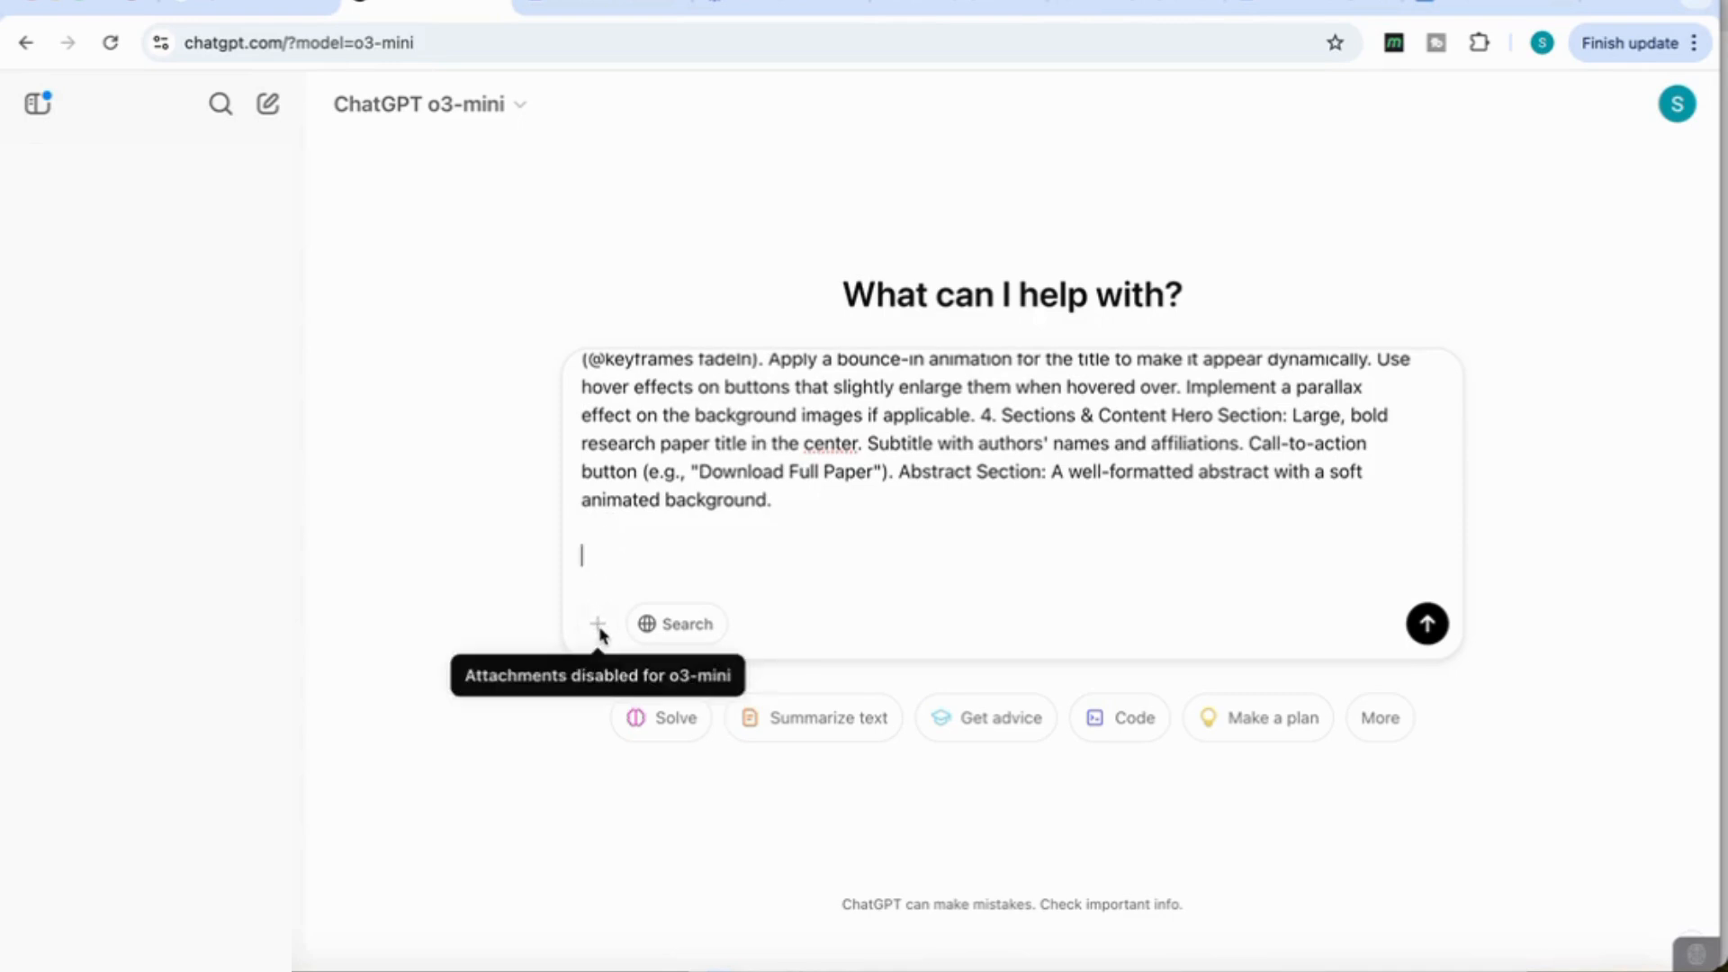
mouse_move(946, 755)
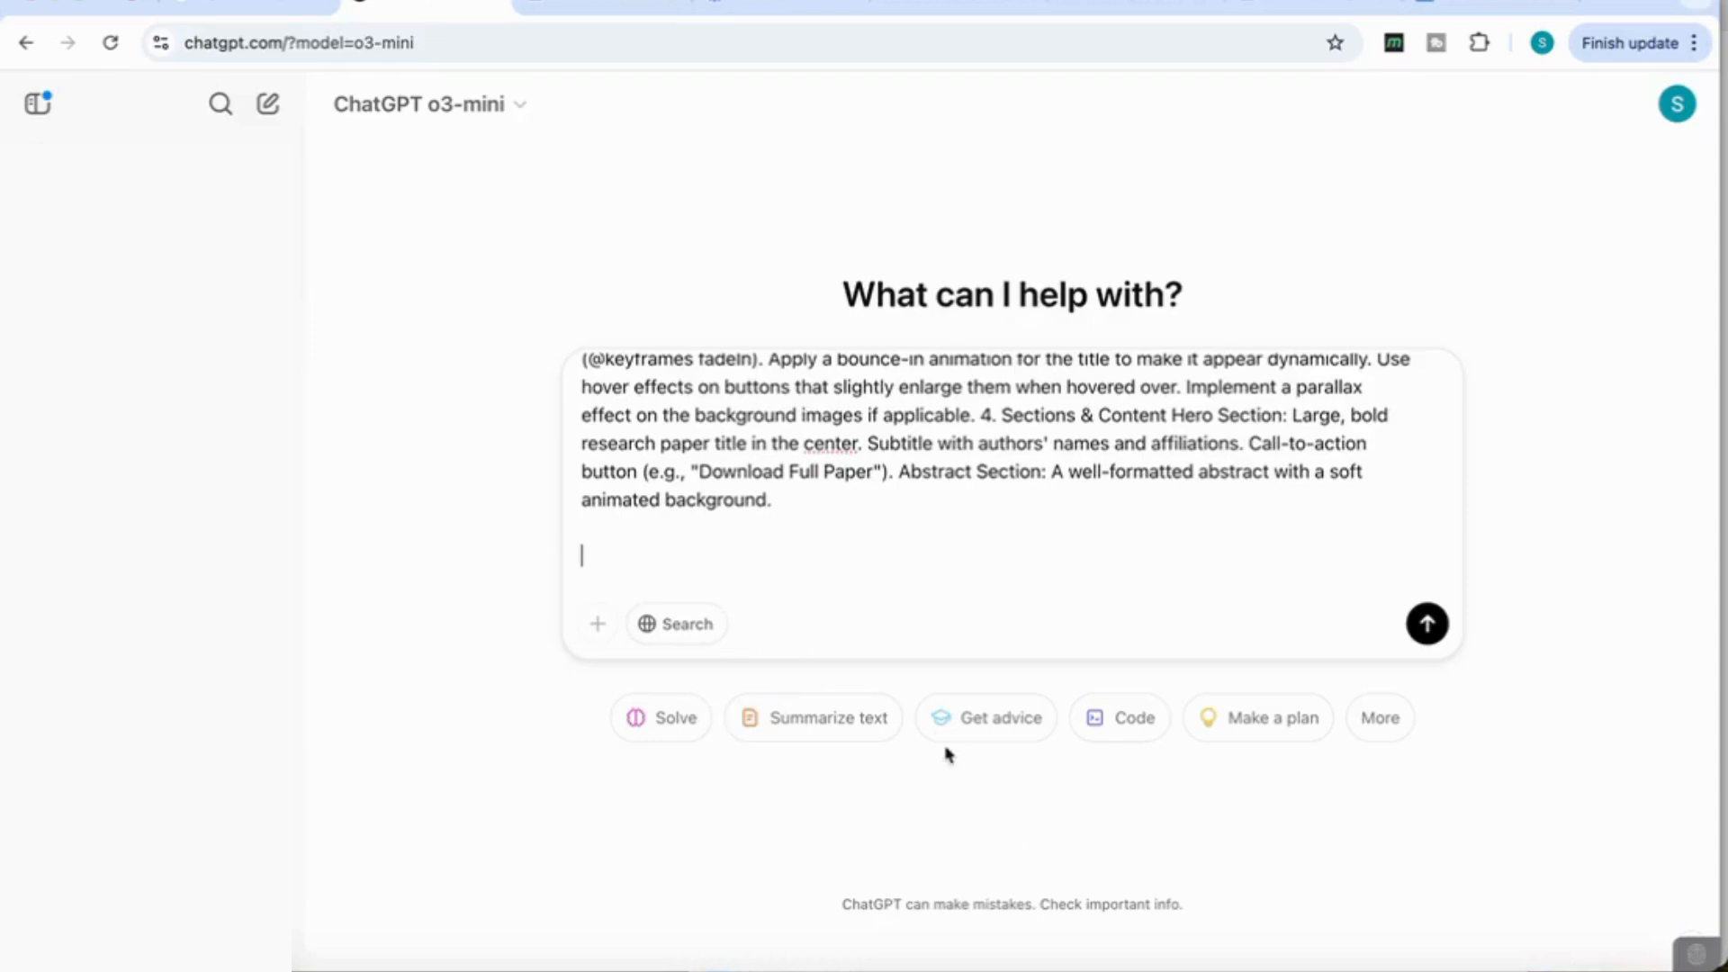
mouse_move(984, 717)
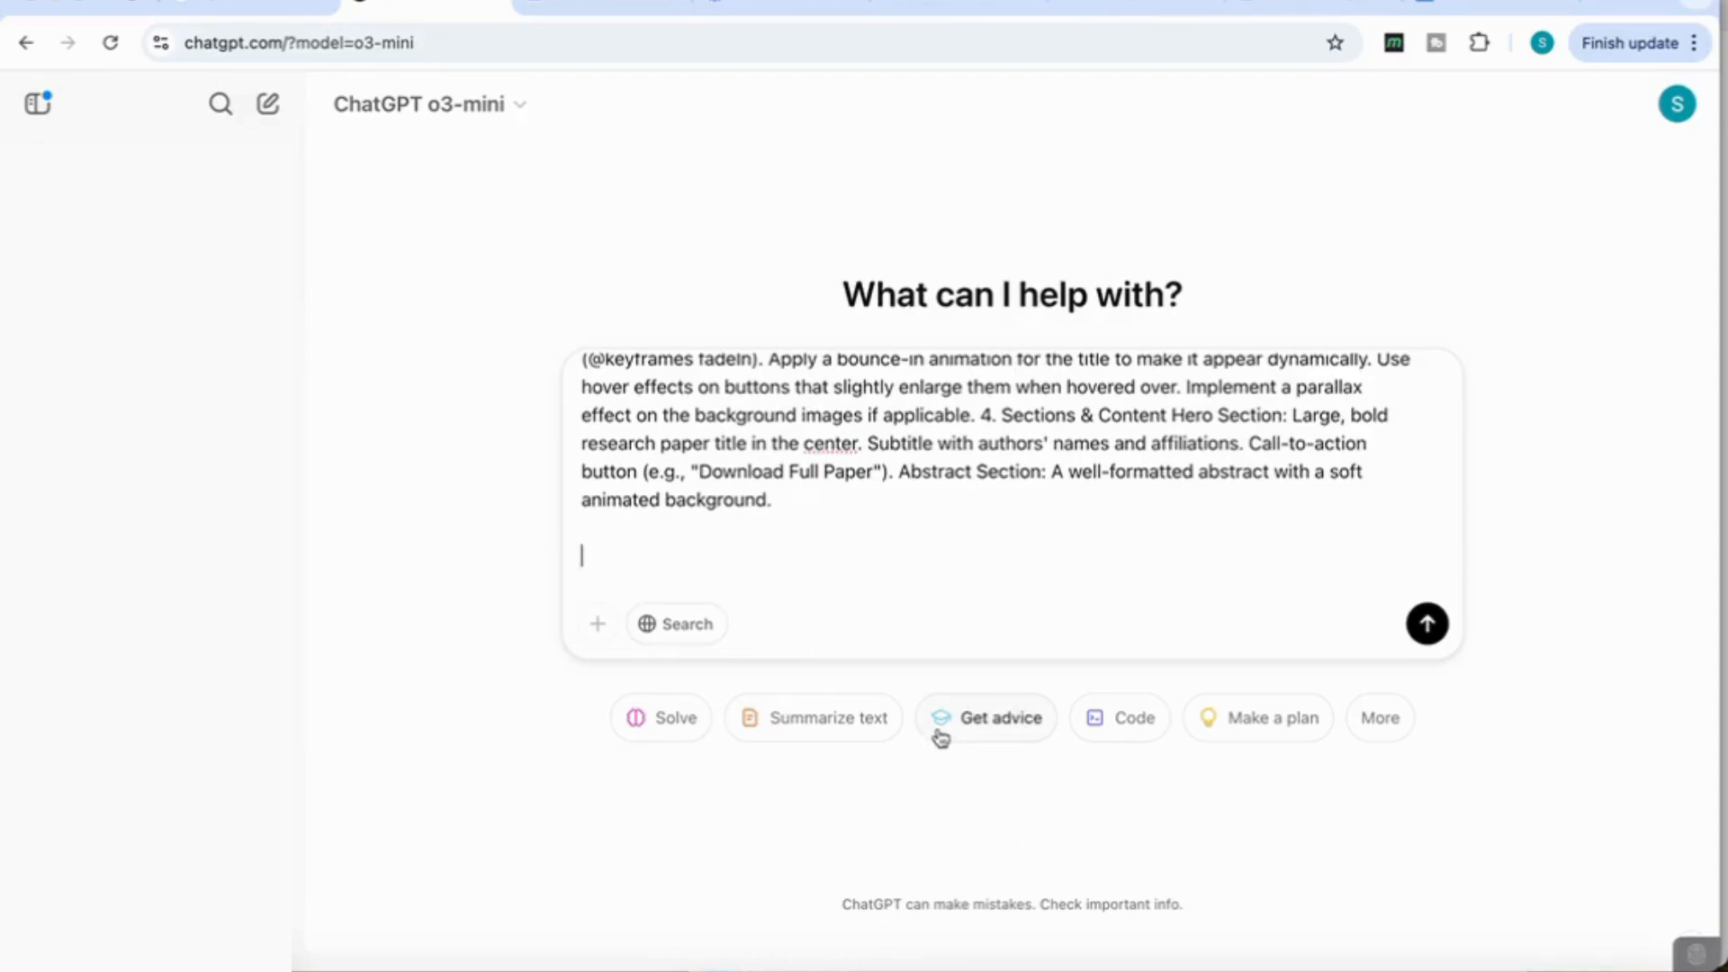
click(1428, 624)
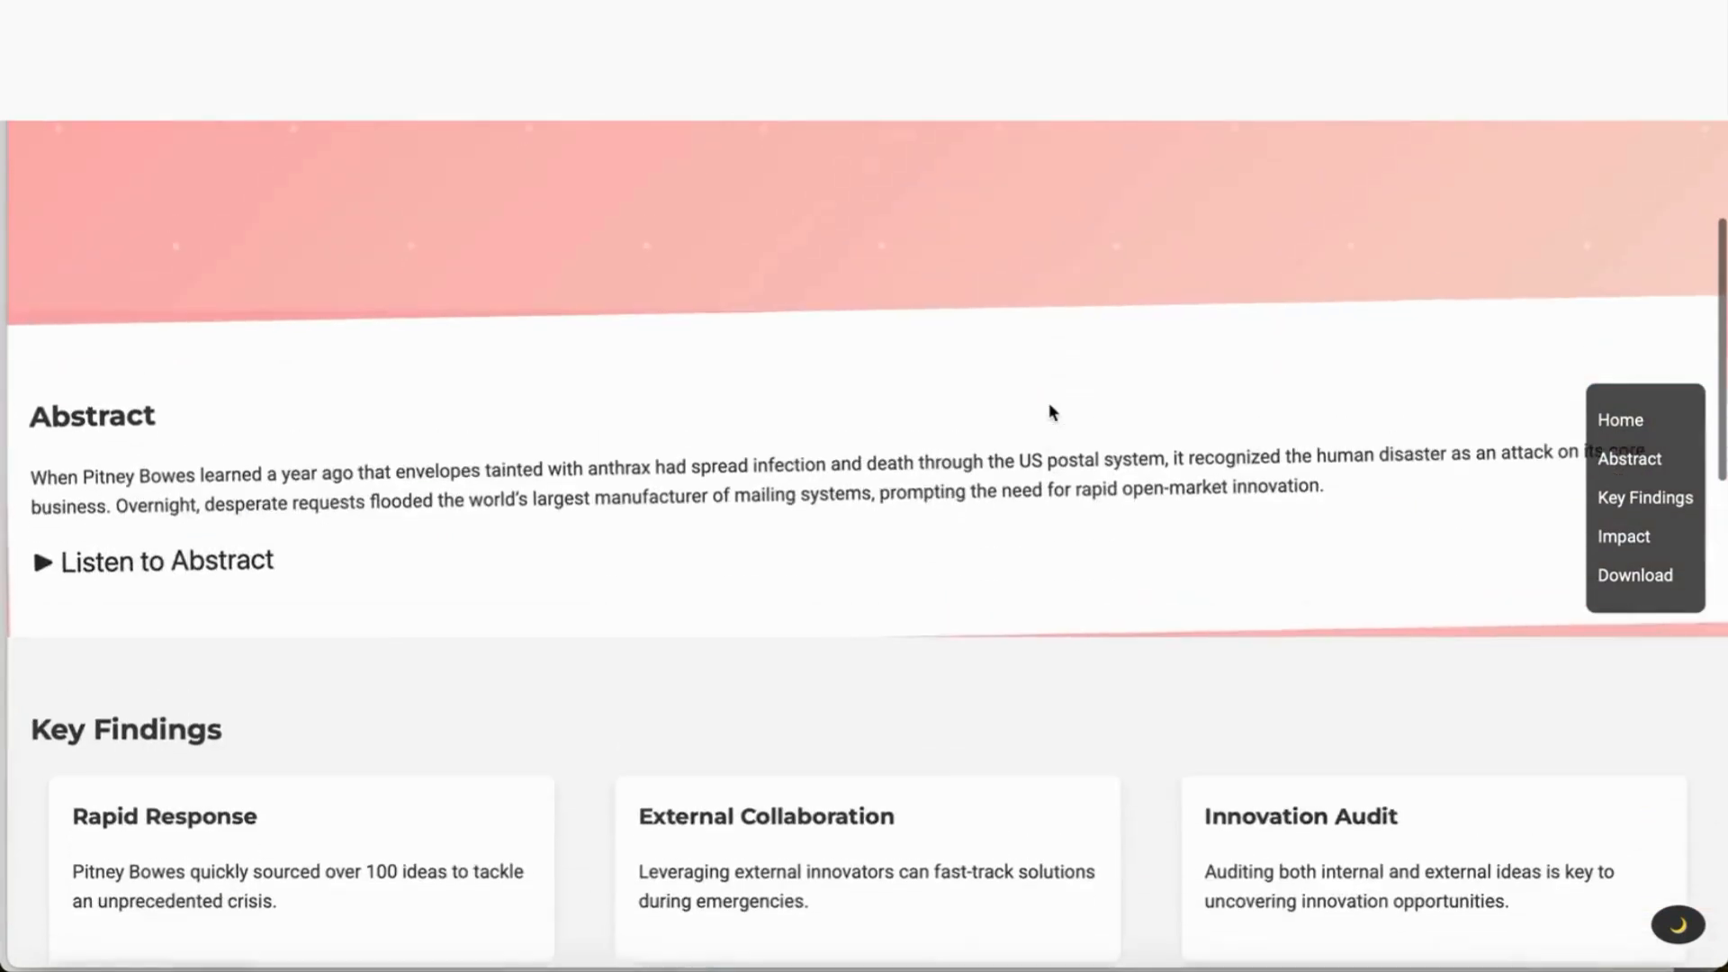
scroll(up, 3)
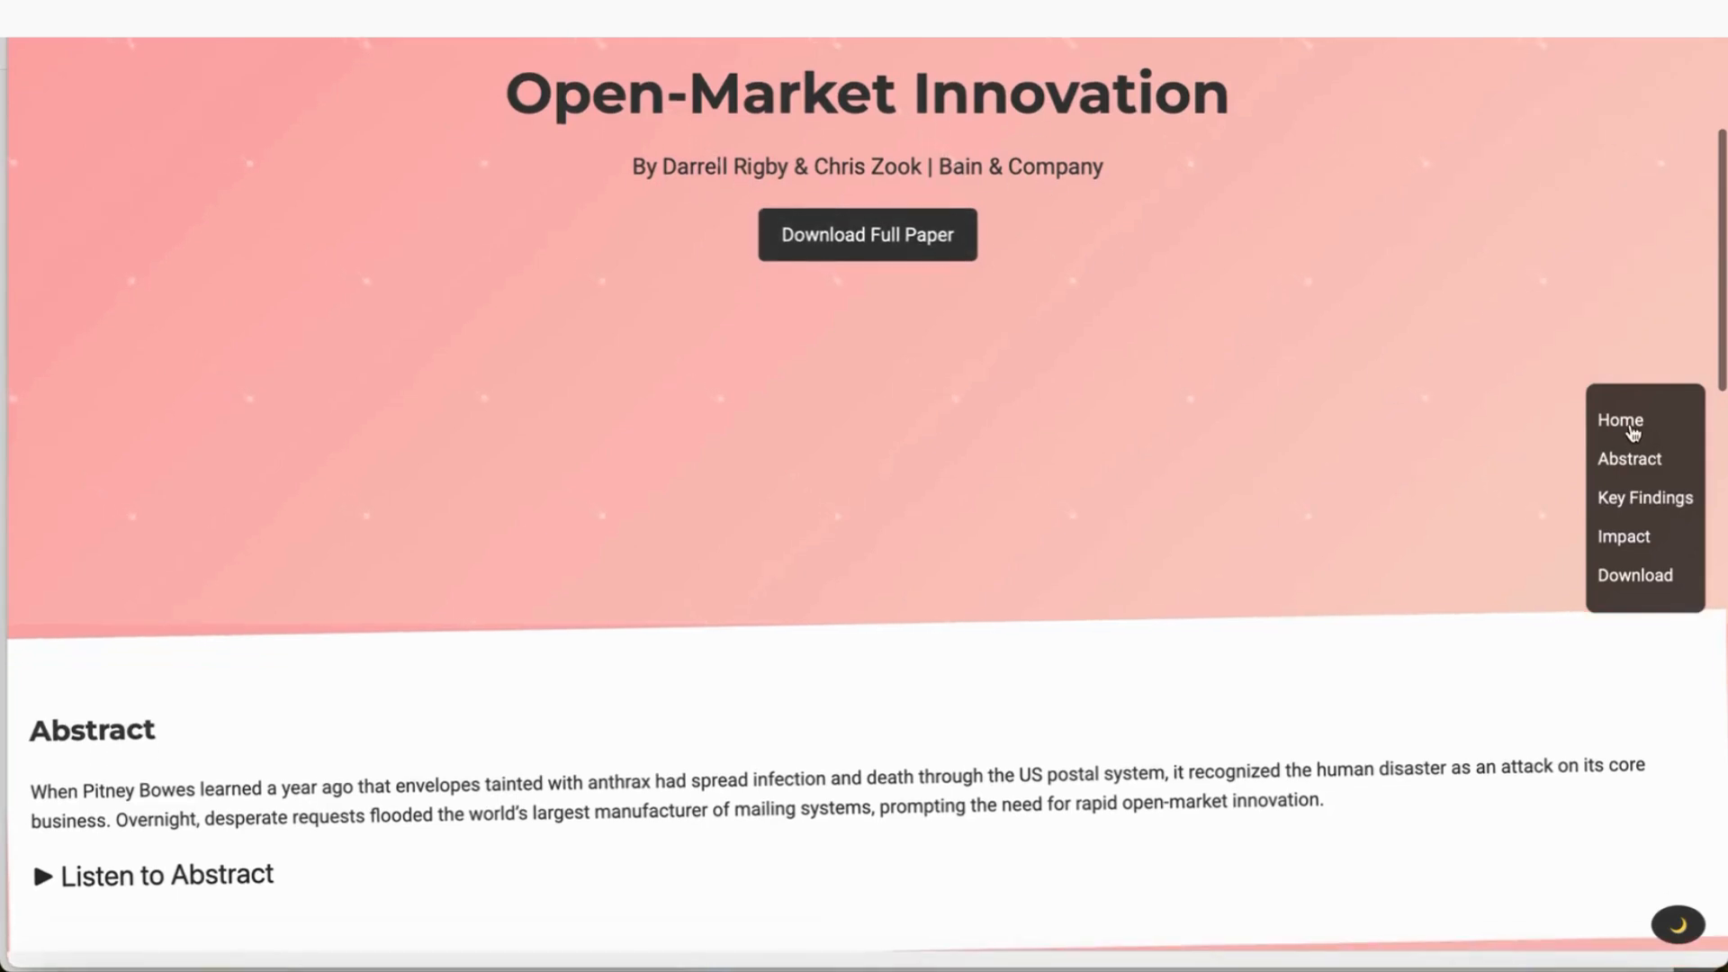
scroll(down, 3)
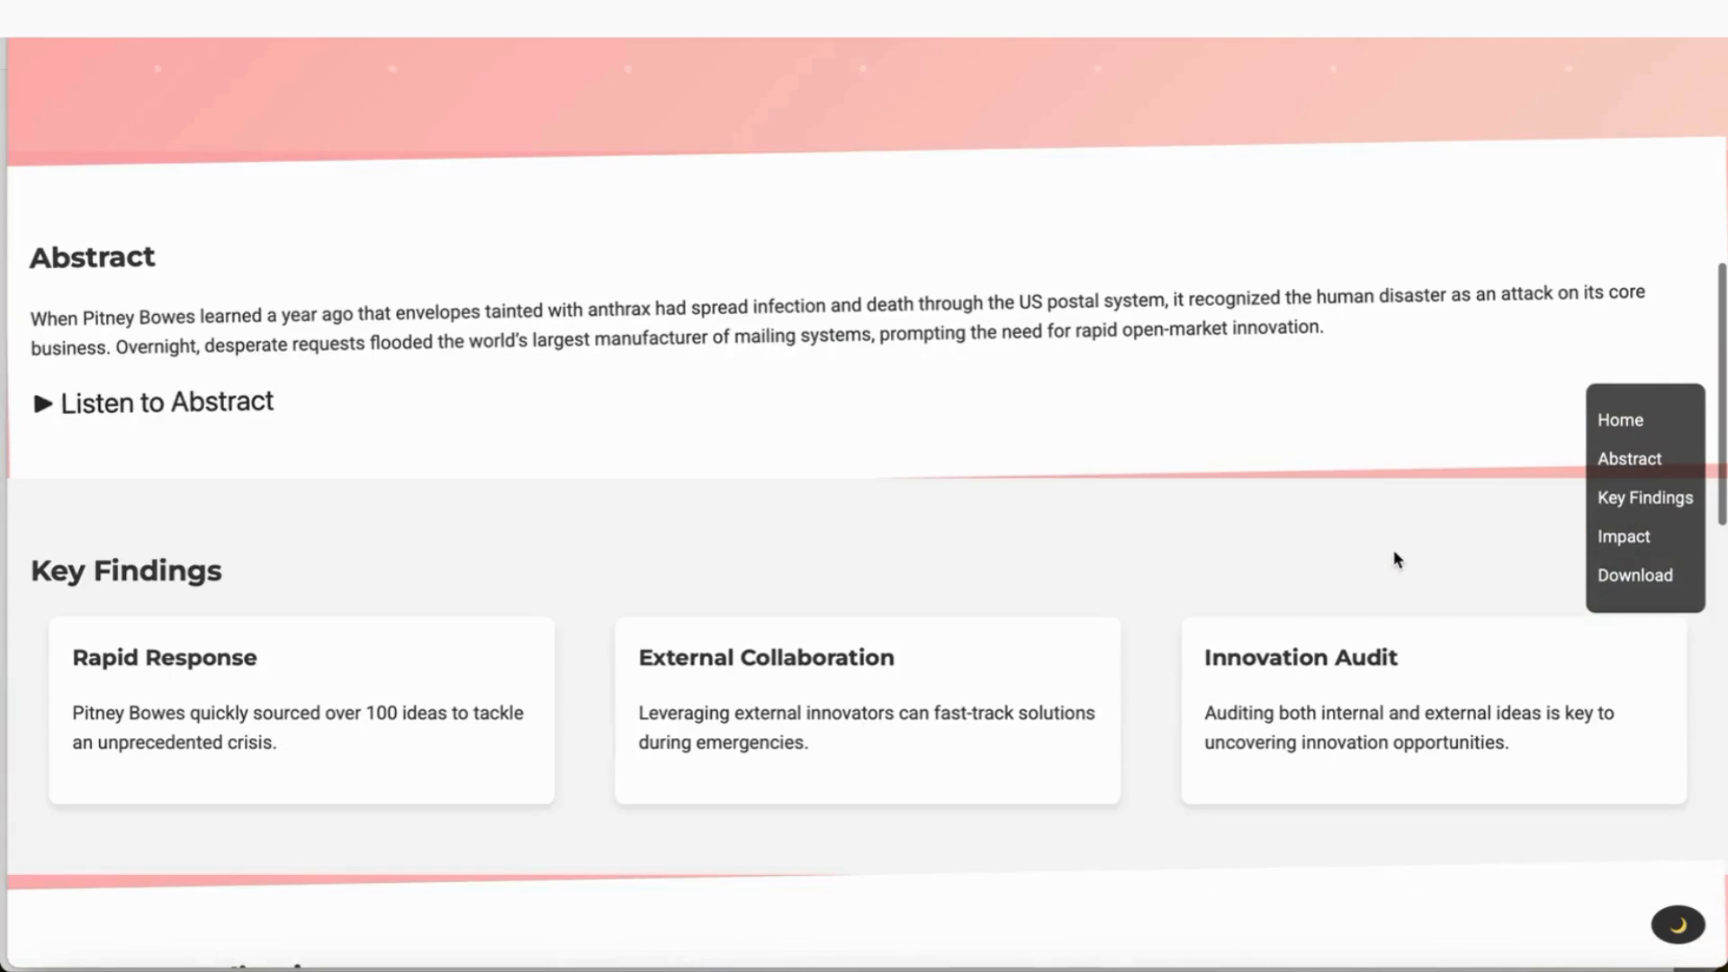
scroll(down, 3)
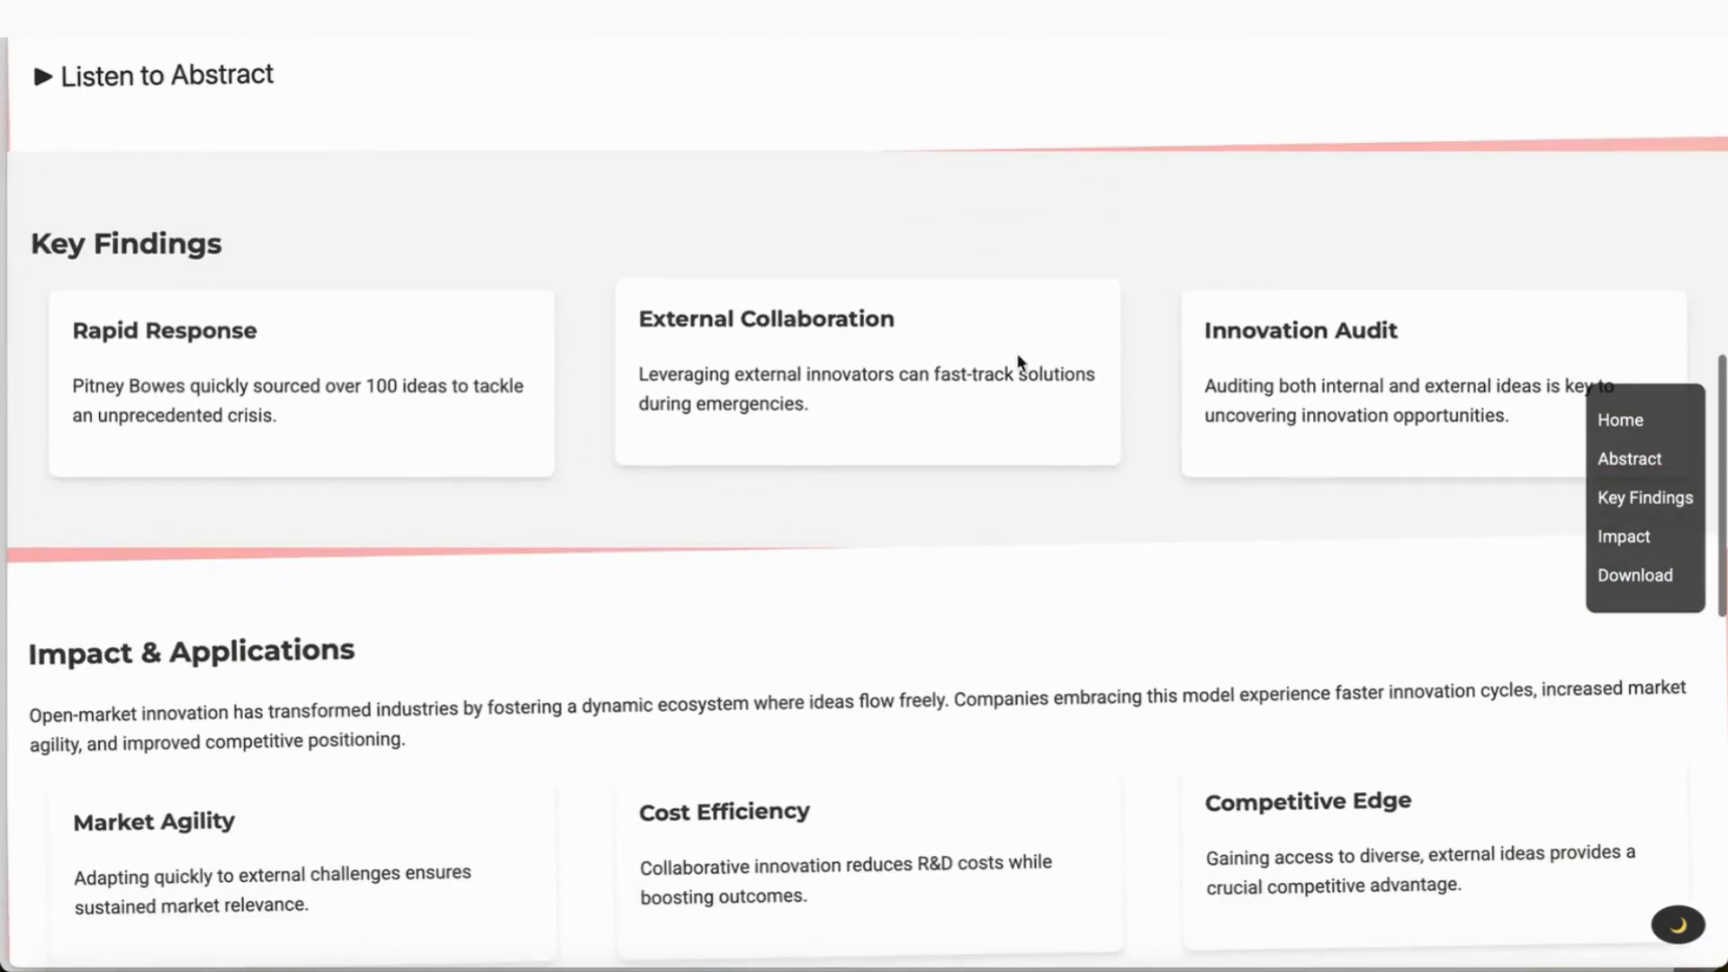
scroll(down, 3)
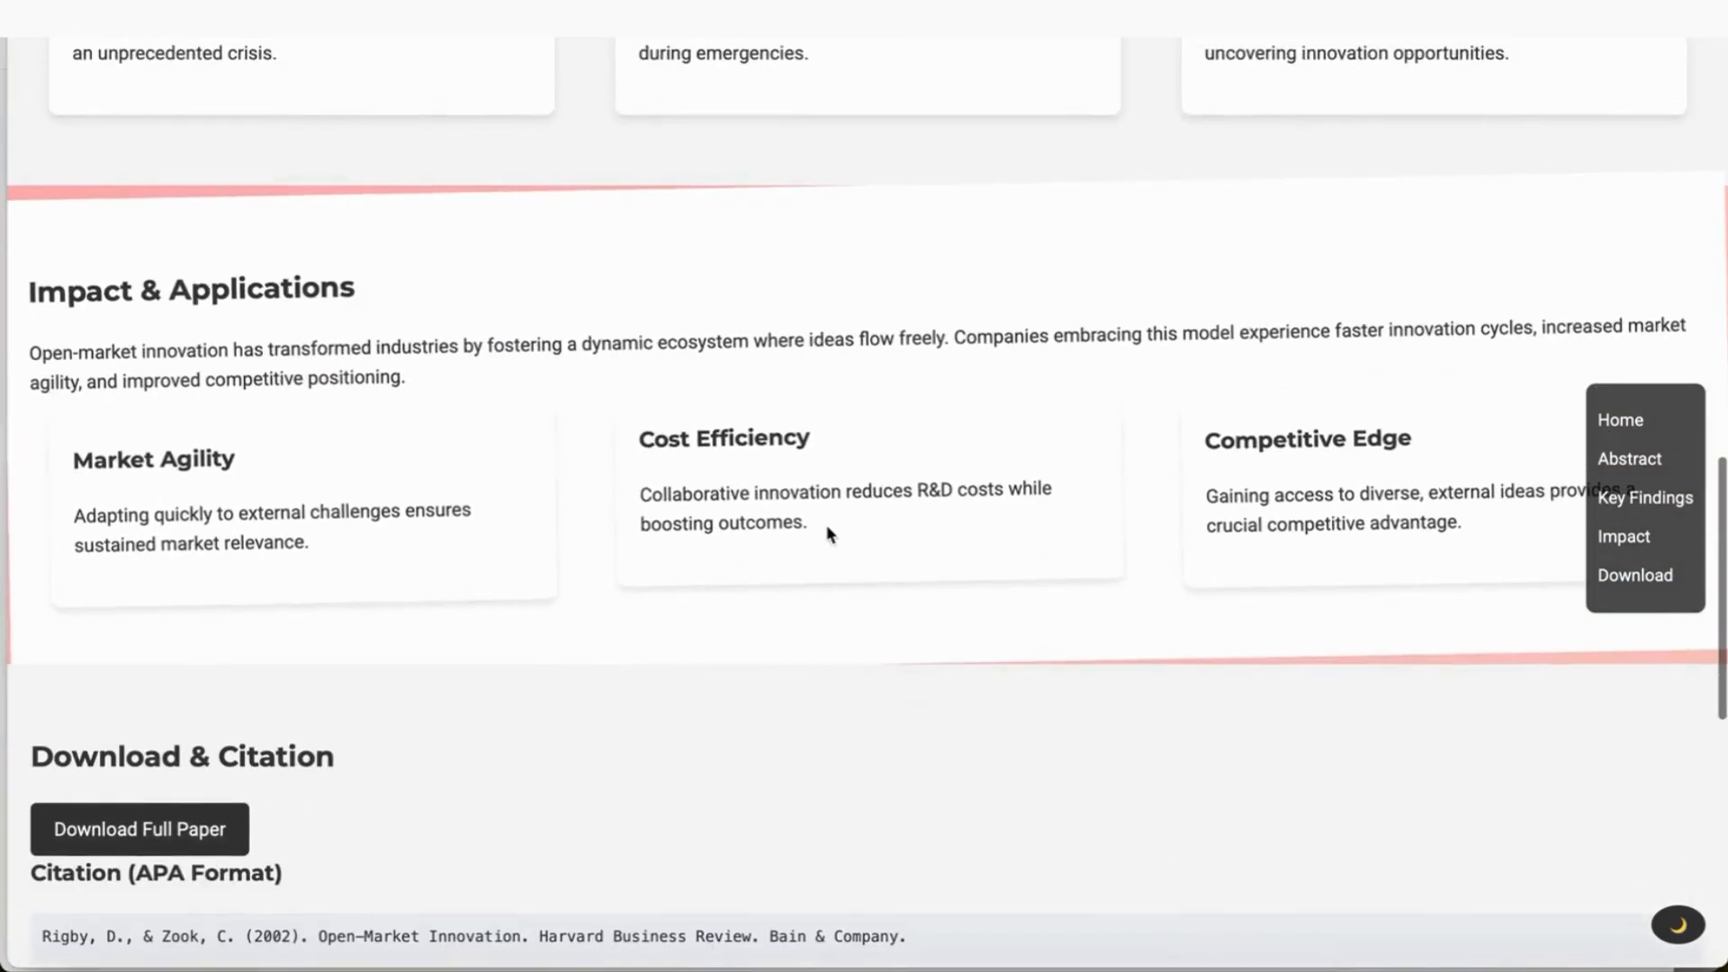
scroll(down, 3)
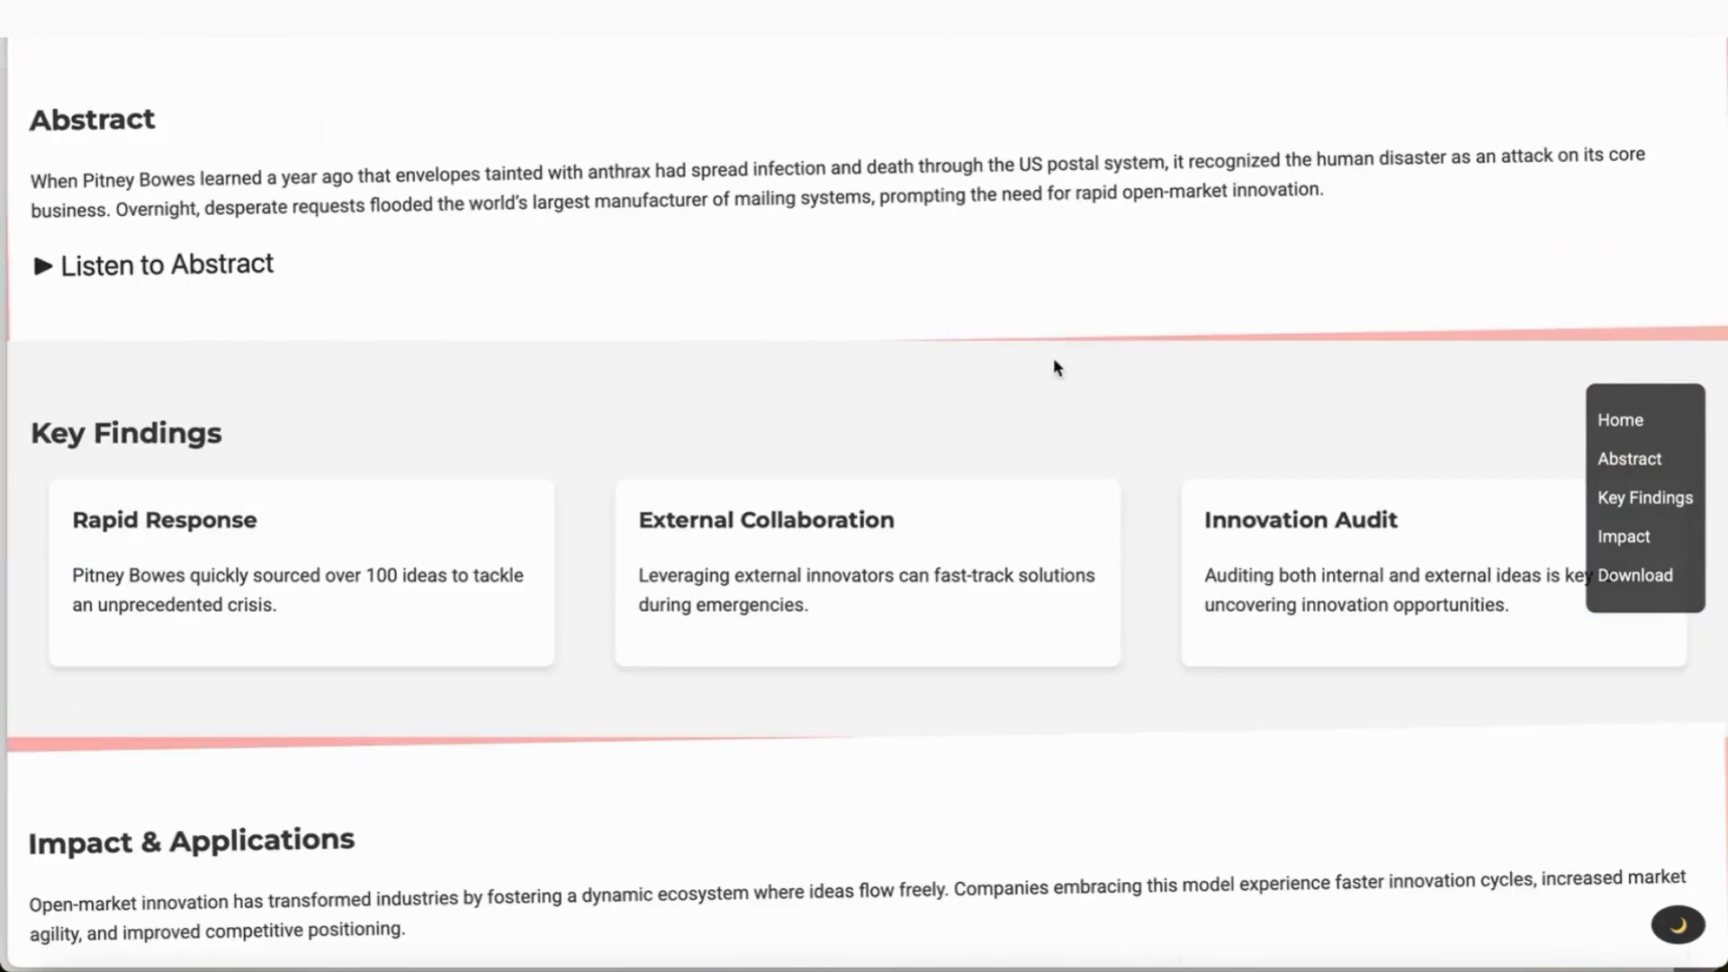
mouse_move(714, 265)
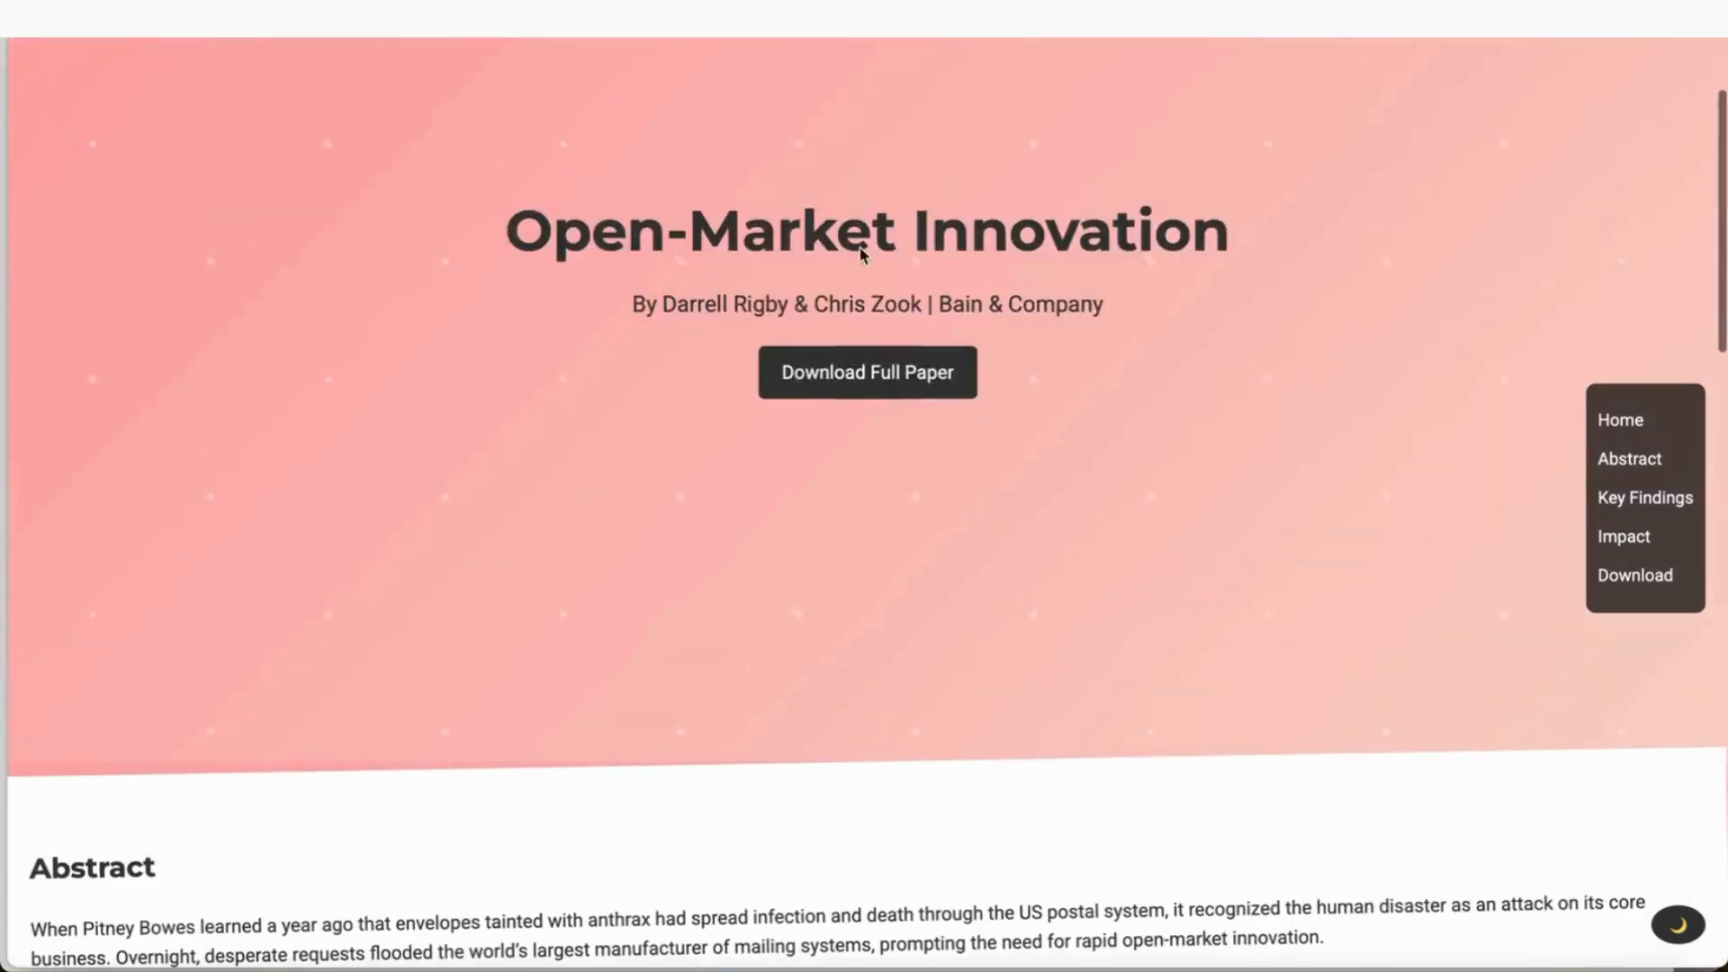
scroll(down, 3)
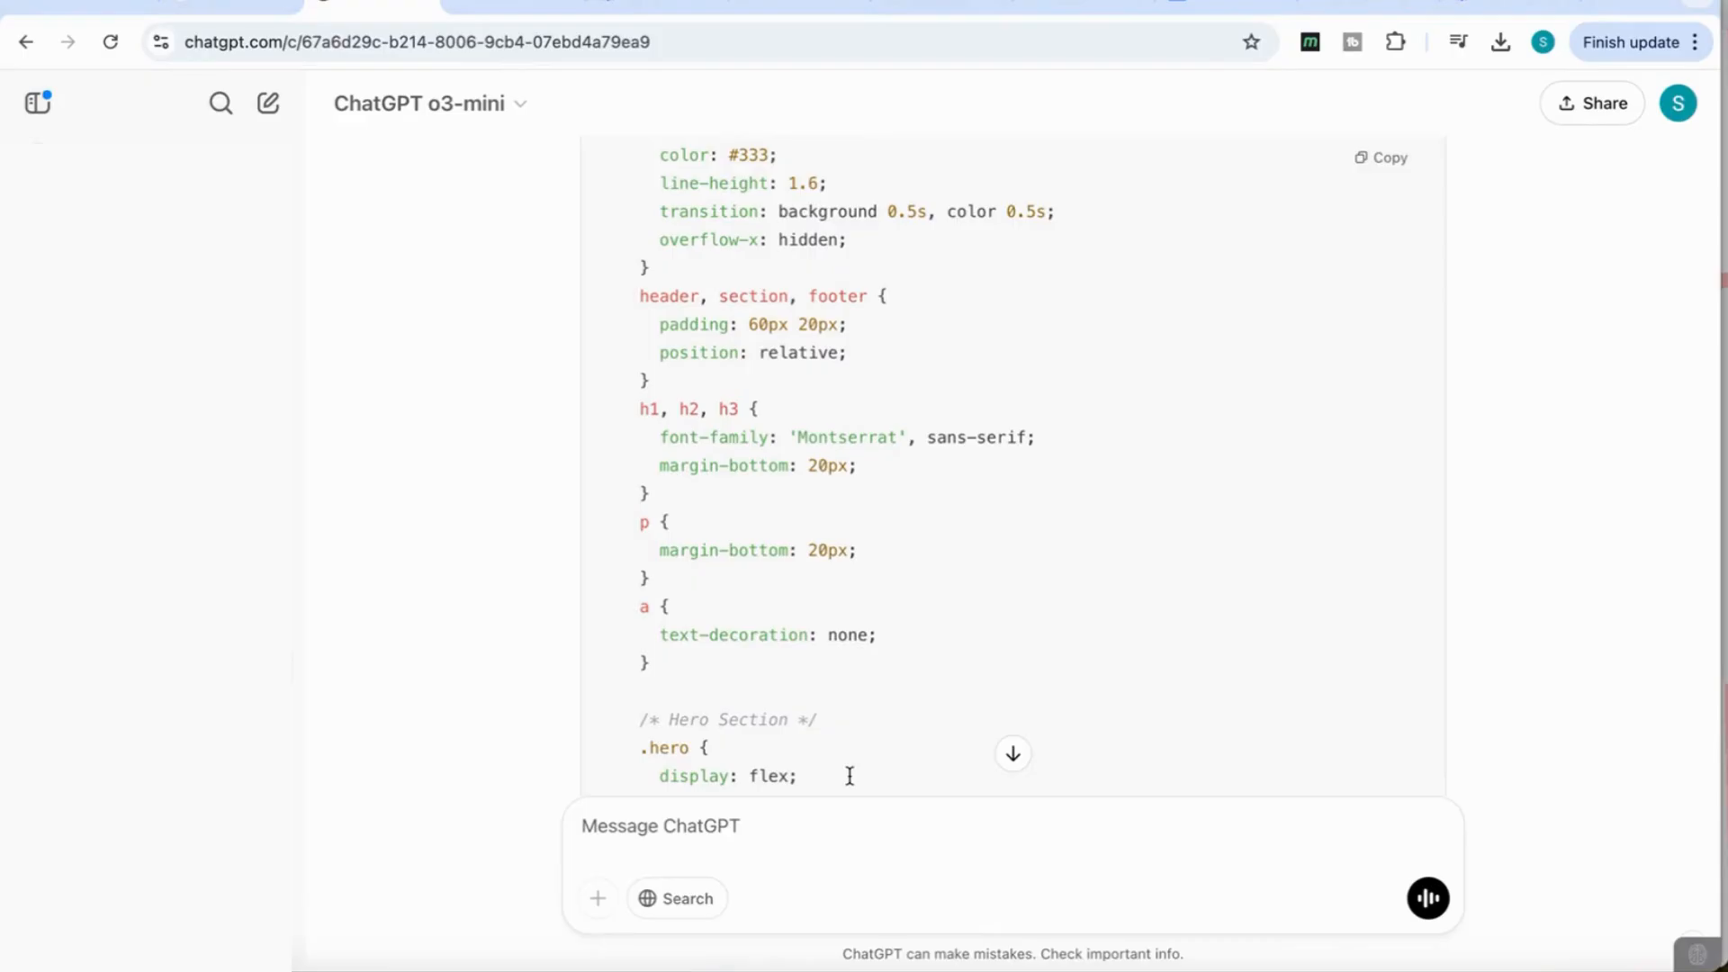
mouse_move(322, 265)
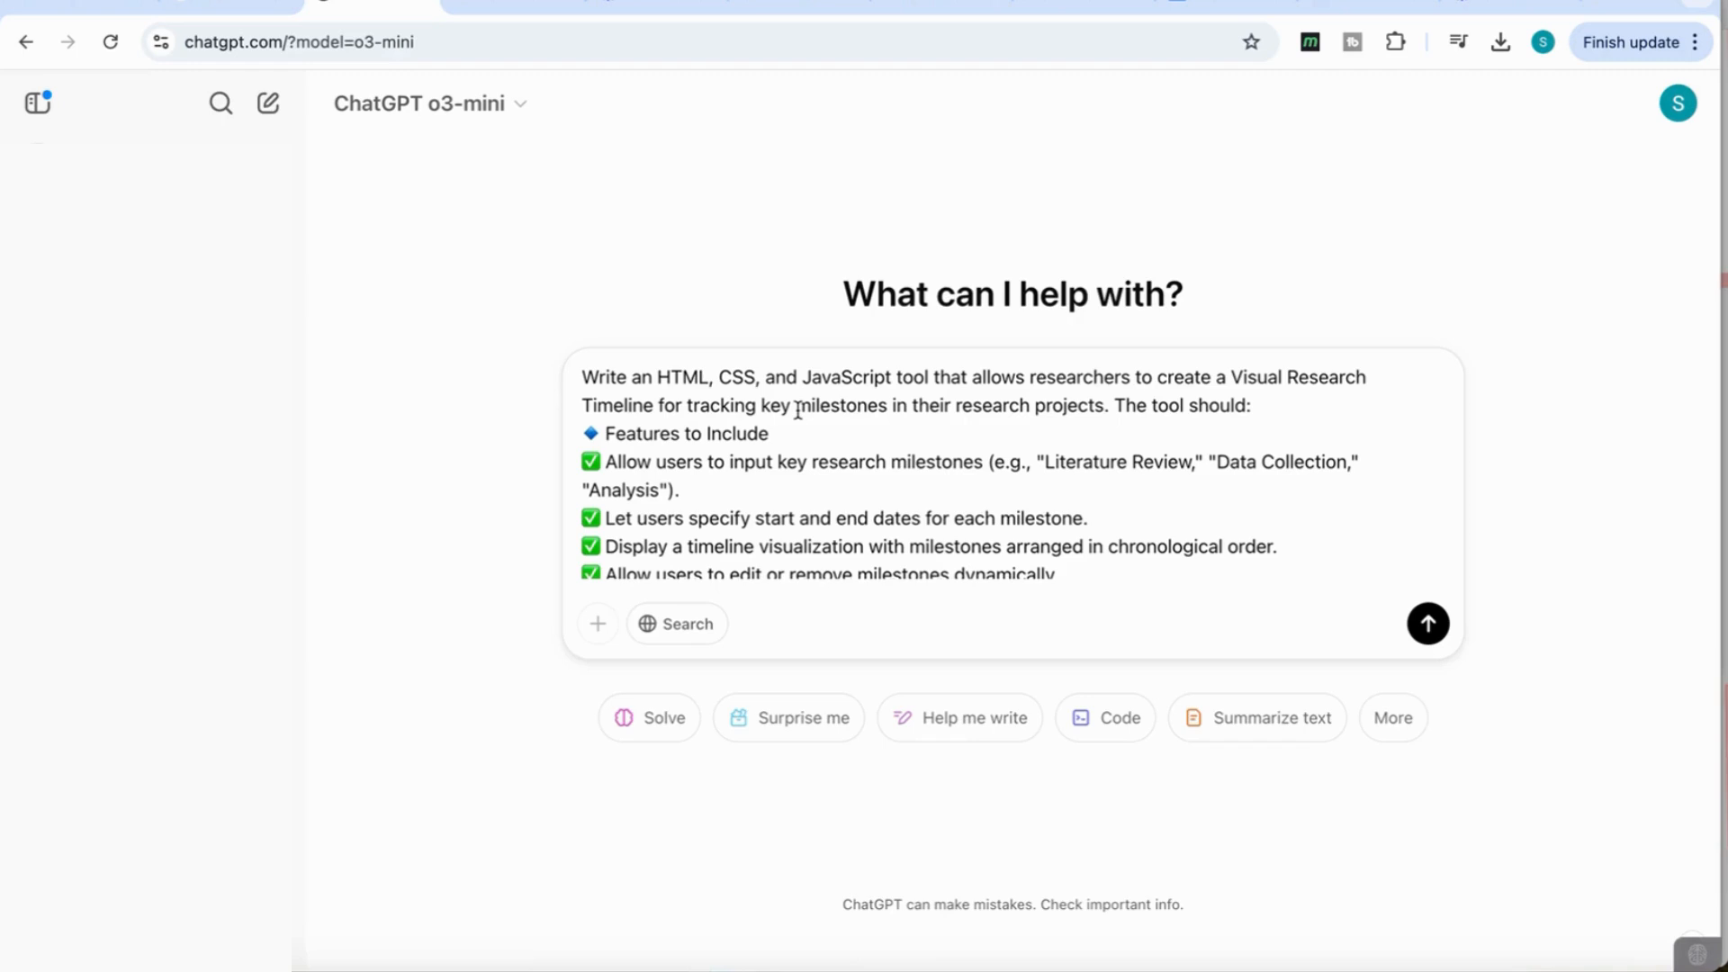
Review the Visual Research Timeline prompt and send it to o3-mini.
scroll(down, 3)
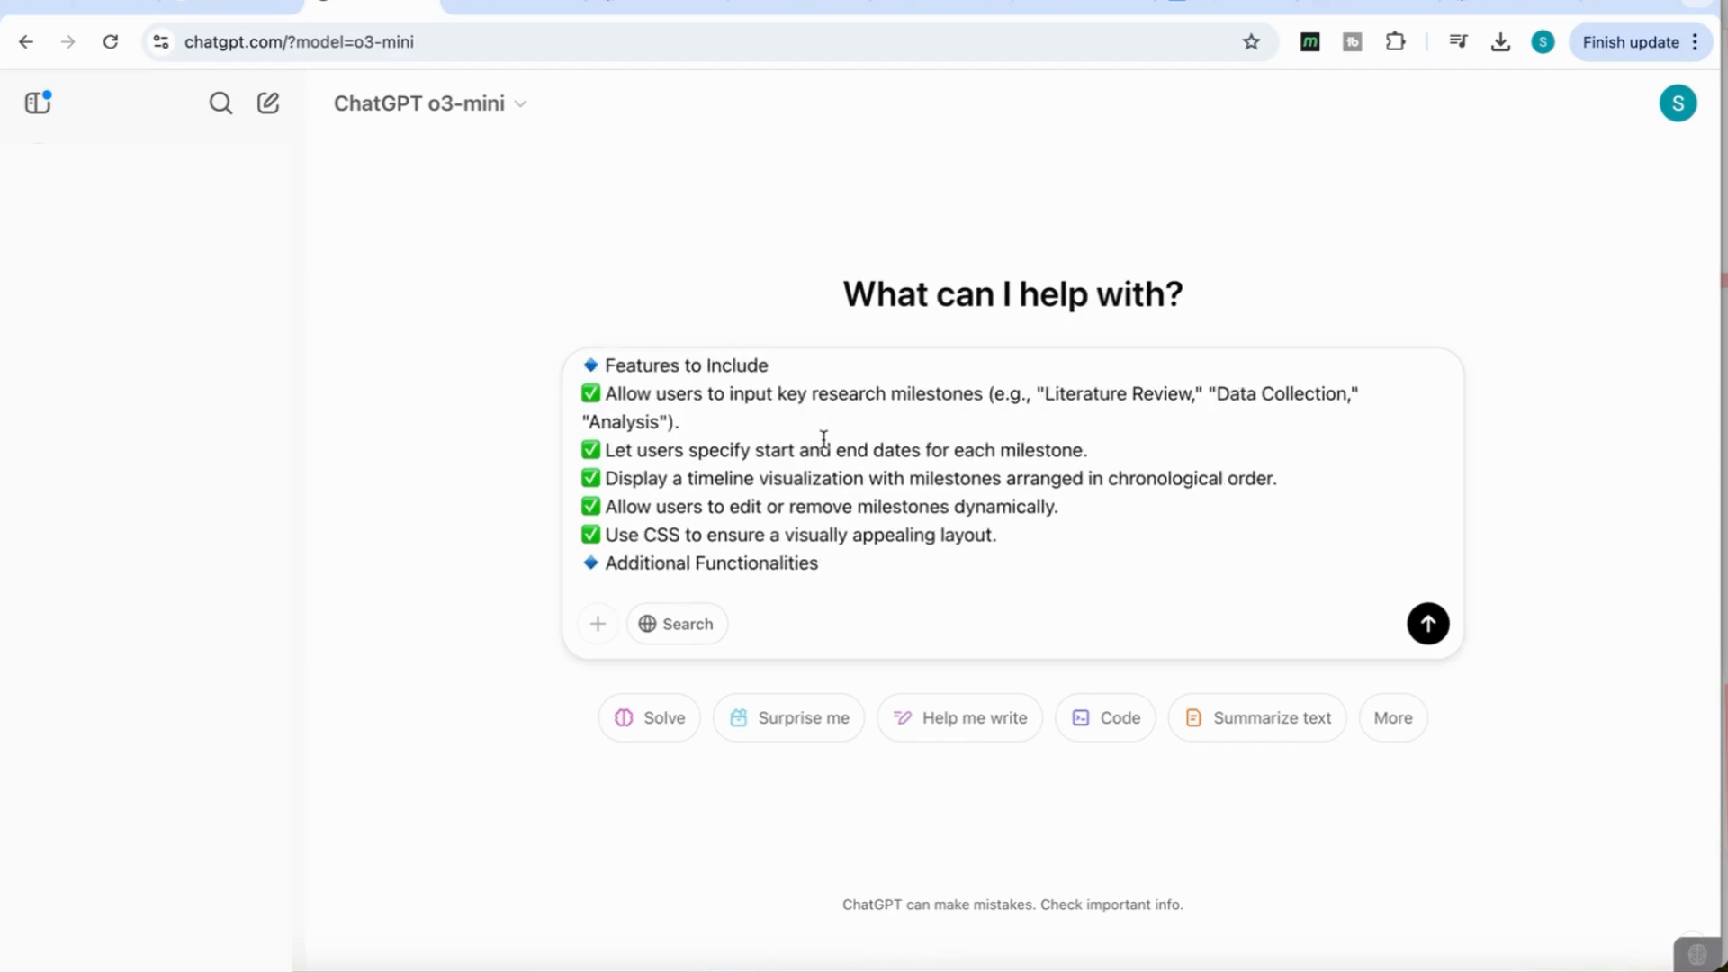
scroll(down, 3)
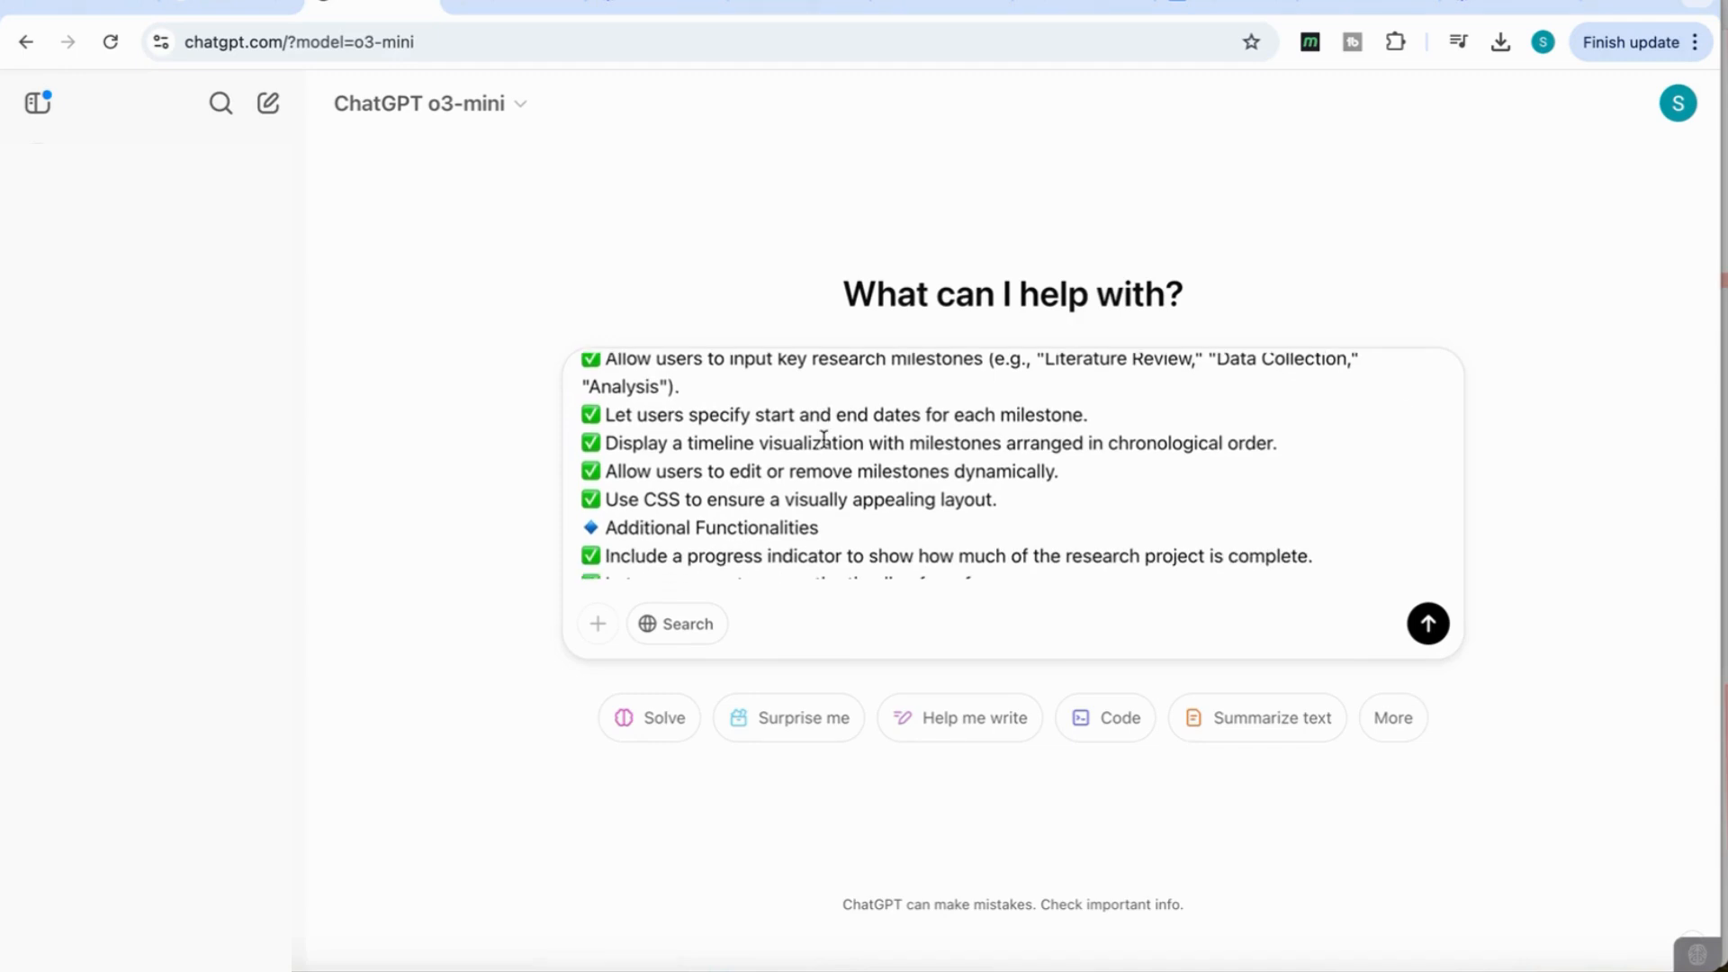
mouse_move(918, 532)
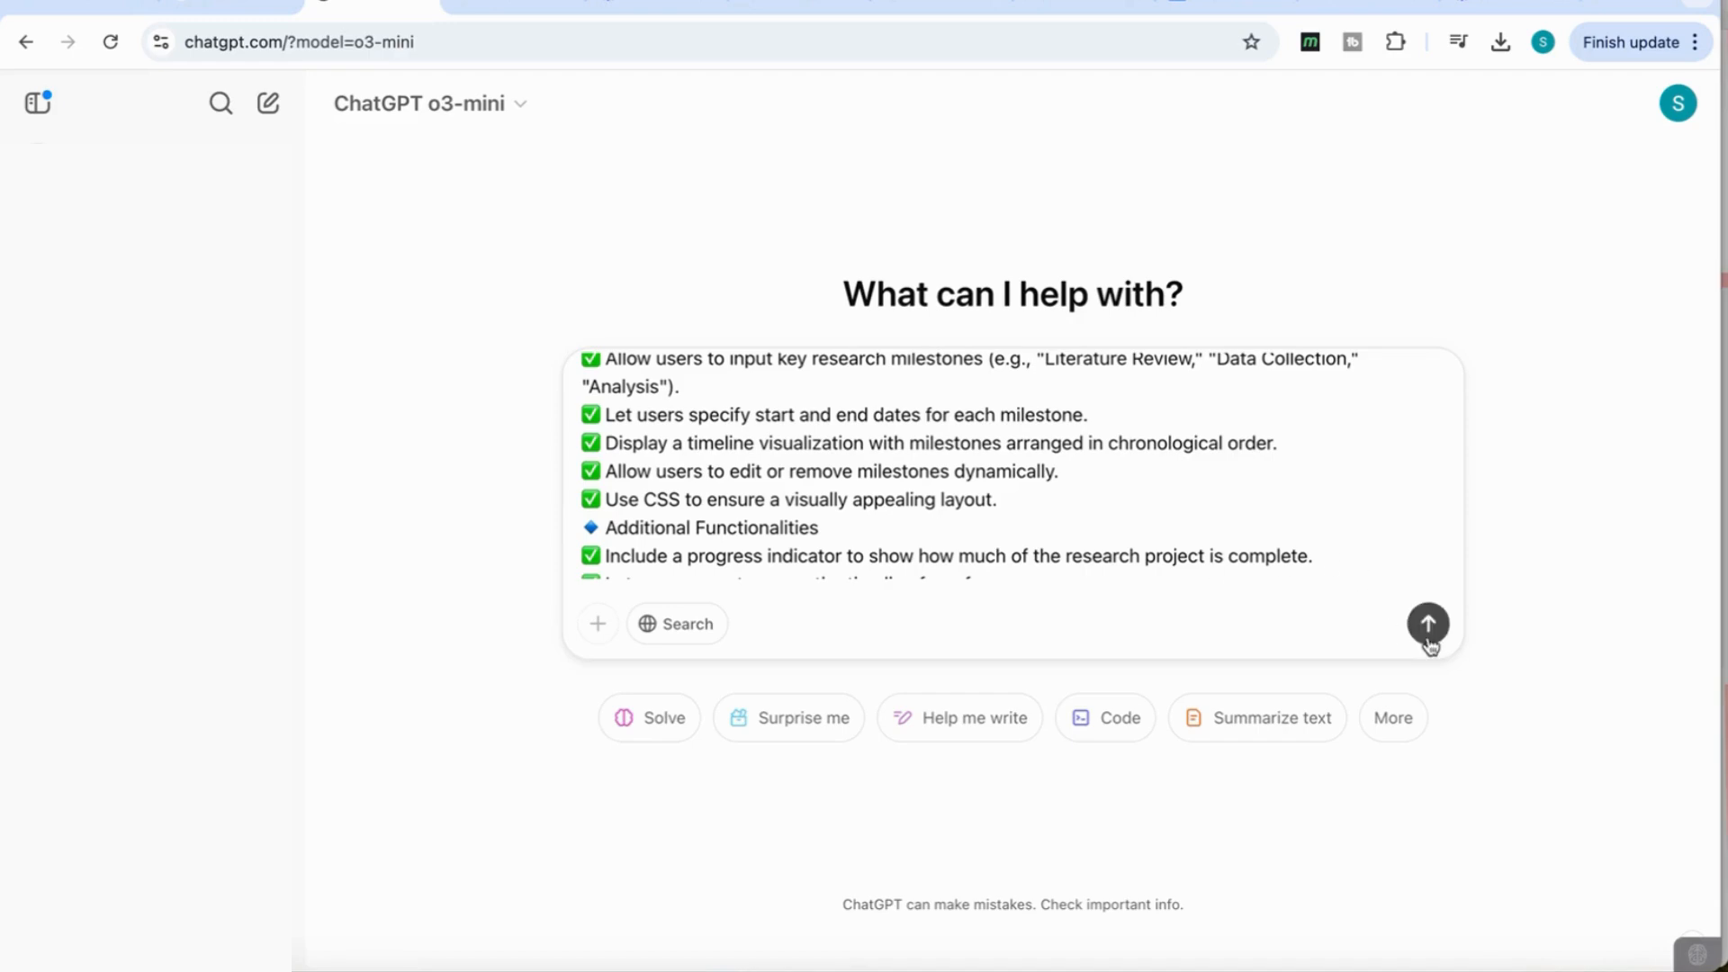
click(1427, 623)
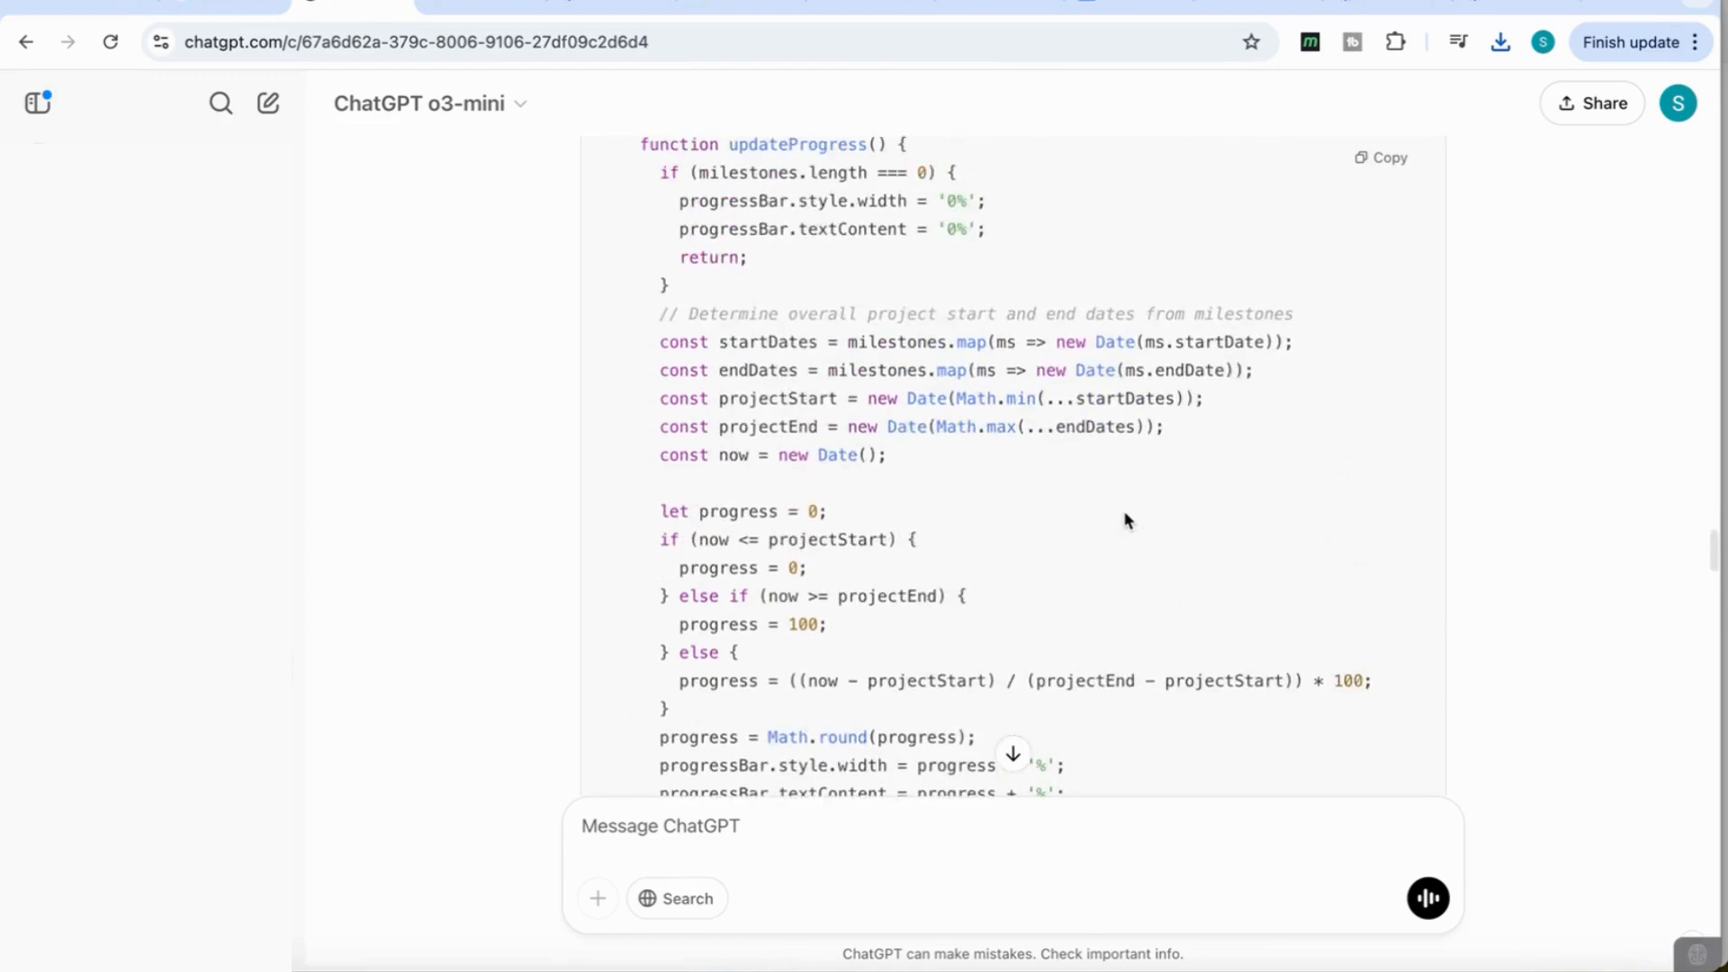
mouse_move(814, 672)
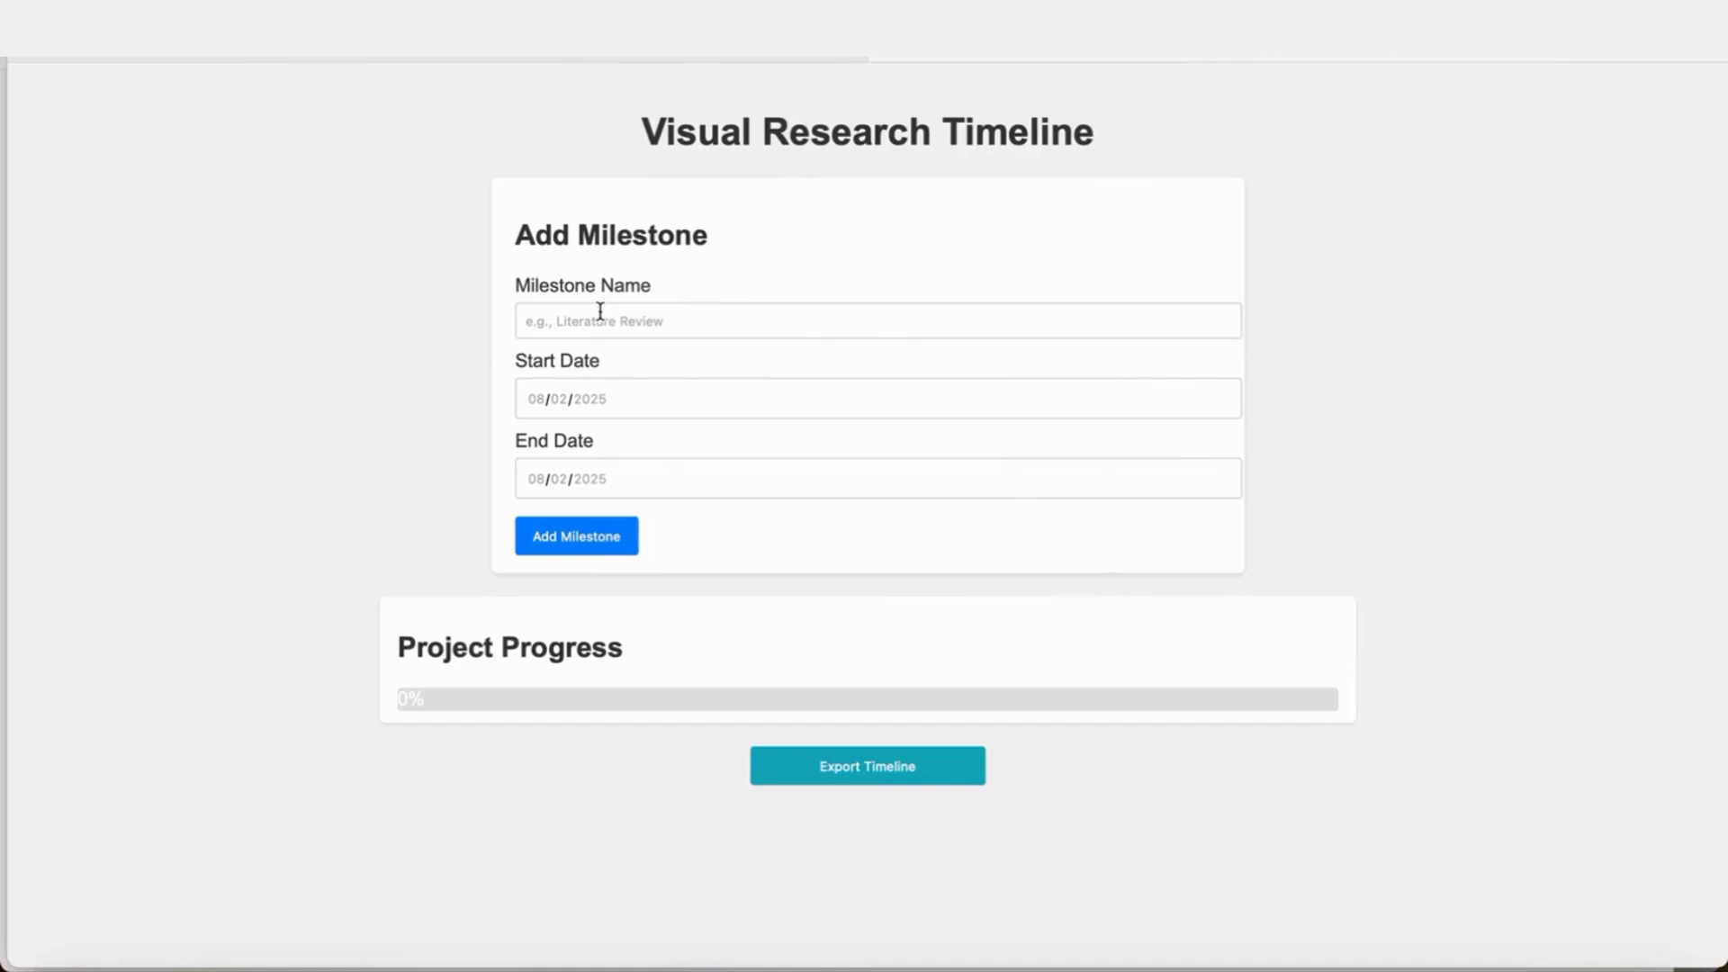
Add a 'Research Plan' milestone from 2025-02-08 to 2025-02-12, then edit it.
click(876, 320)
text(Research Plan)
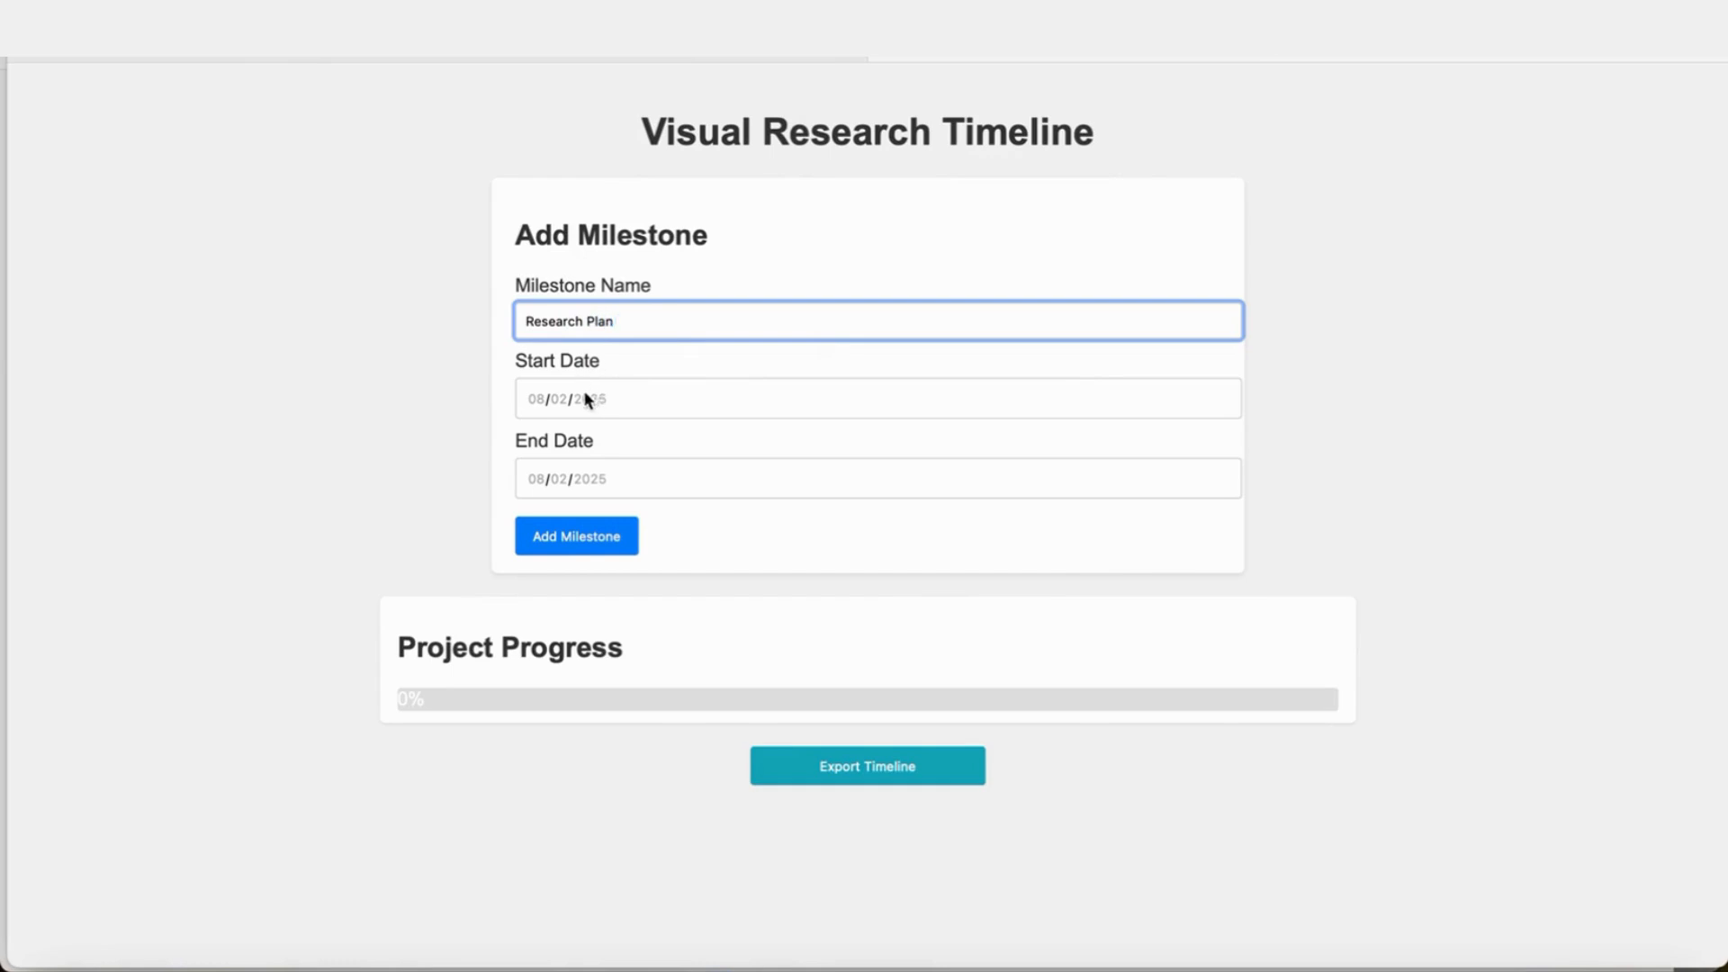
click(879, 398)
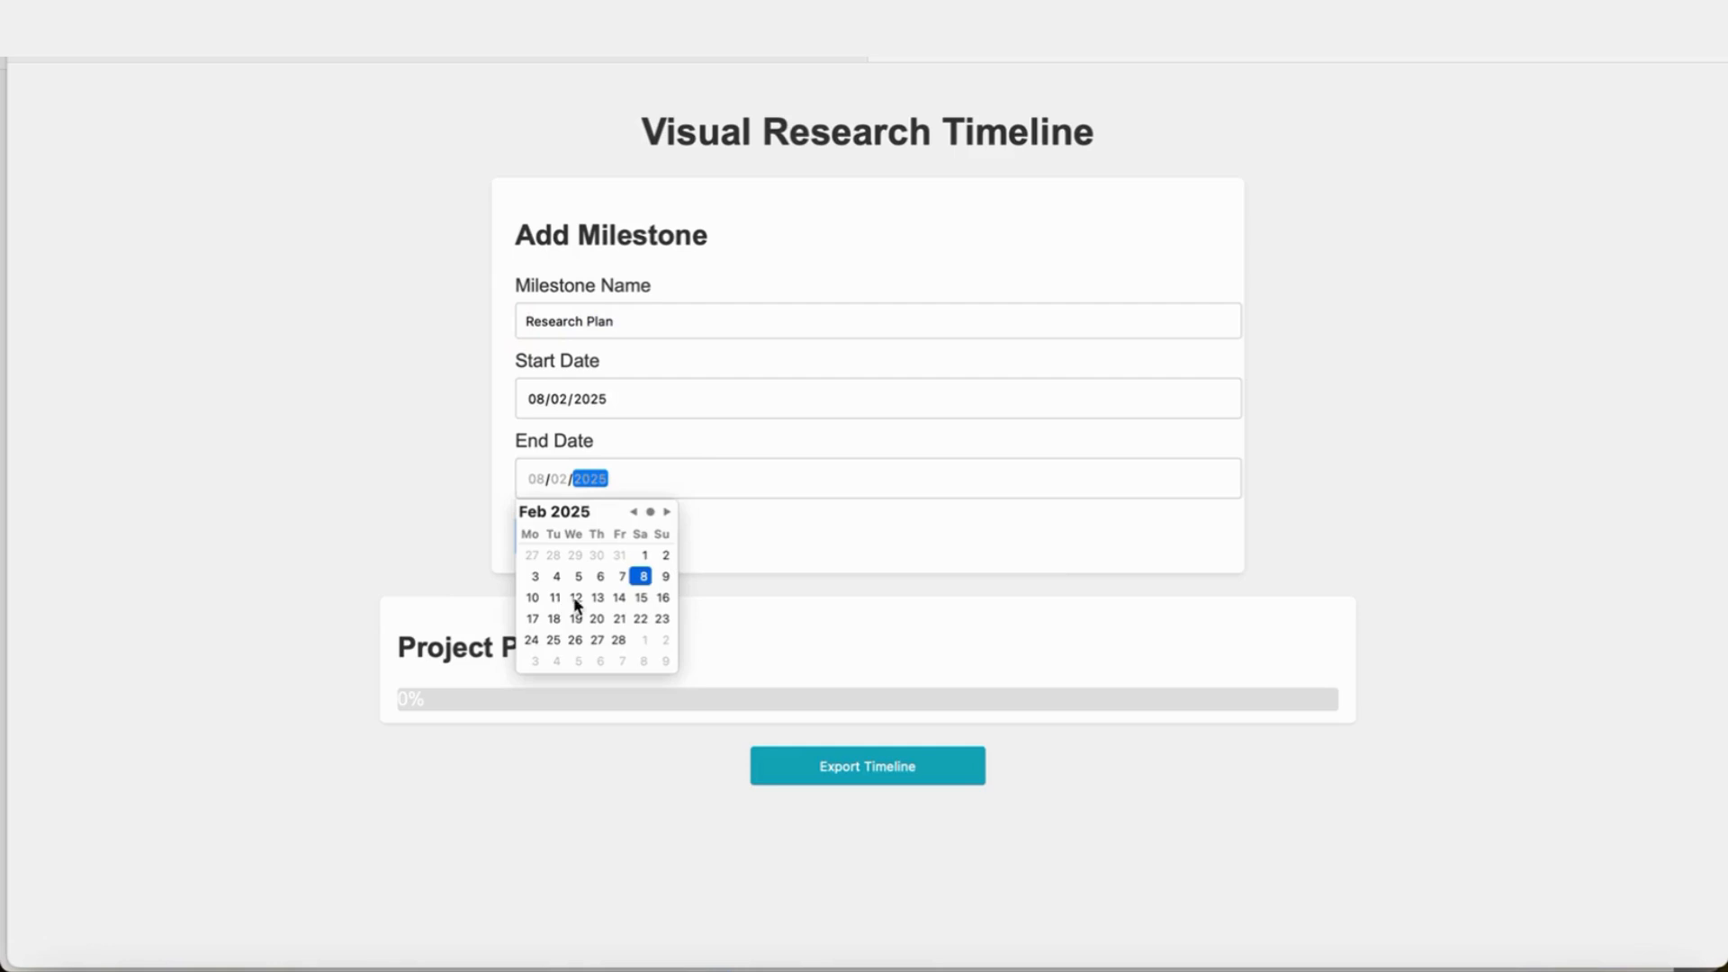
click(596, 598)
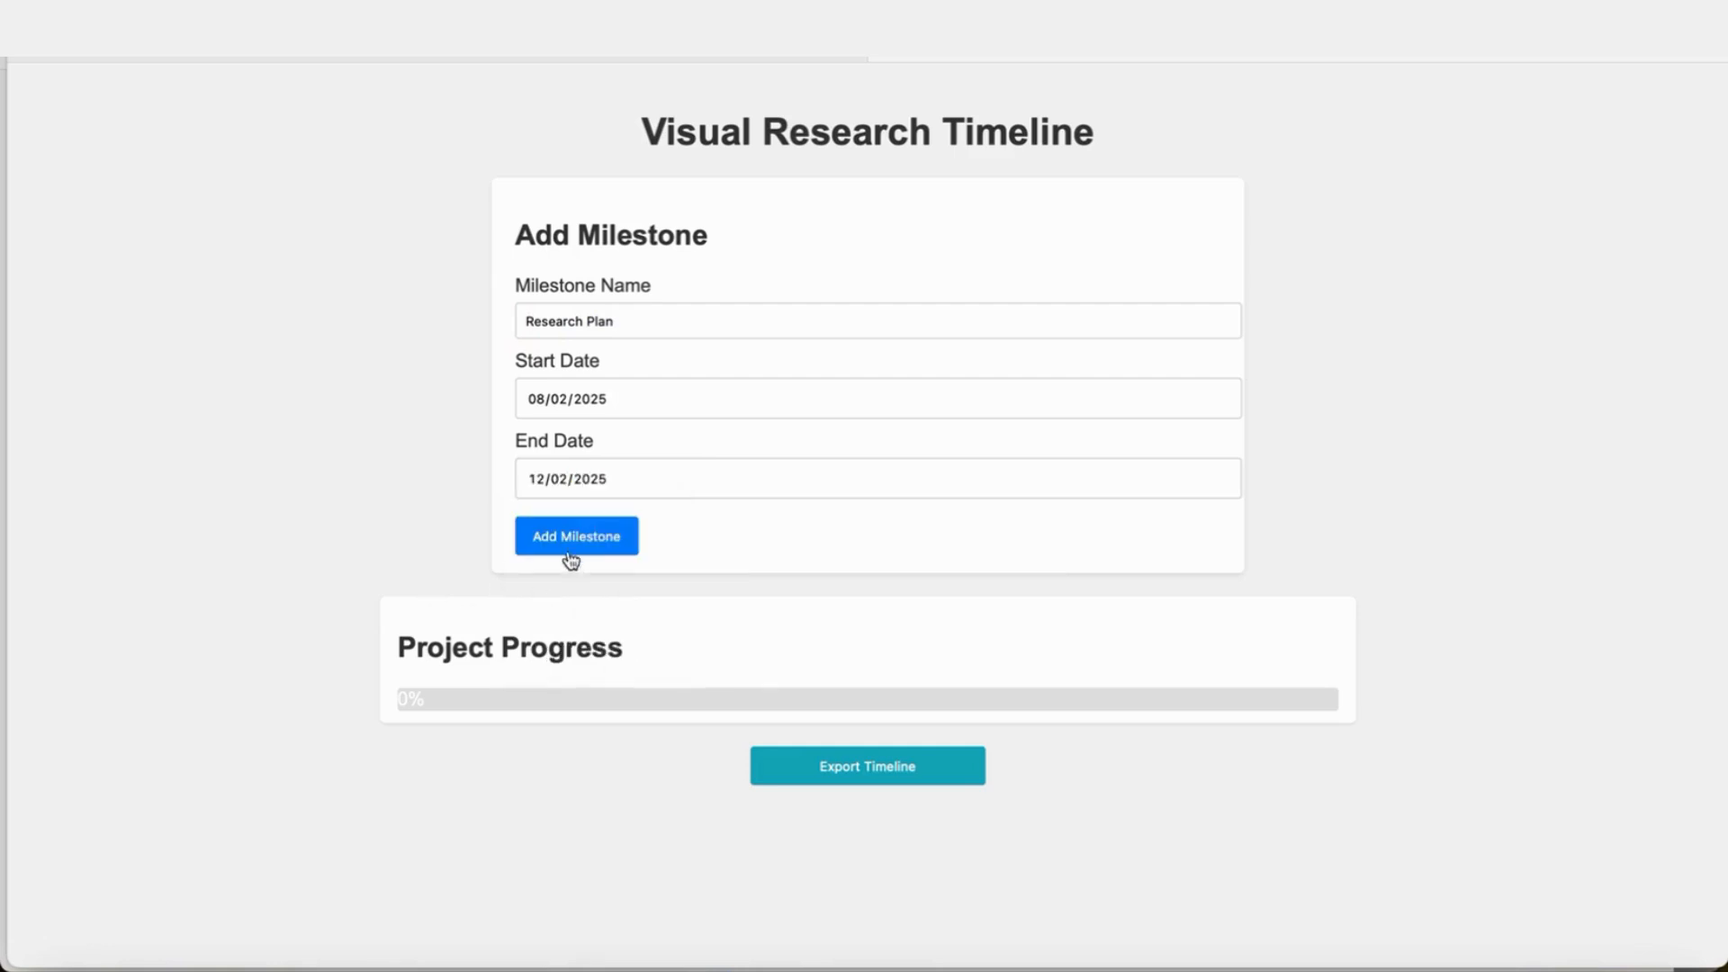
click(575, 535)
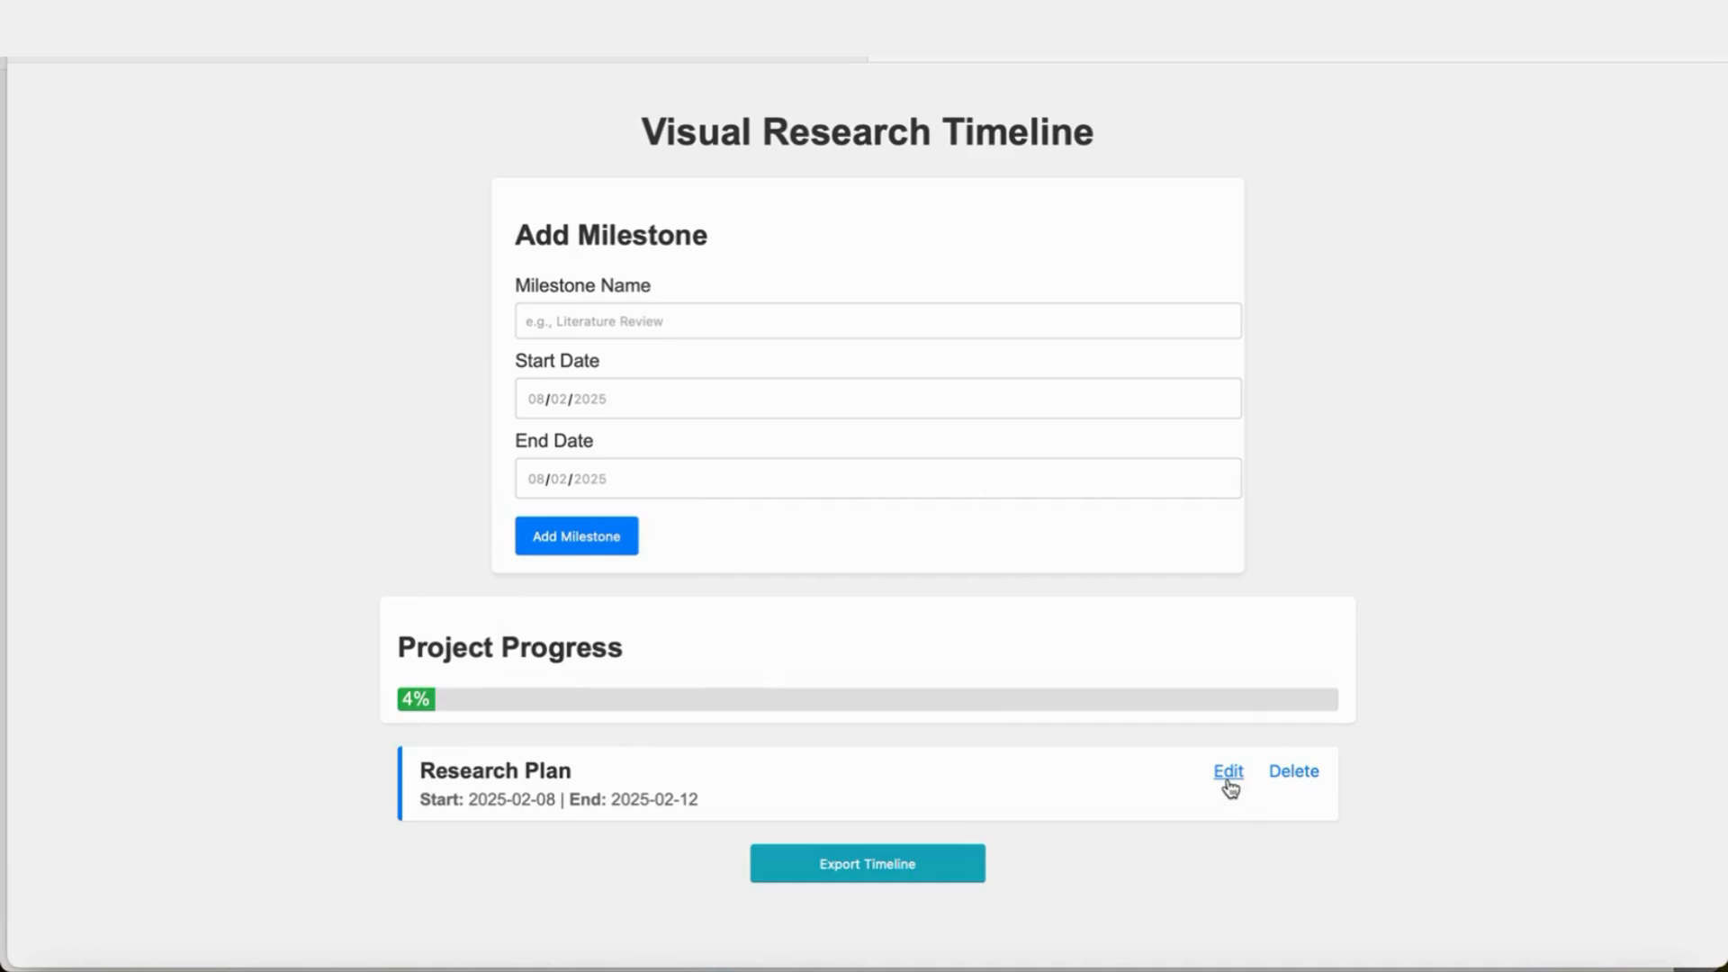
click(1228, 771)
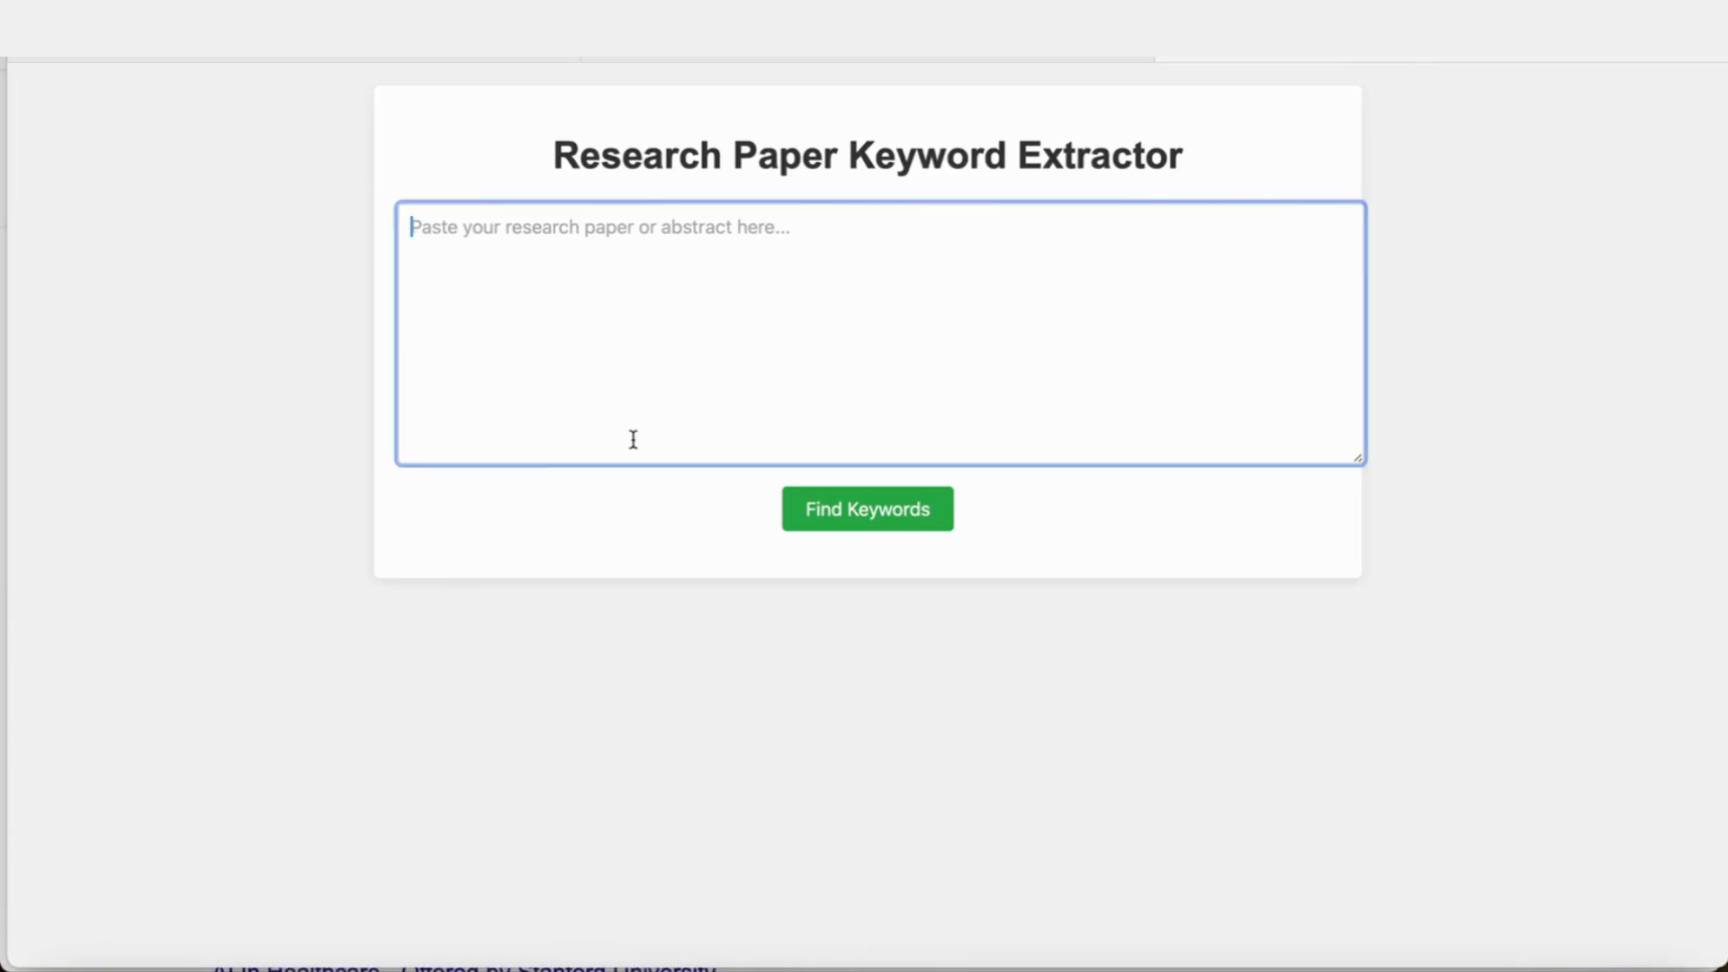
Focus the keyword extractor's text area, ready to paste a paper or abstract.
click(866, 510)
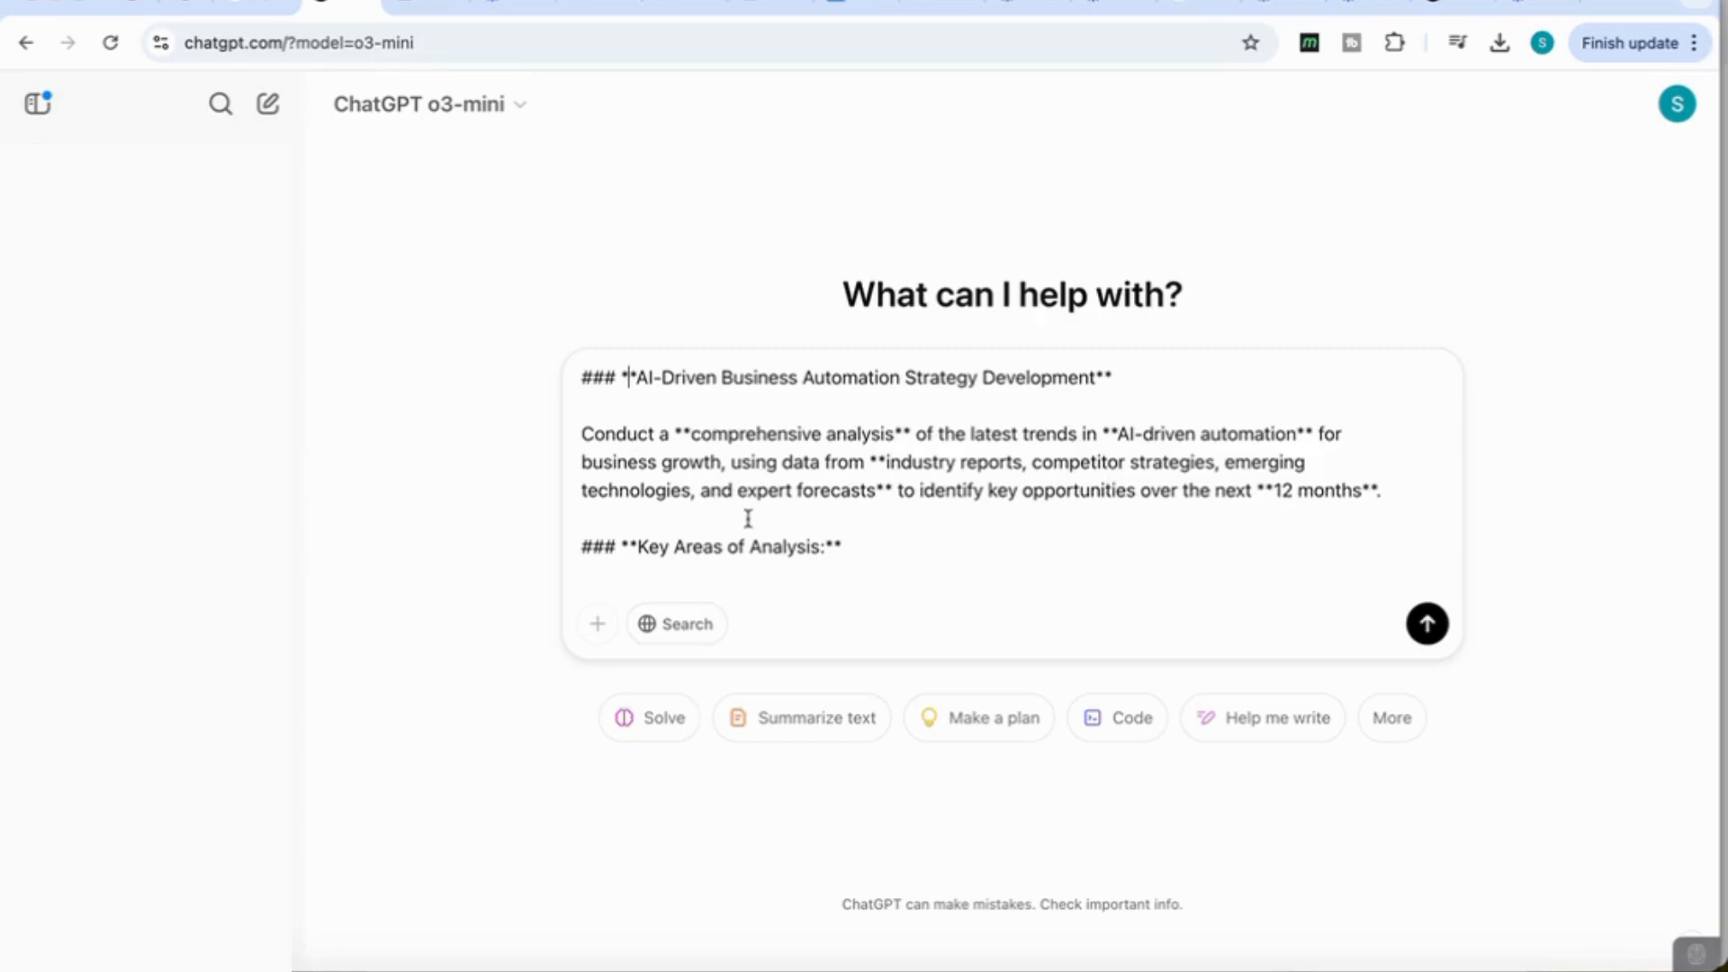
mouse_move(950, 512)
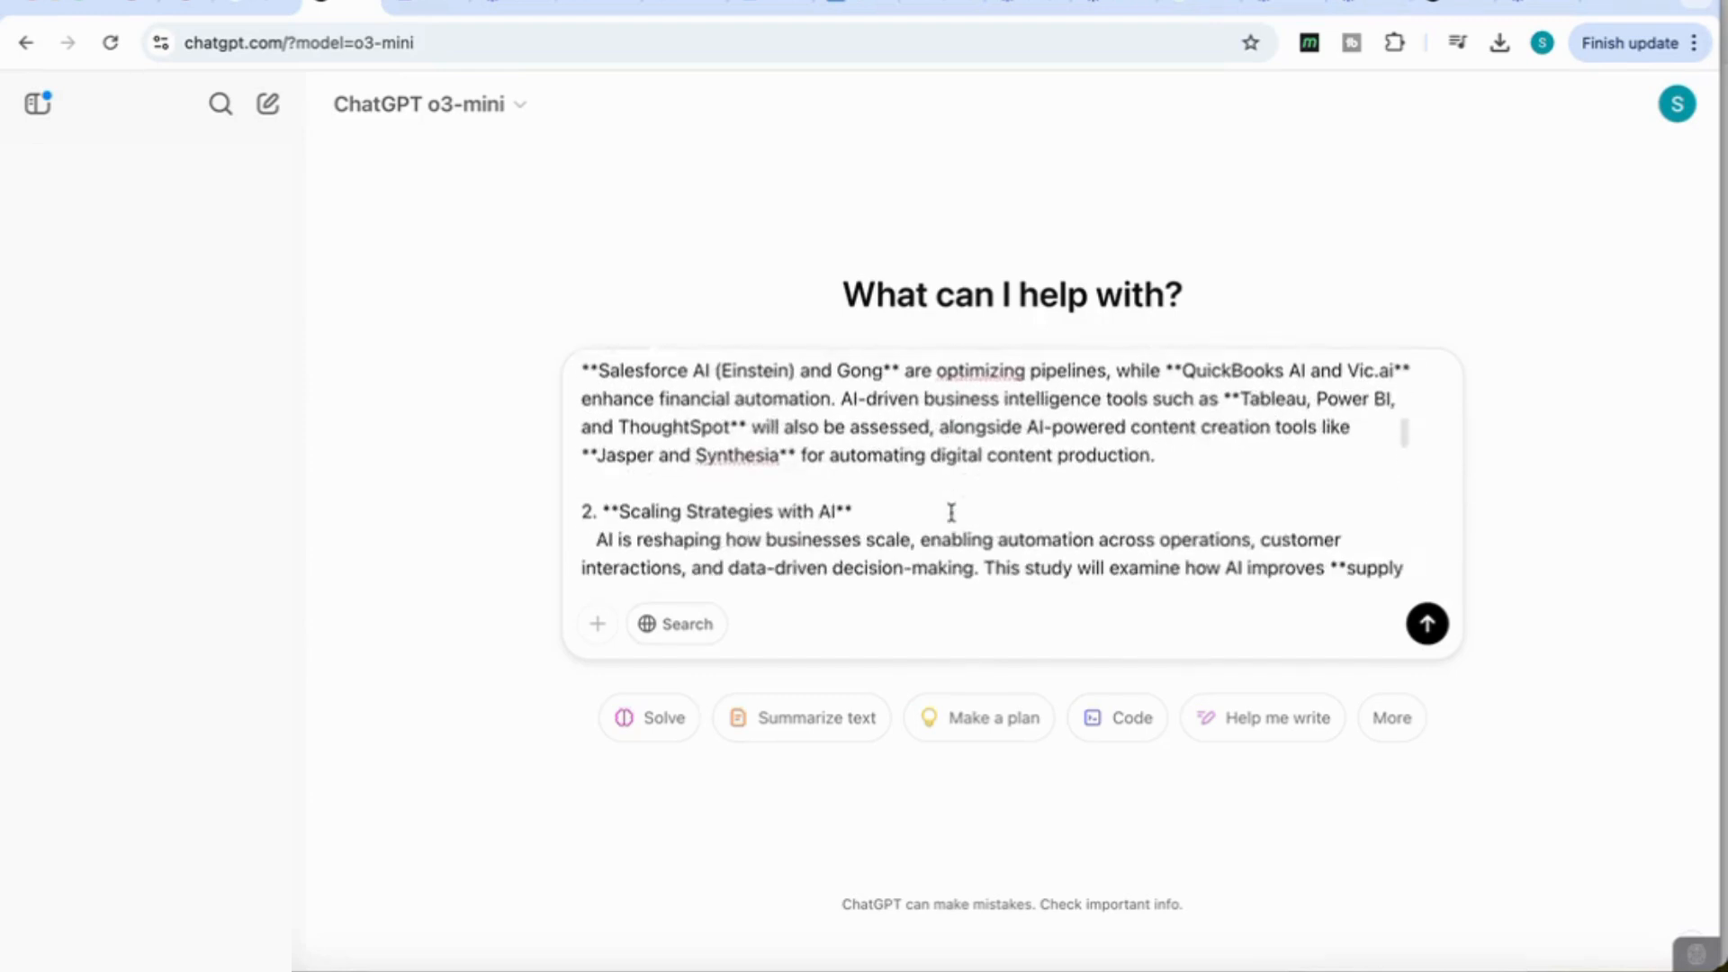
Review the business automation strategy prompt and switch on web search.
scroll(down, 3)
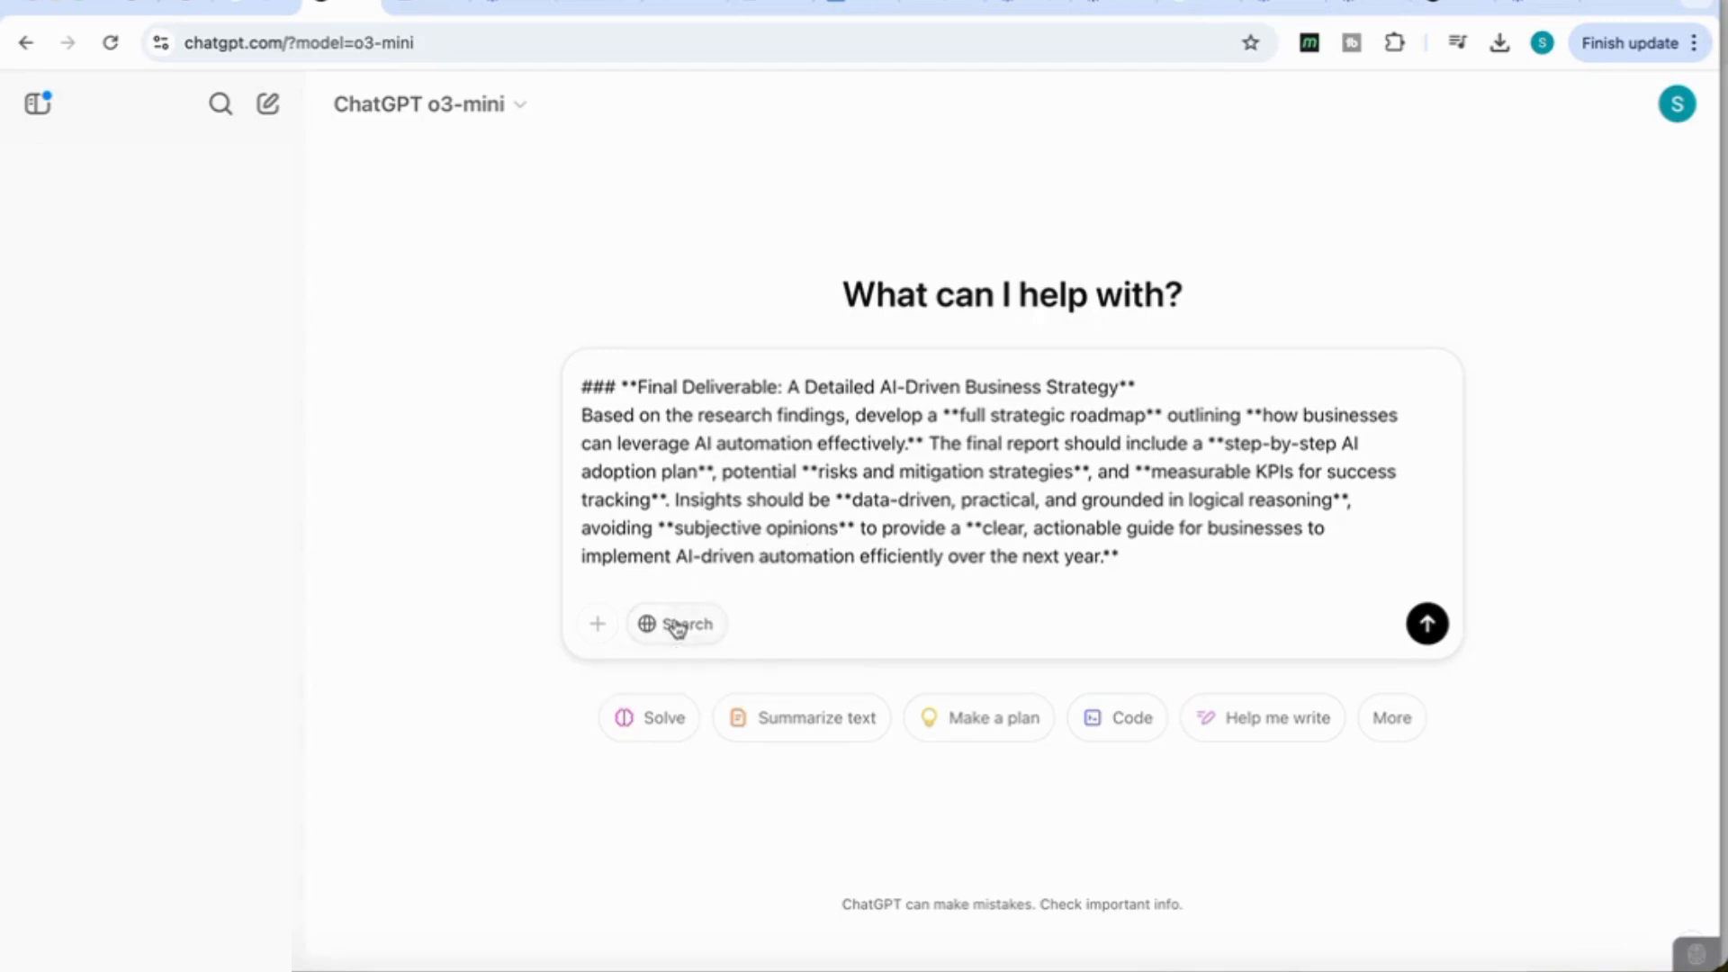
click(676, 624)
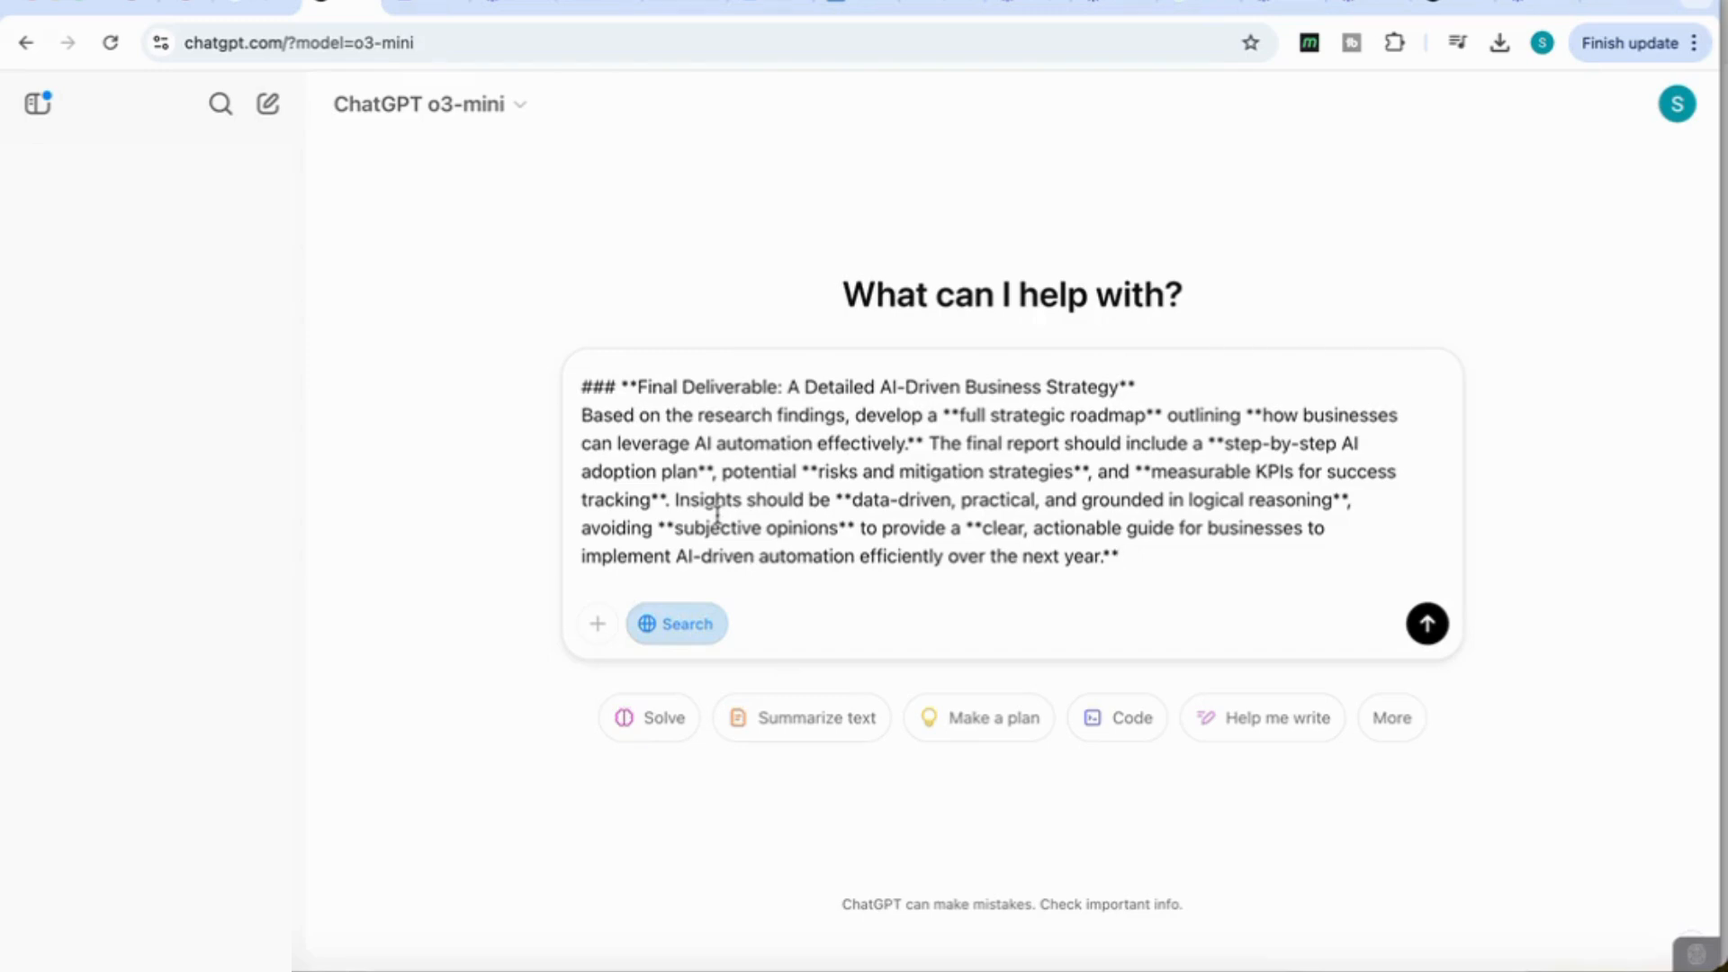
Send the strategy request and browse the cited report, including its FlowForma source.
click(1426, 624)
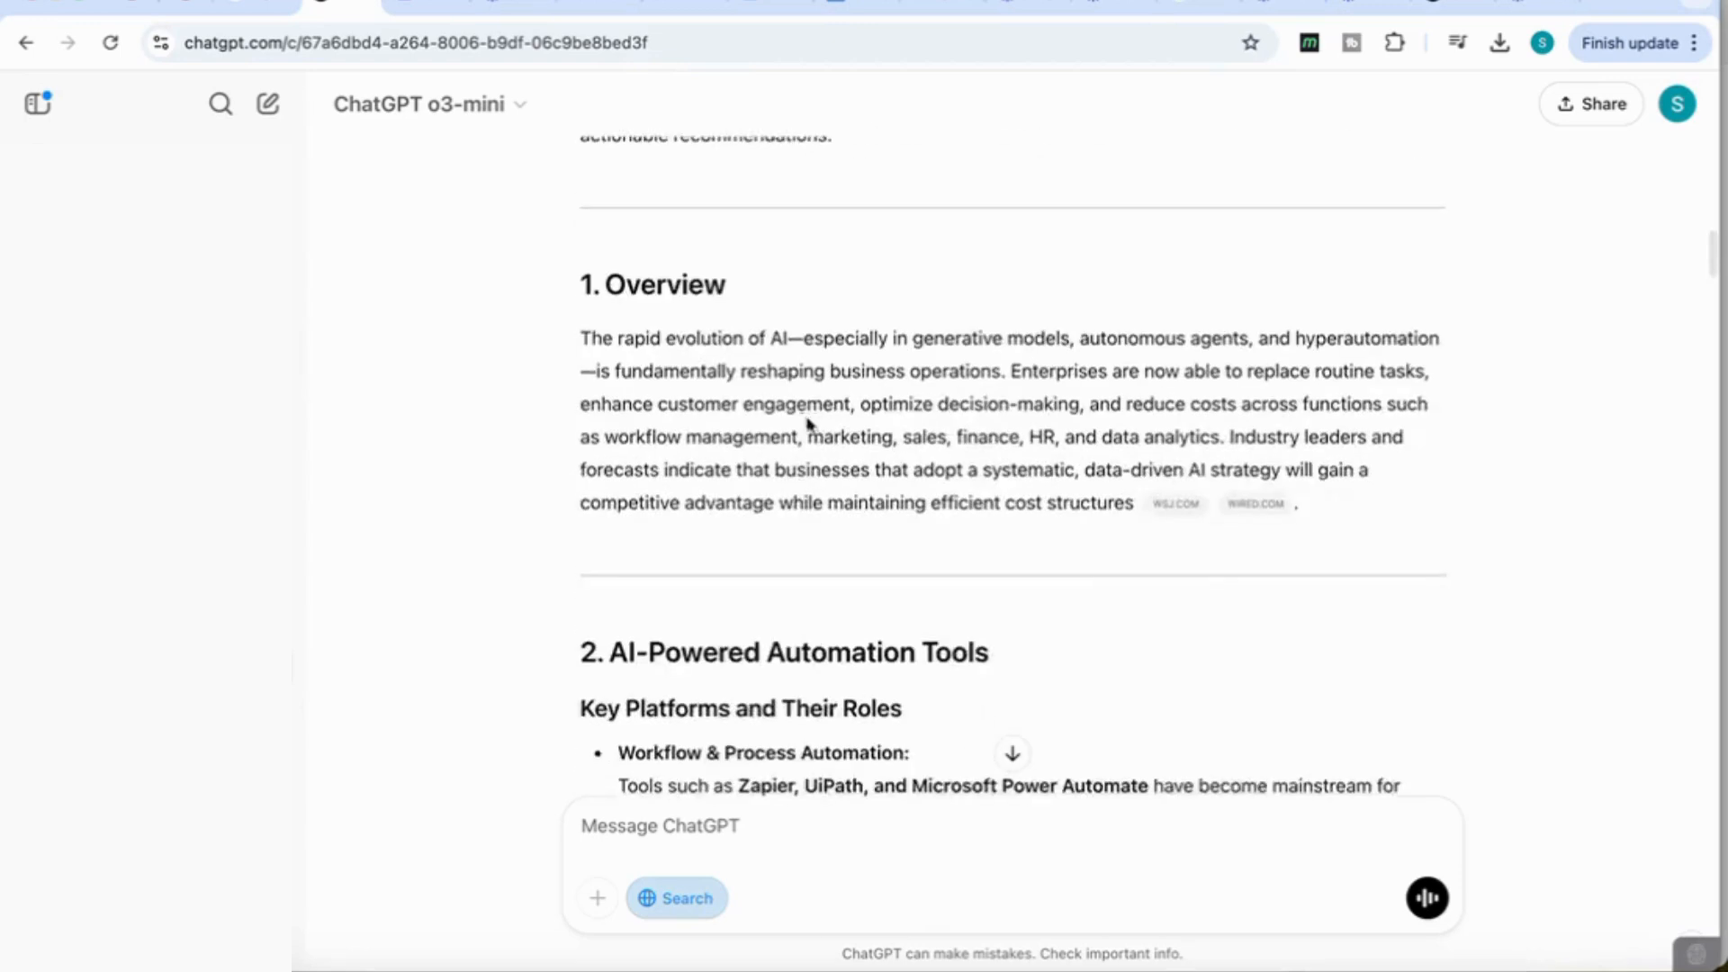
scroll(down, 3)
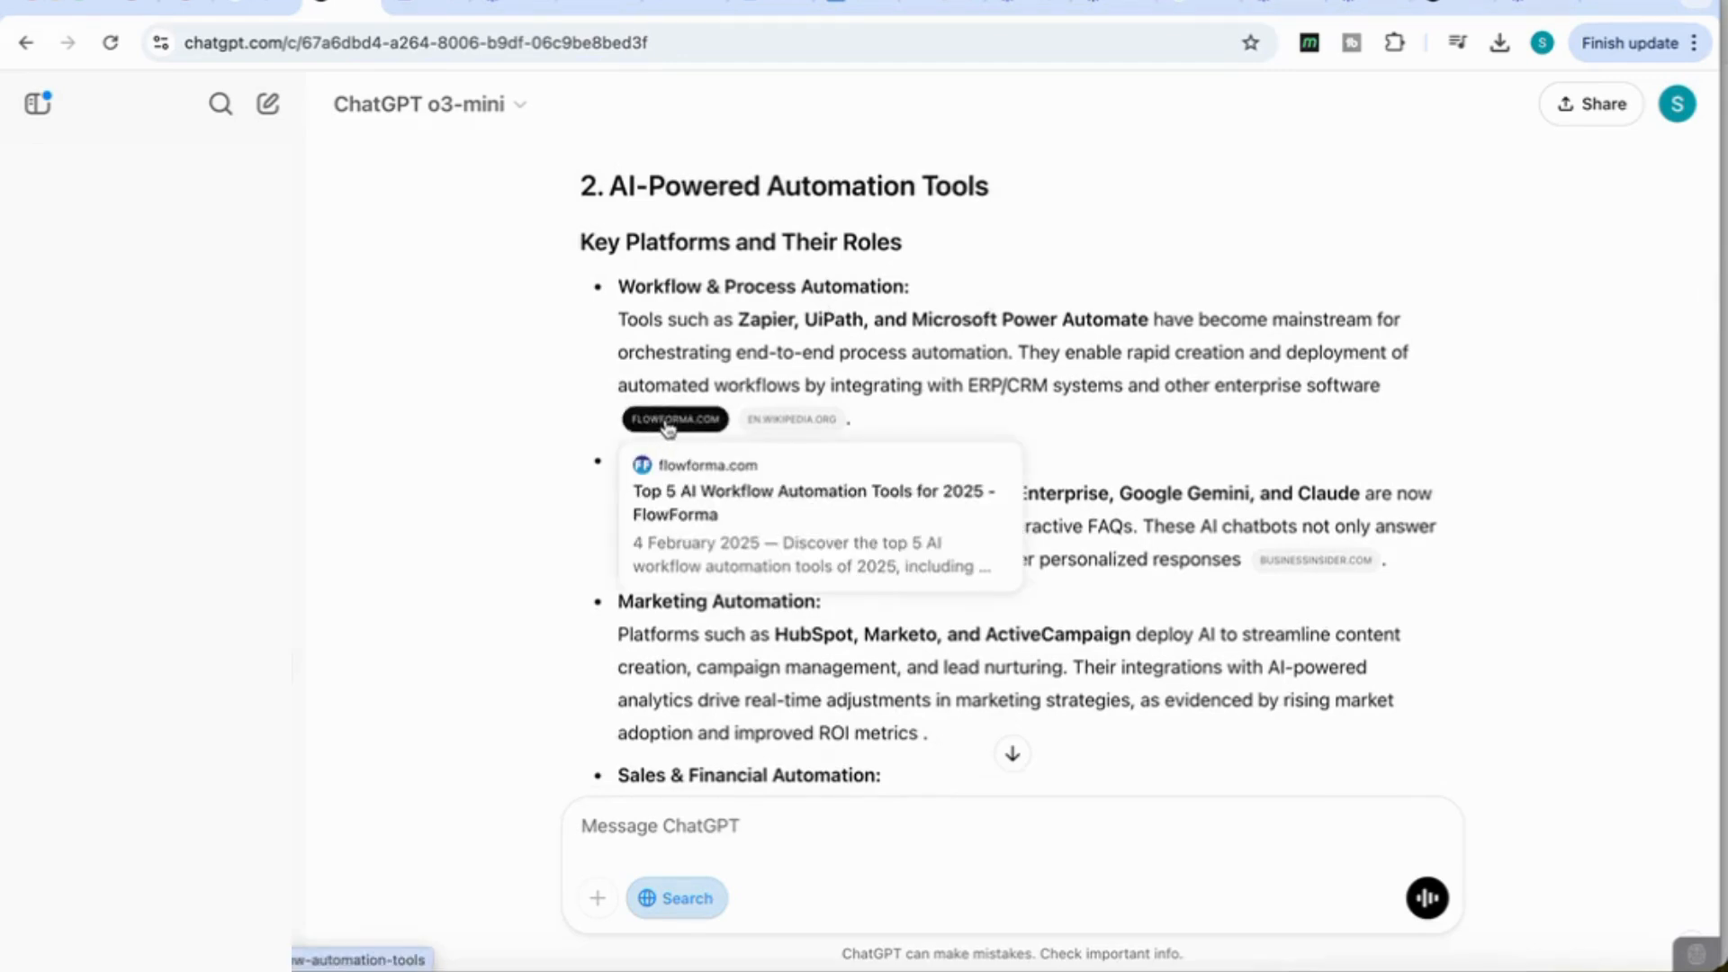
click(673, 419)
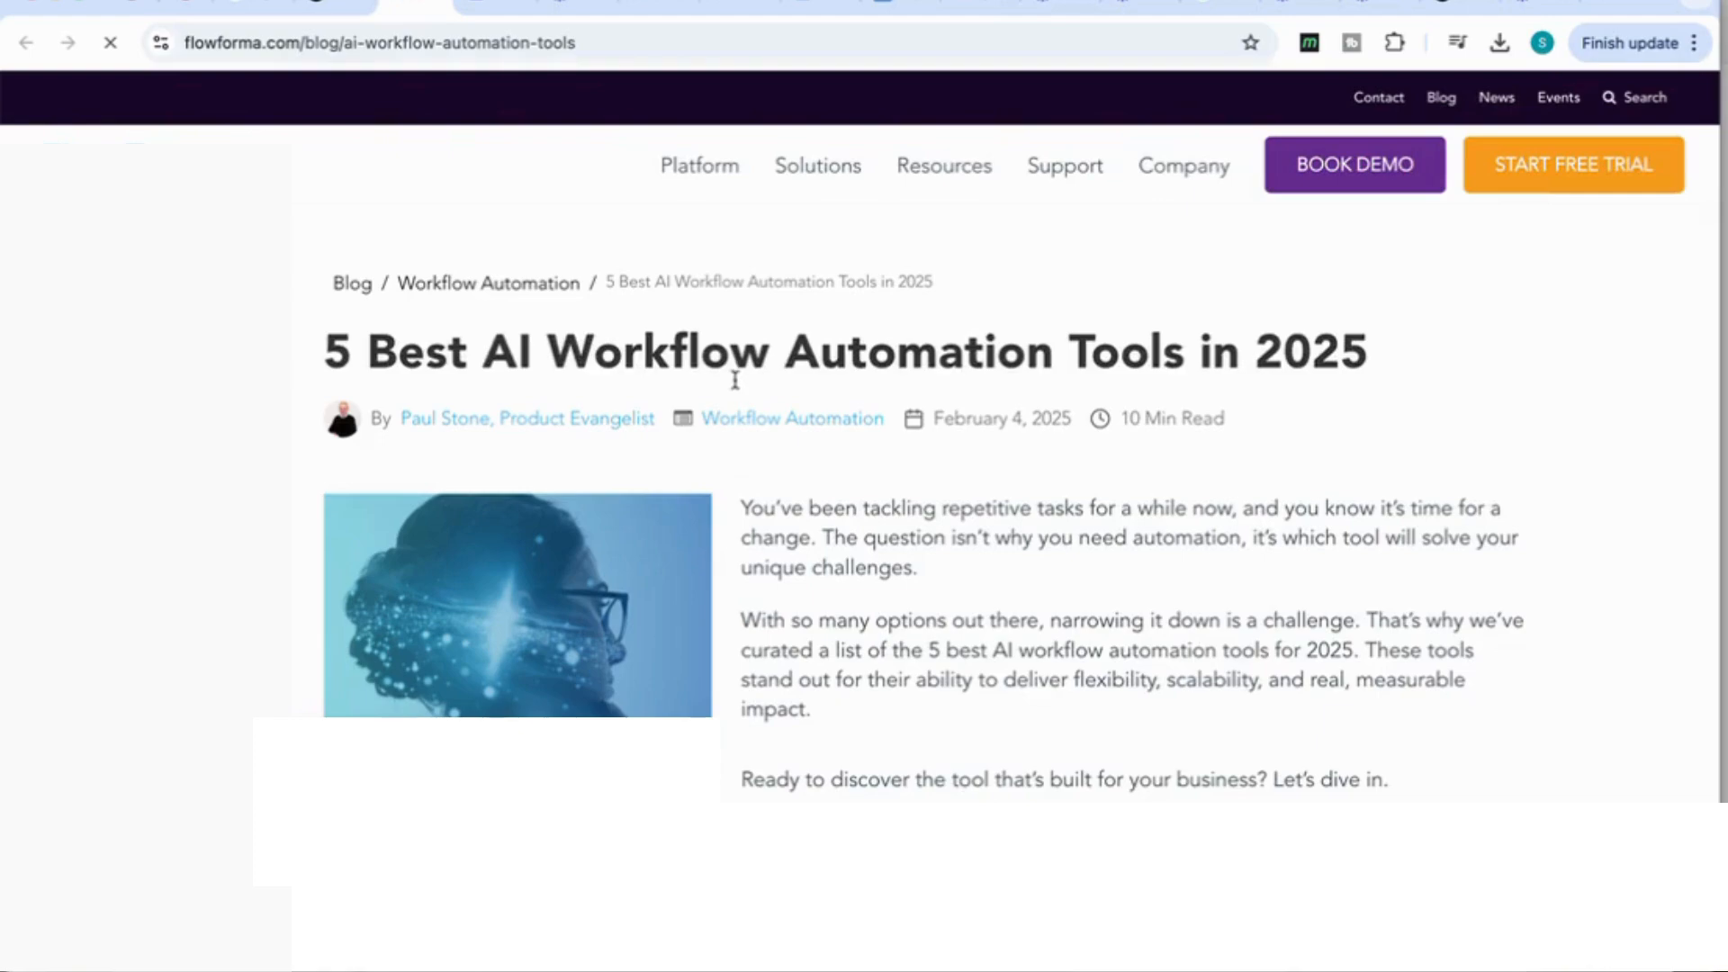
scroll(down, 3)
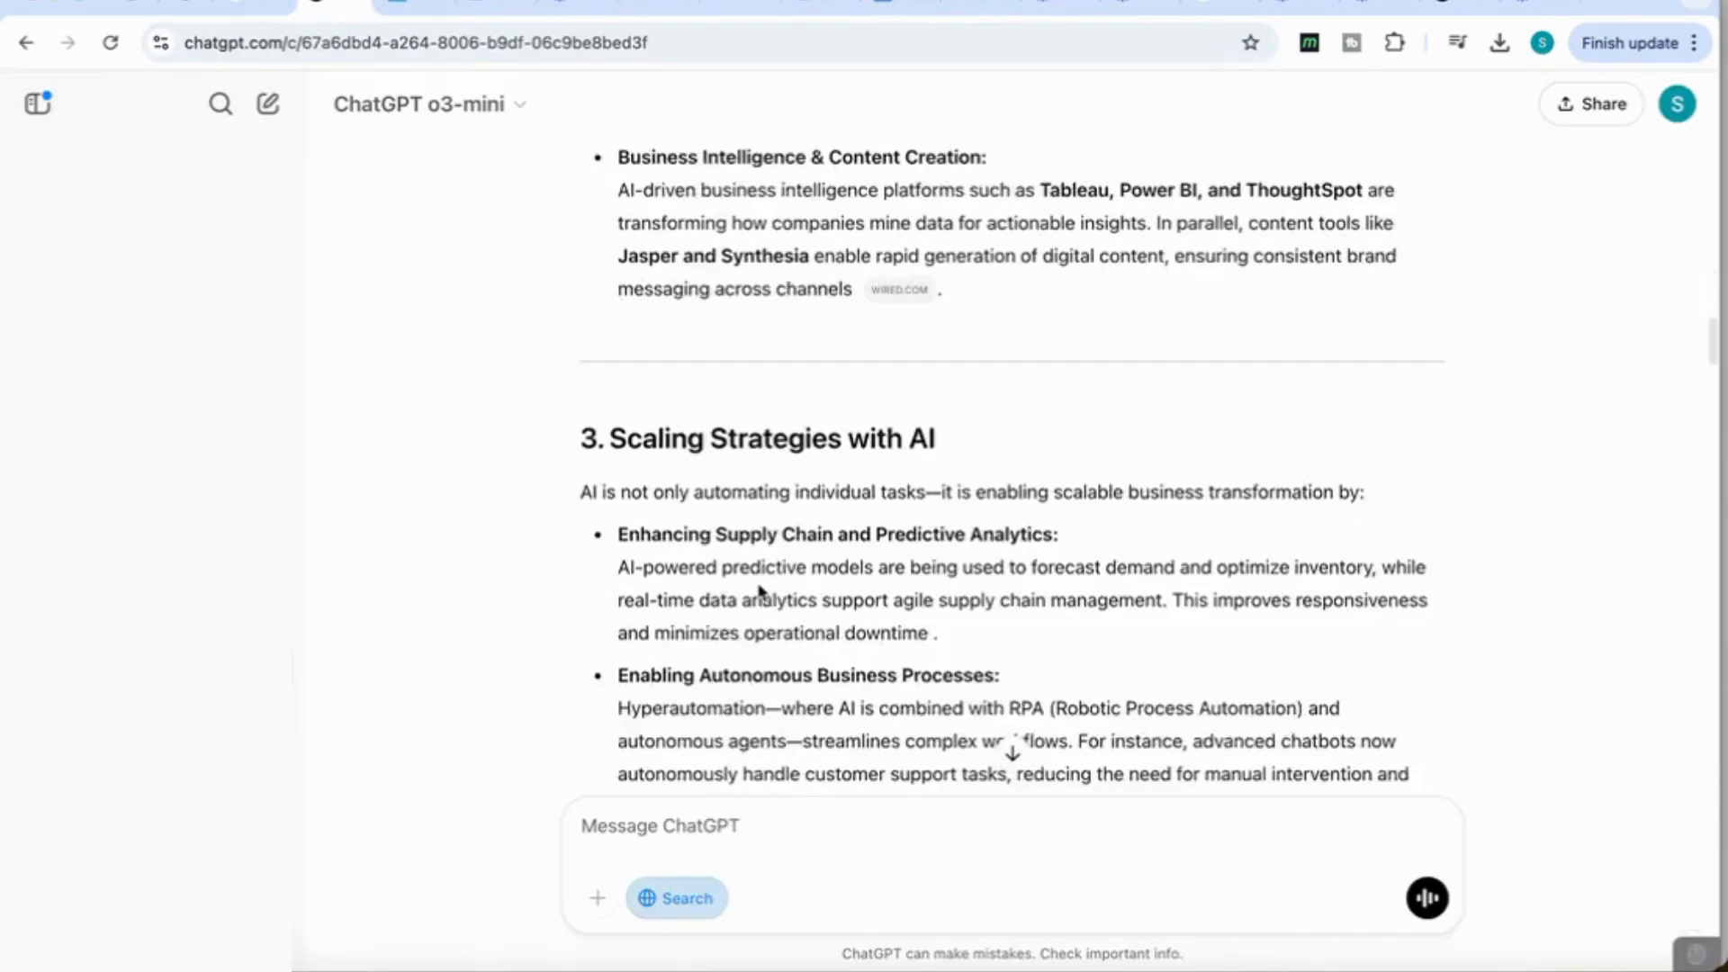
Read the report's mitigation, KPI and conclusion sections, then start a new chat.
scroll(down, 3)
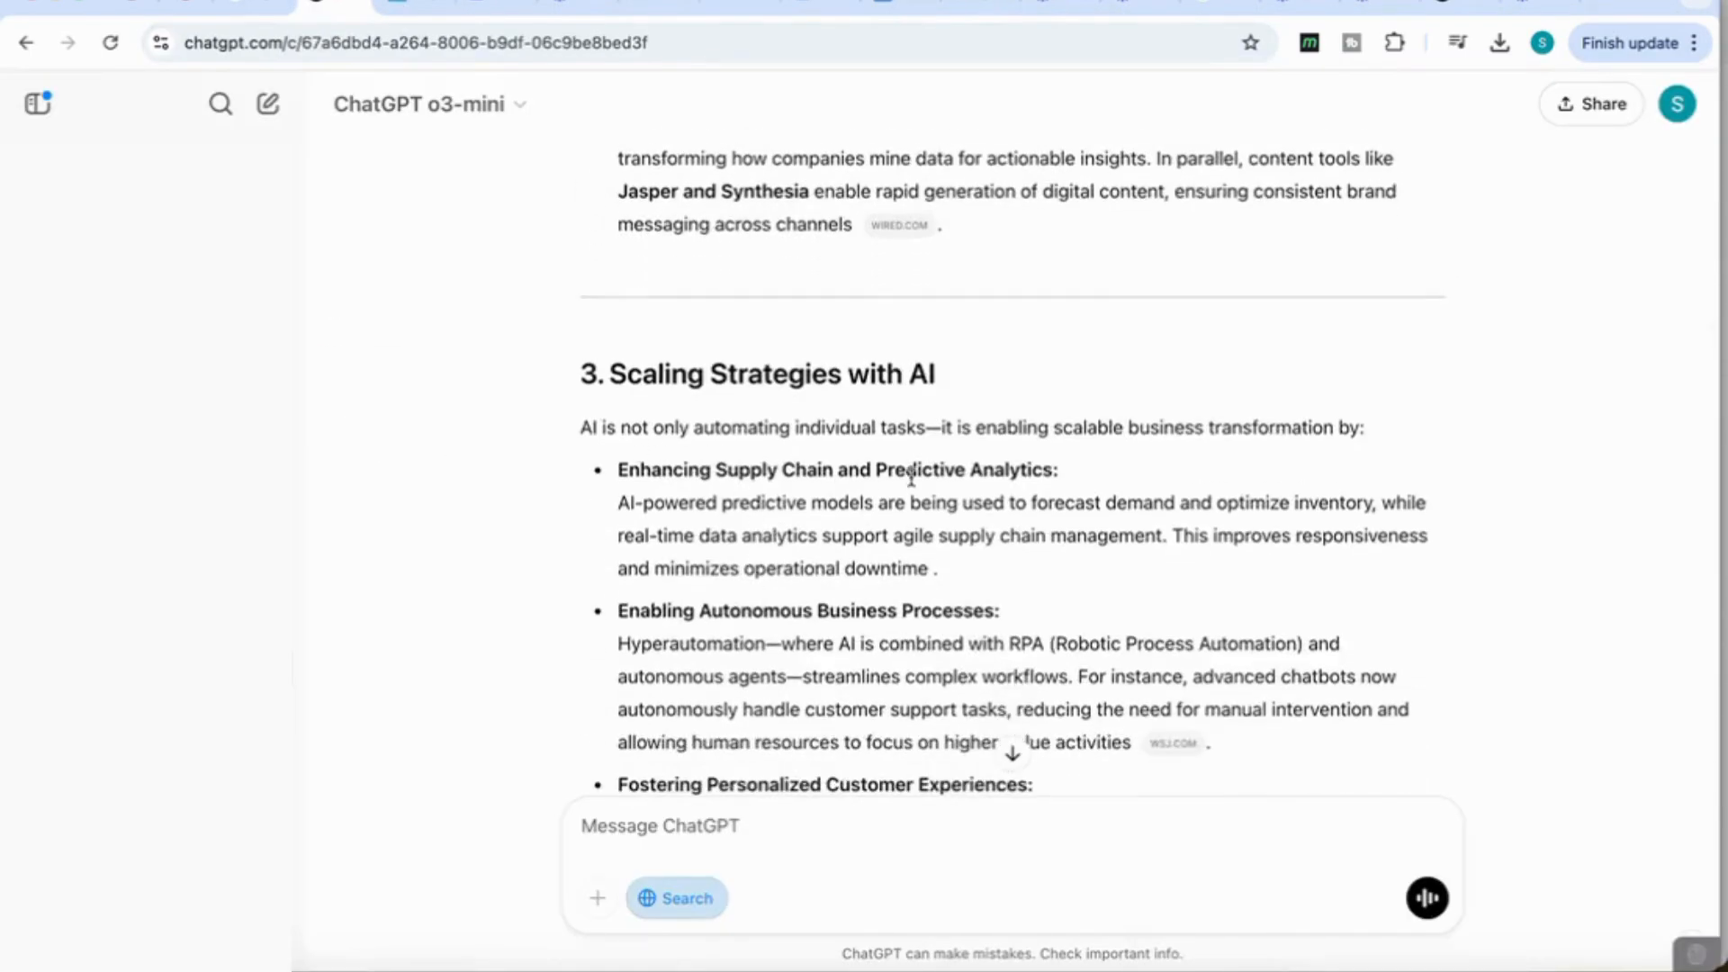
scroll(down, 3)
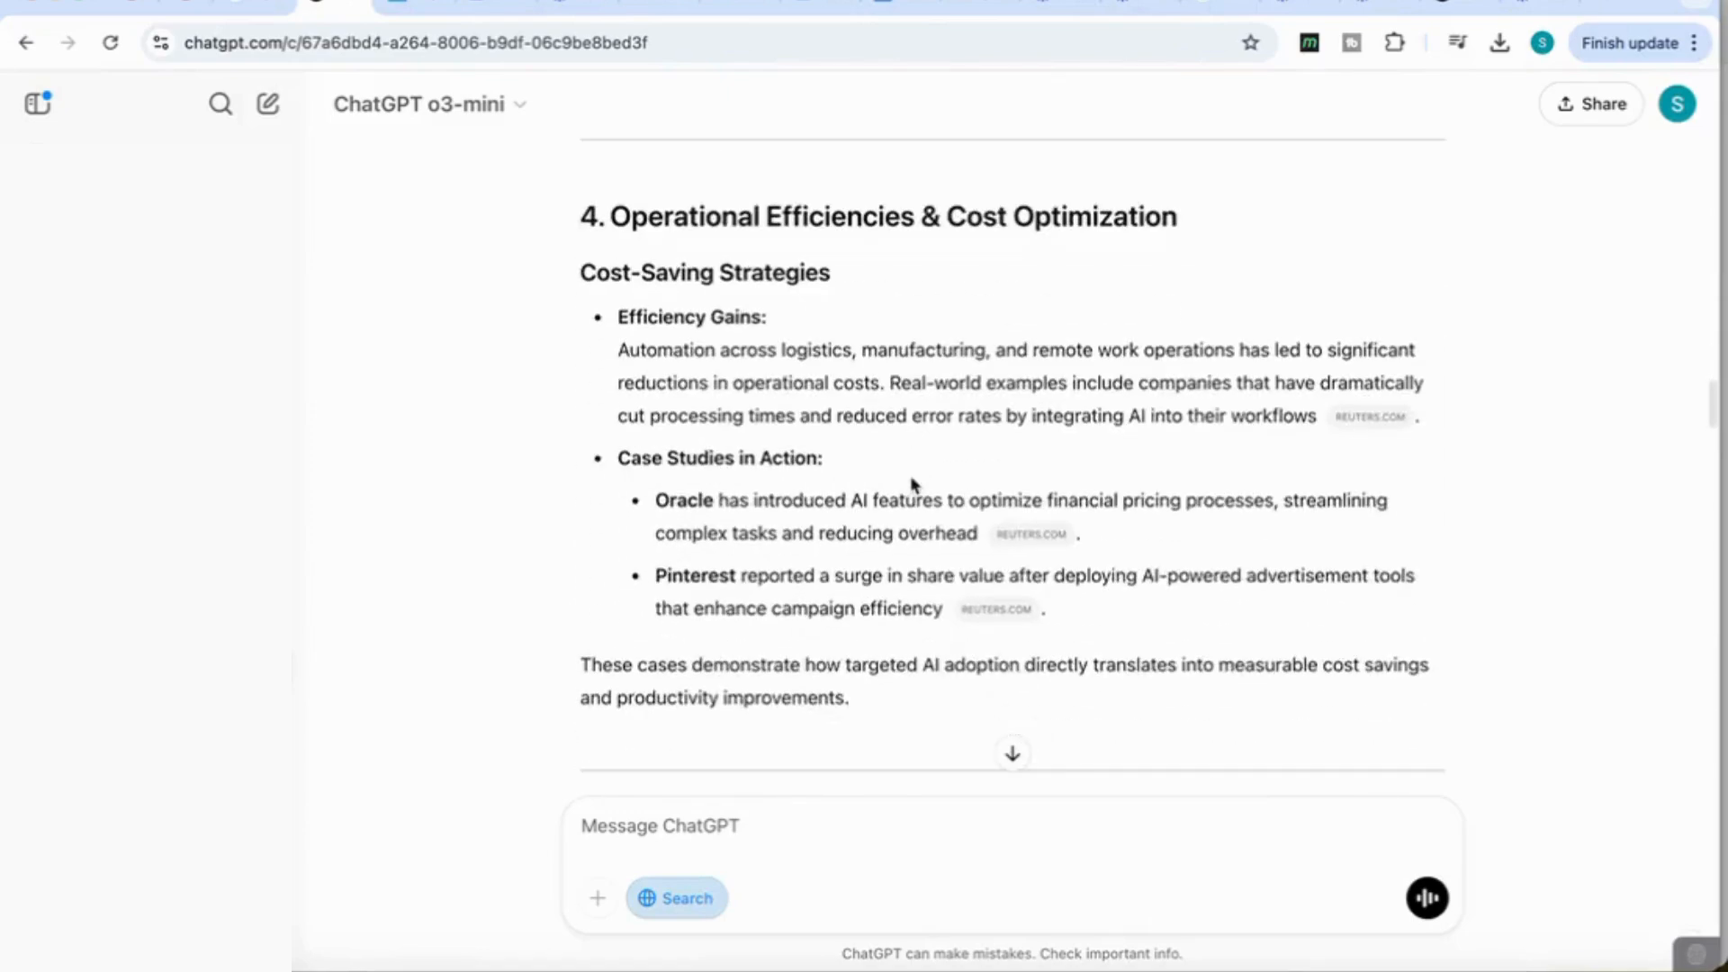
scroll(down, 3)
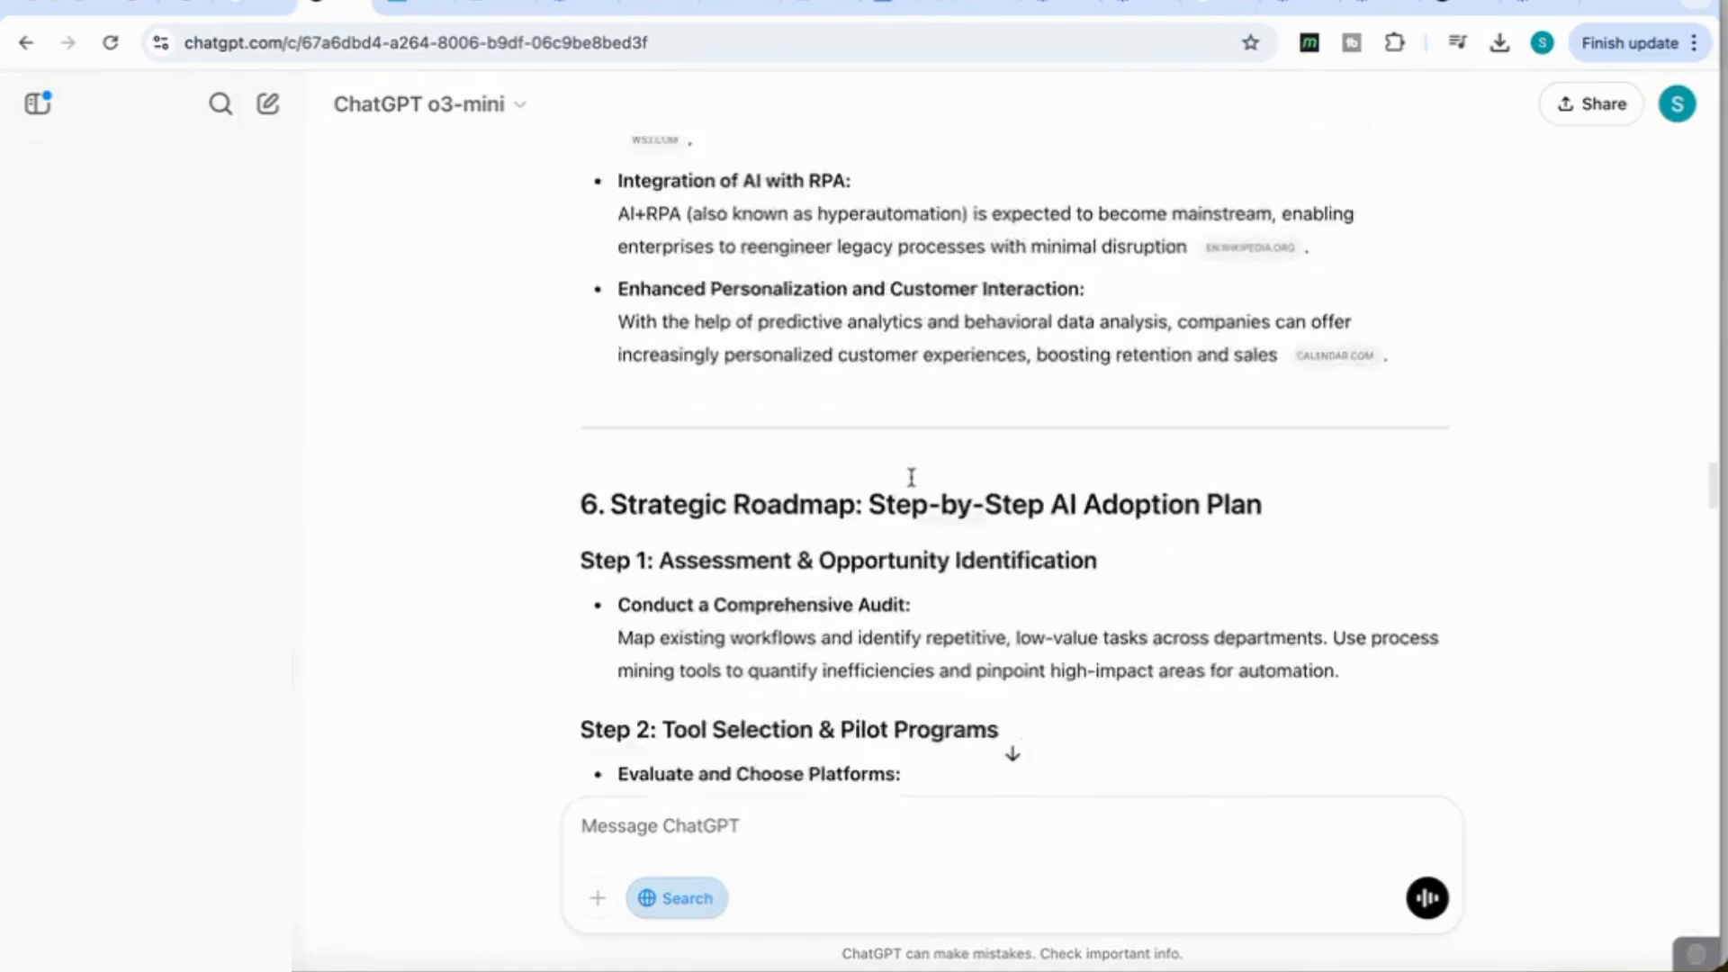
scroll(down, 3)
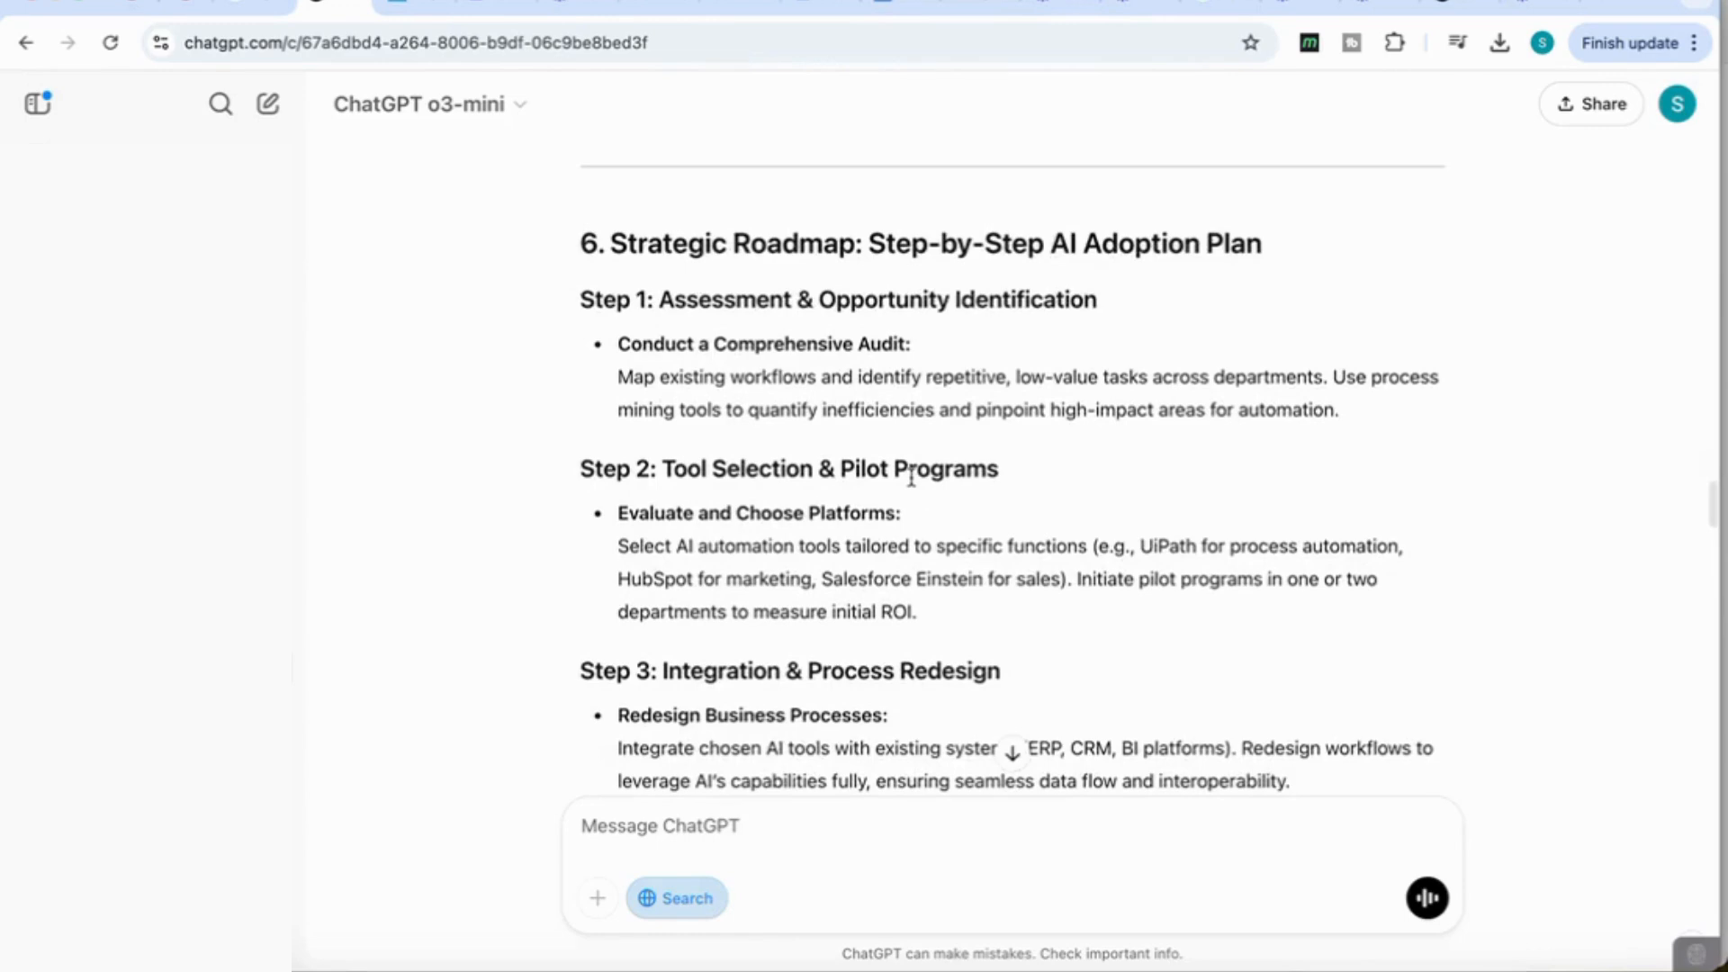
mouse_move(750, 378)
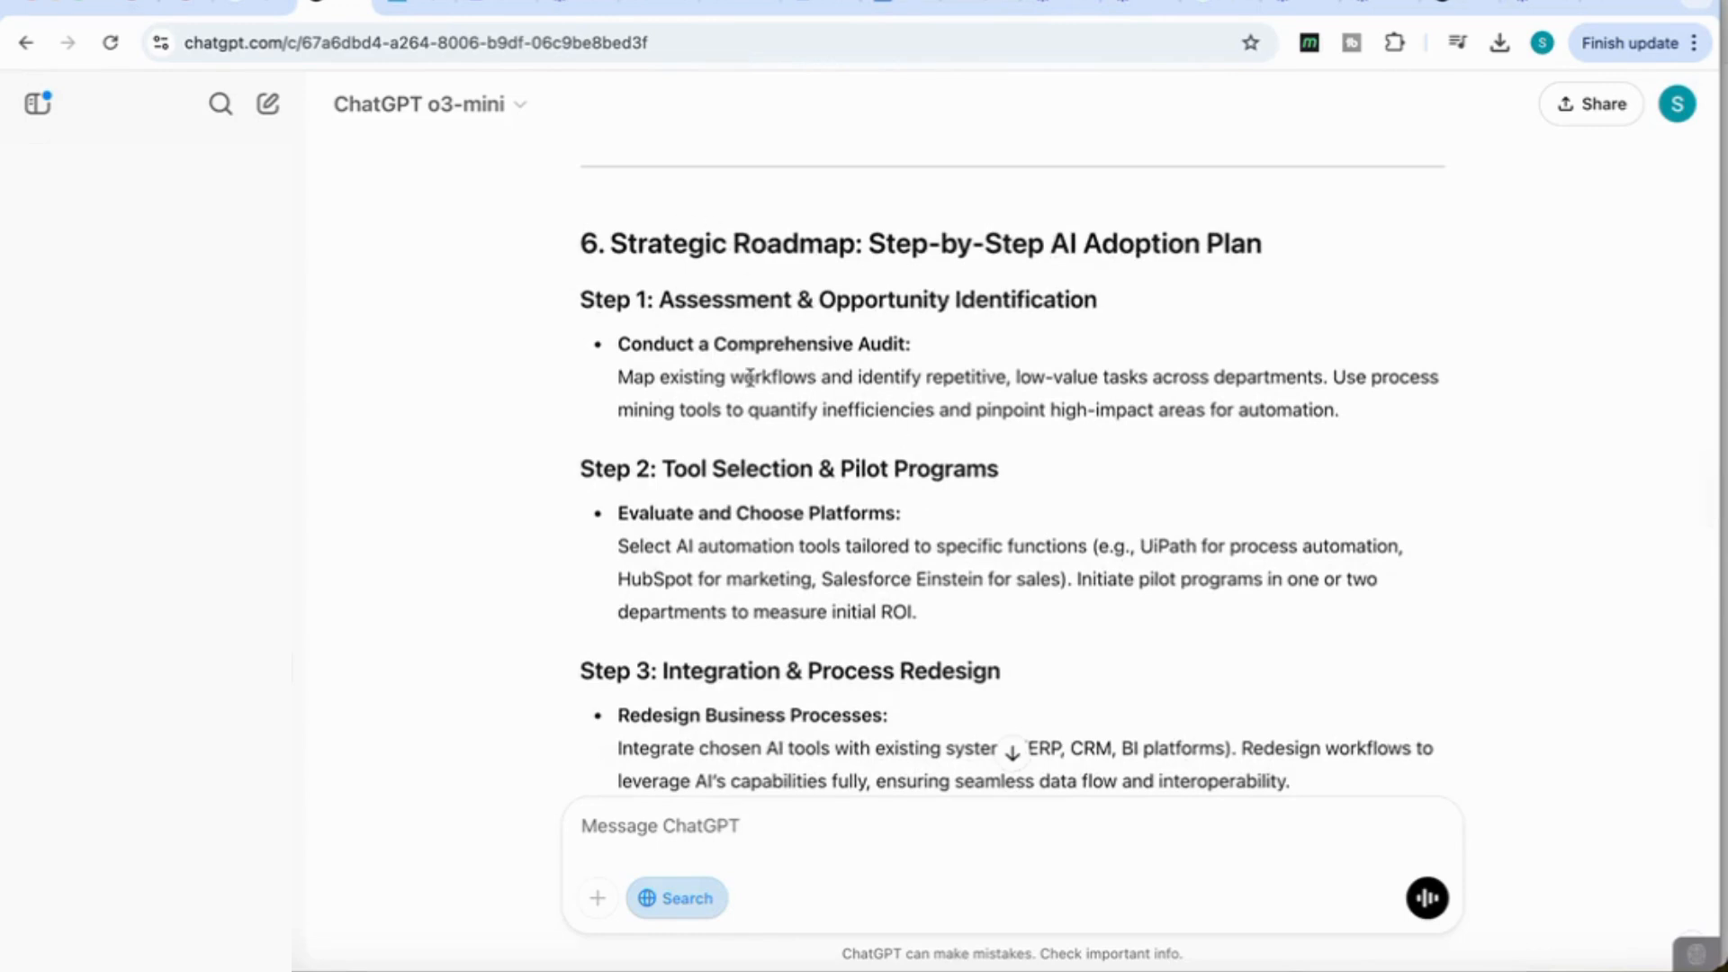
scroll(down, 3)
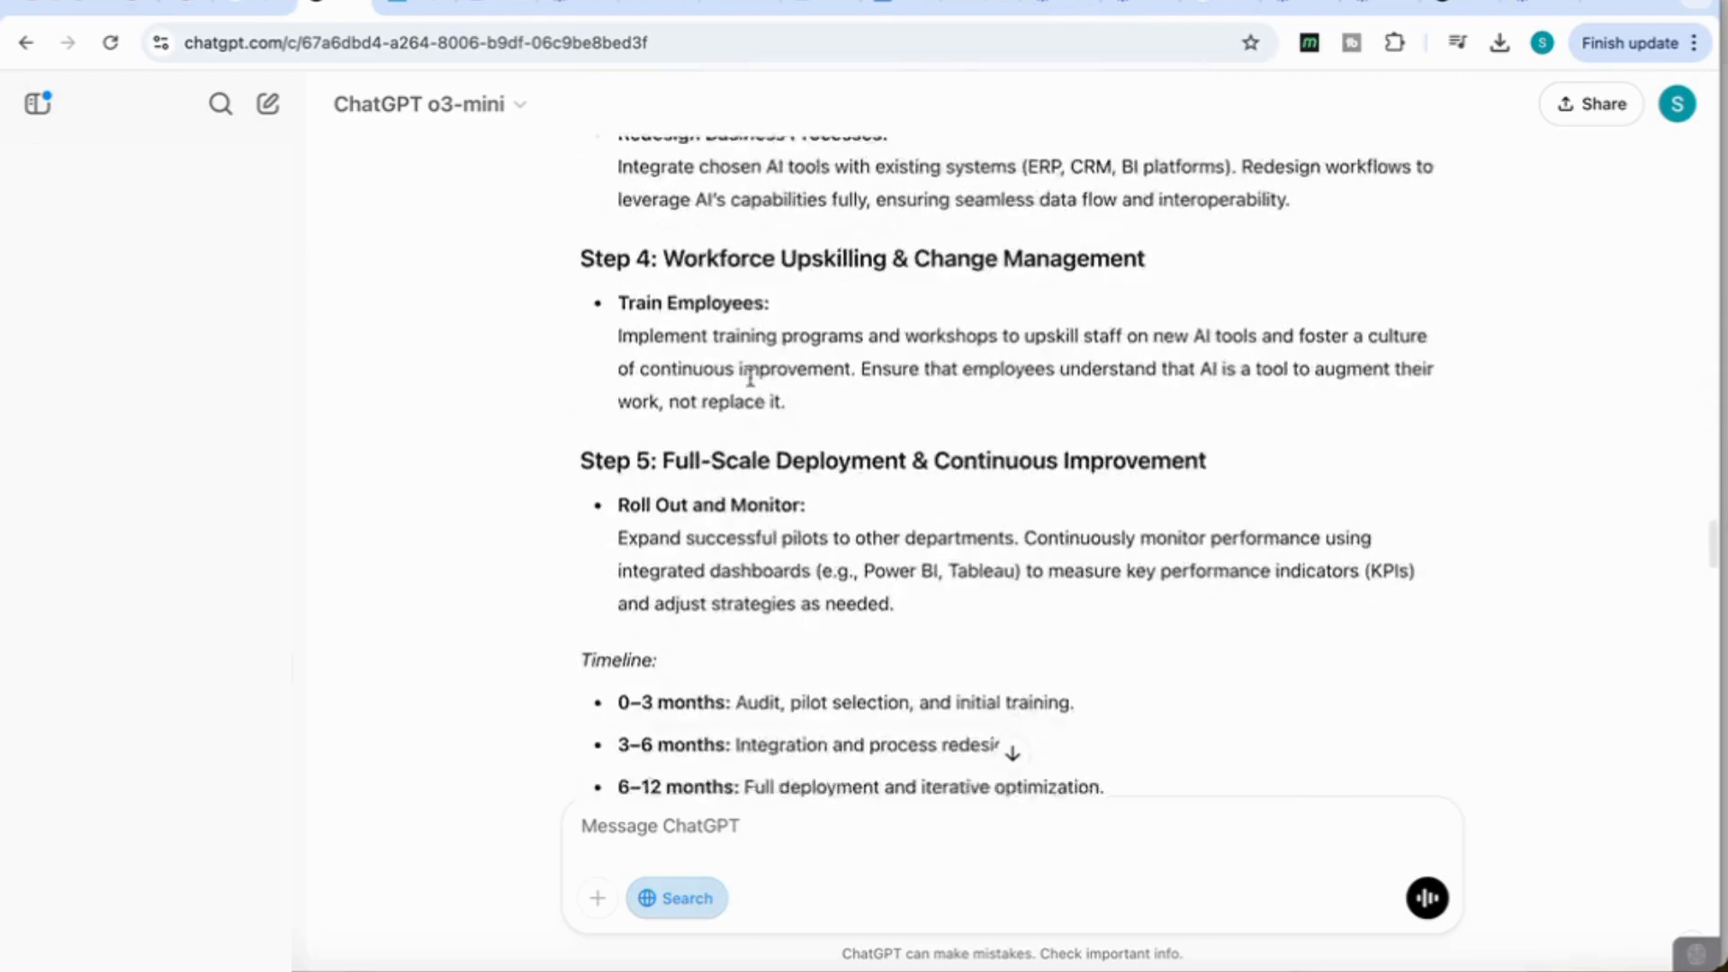
scroll(down, 3)
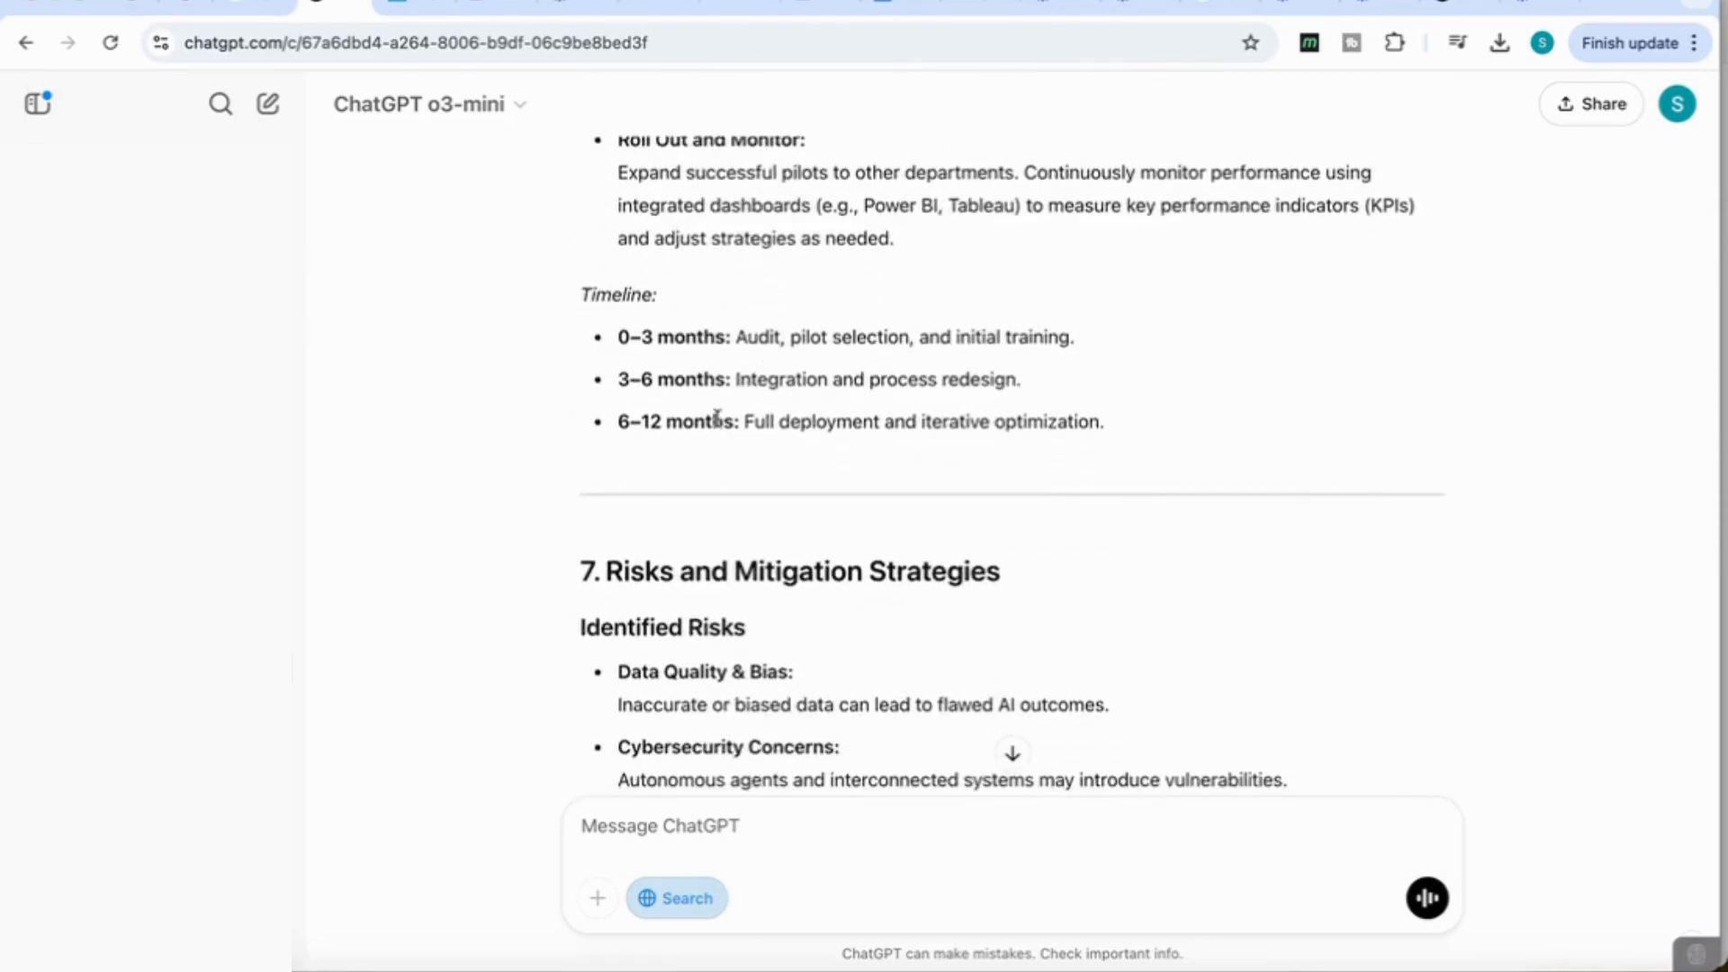
scroll(down, 3)
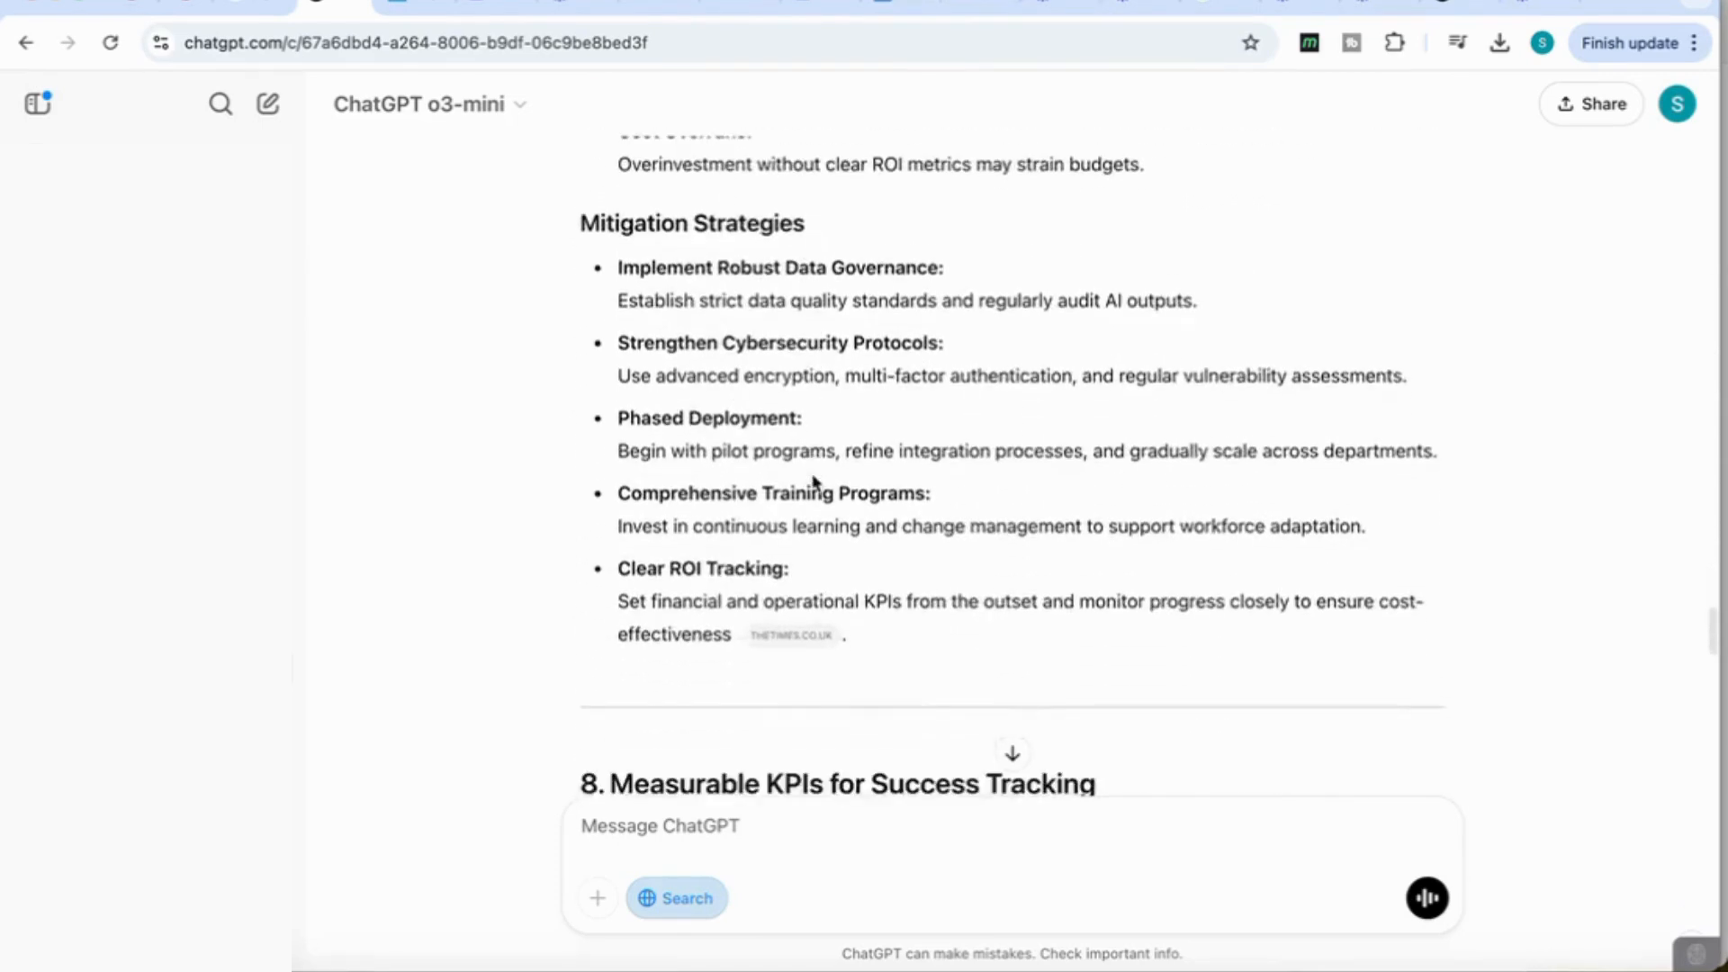
scroll(down, 3)
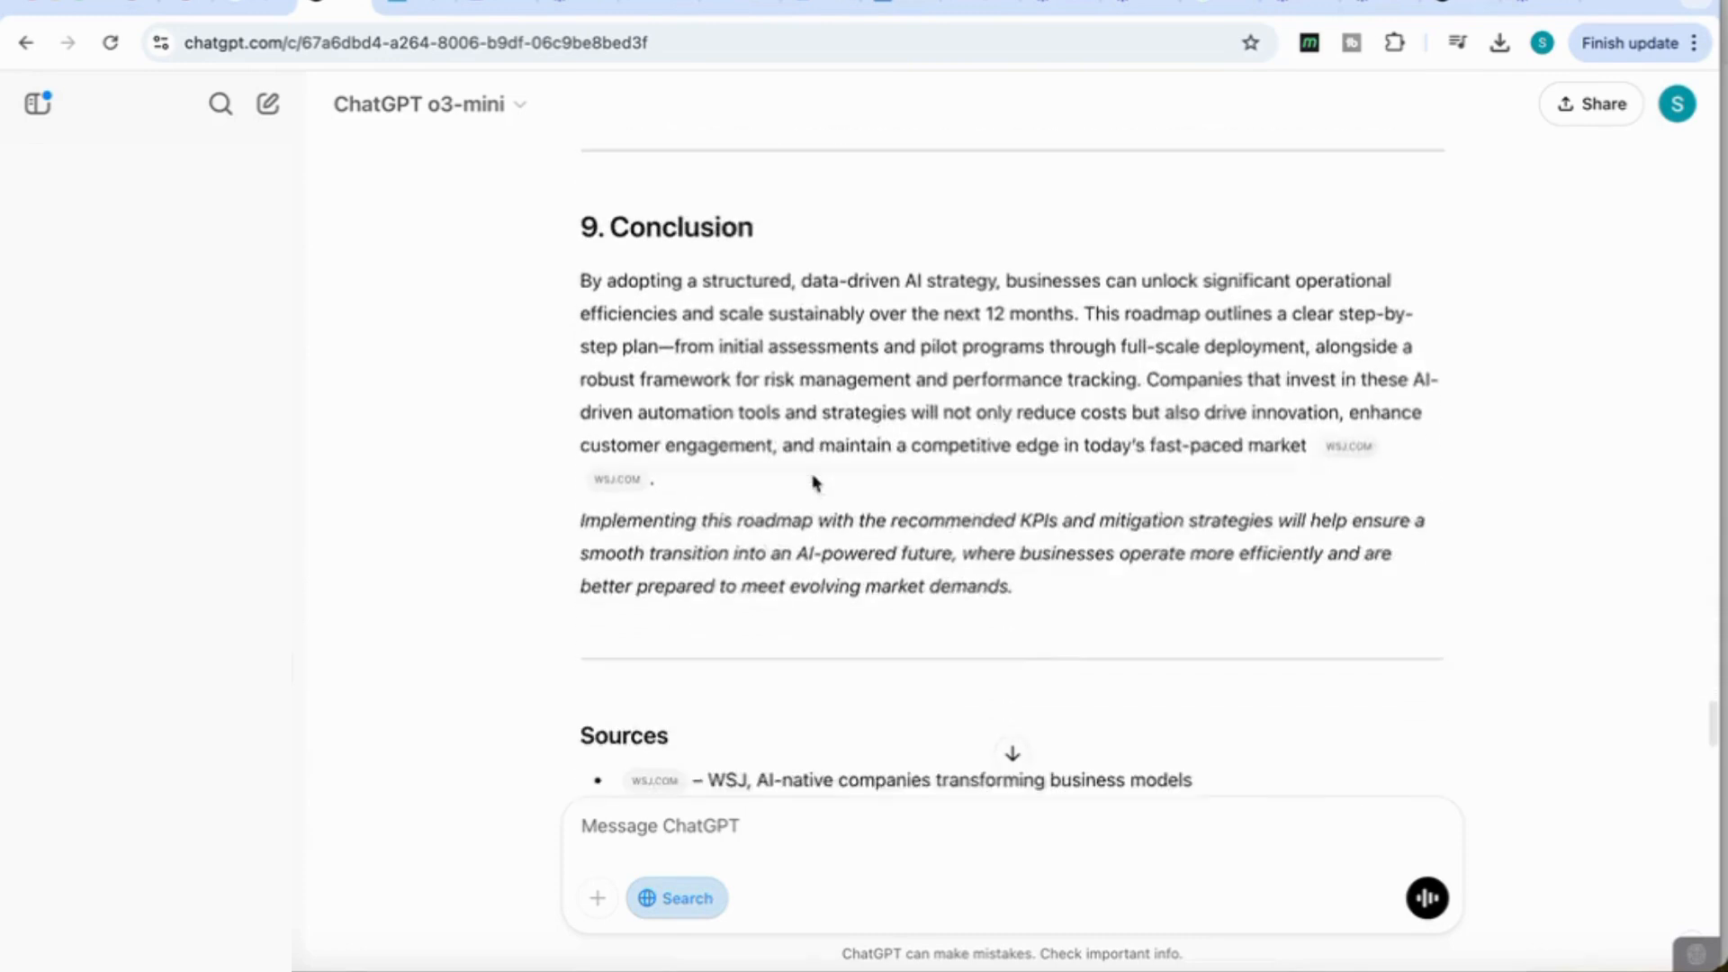
scroll(down, 3)
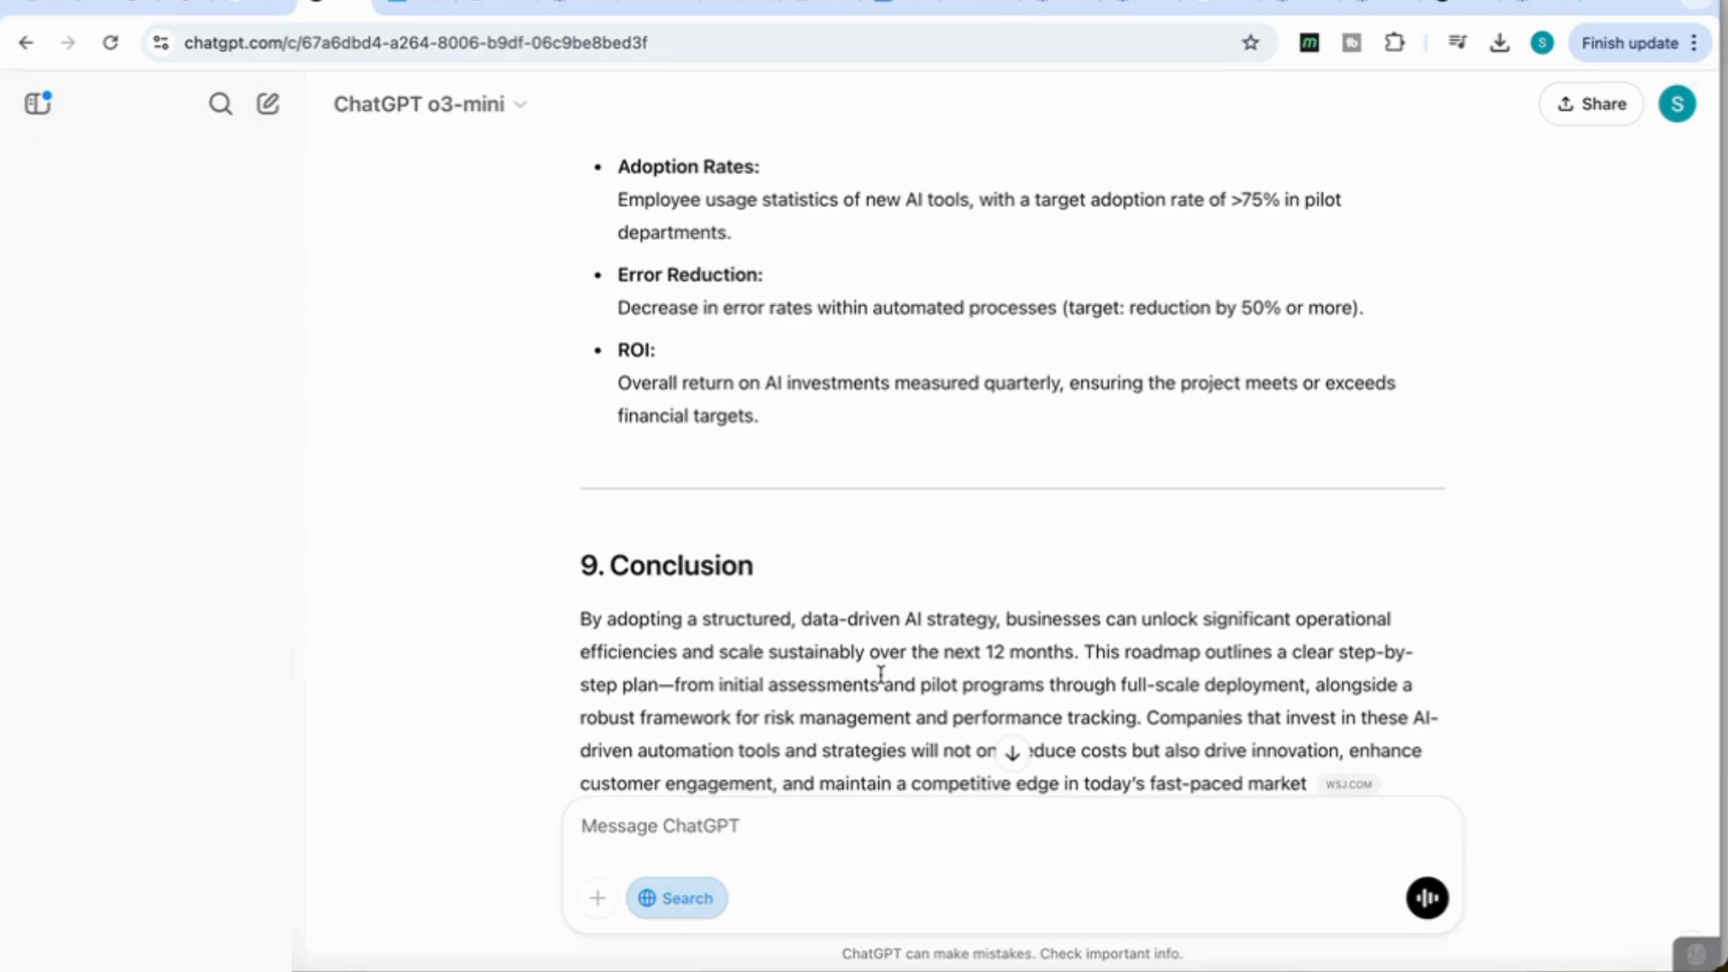
scroll(up, 3)
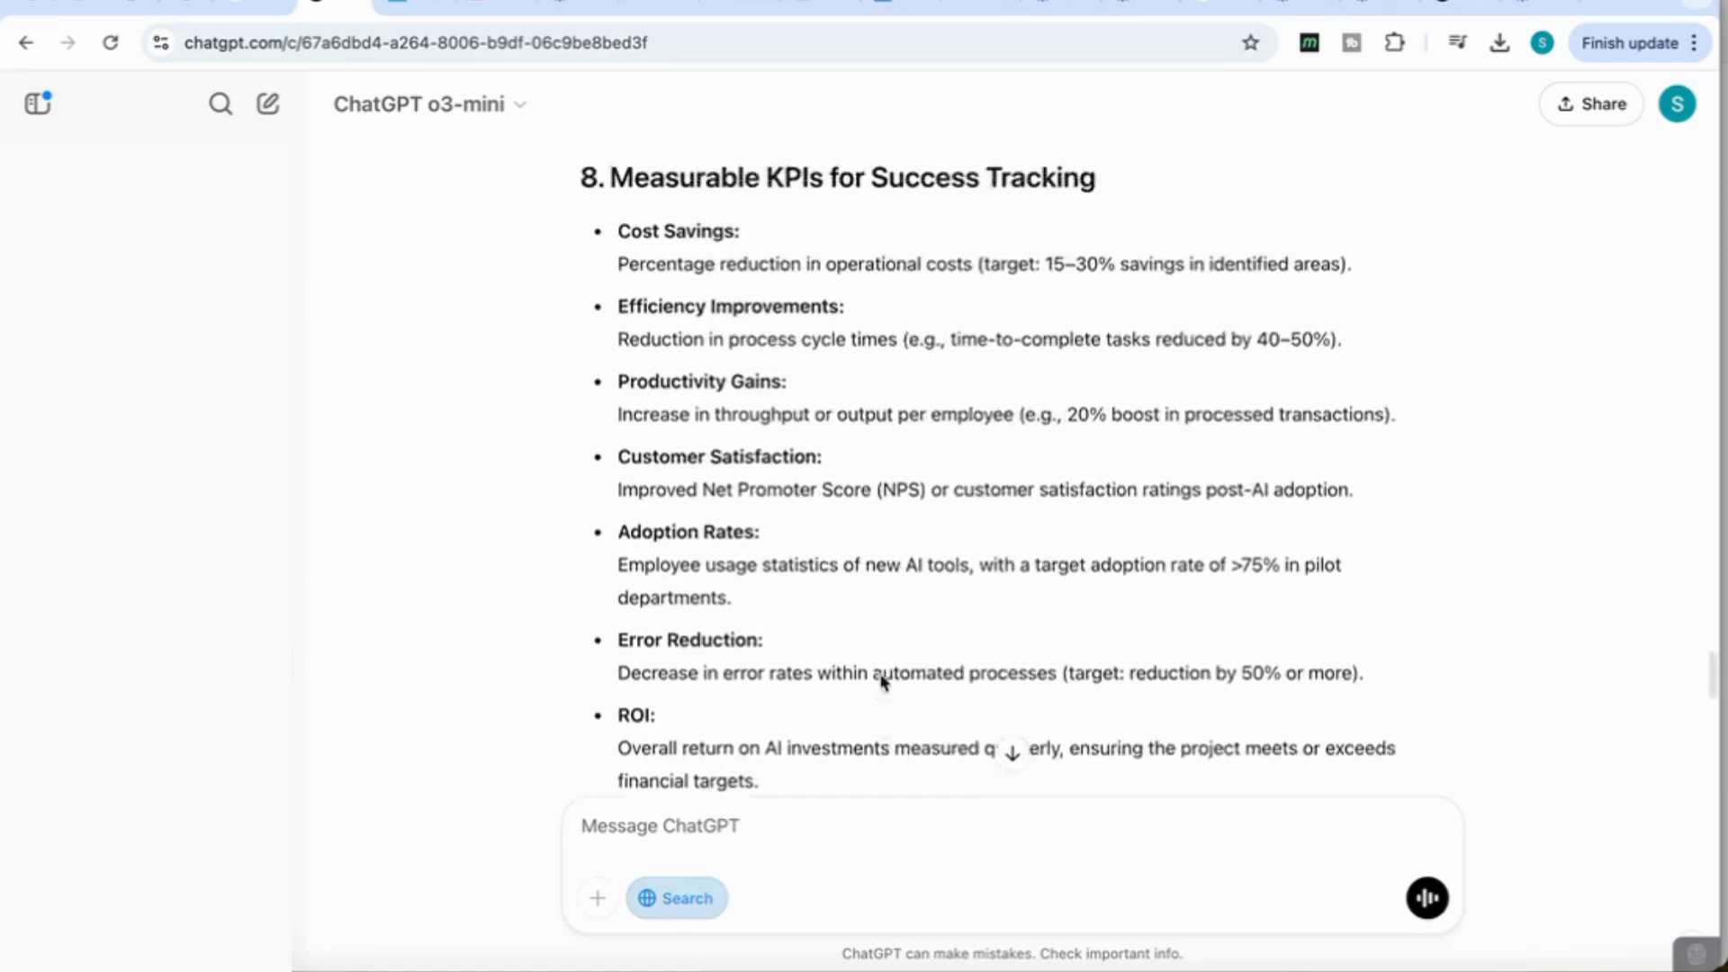
scroll(up, 3)
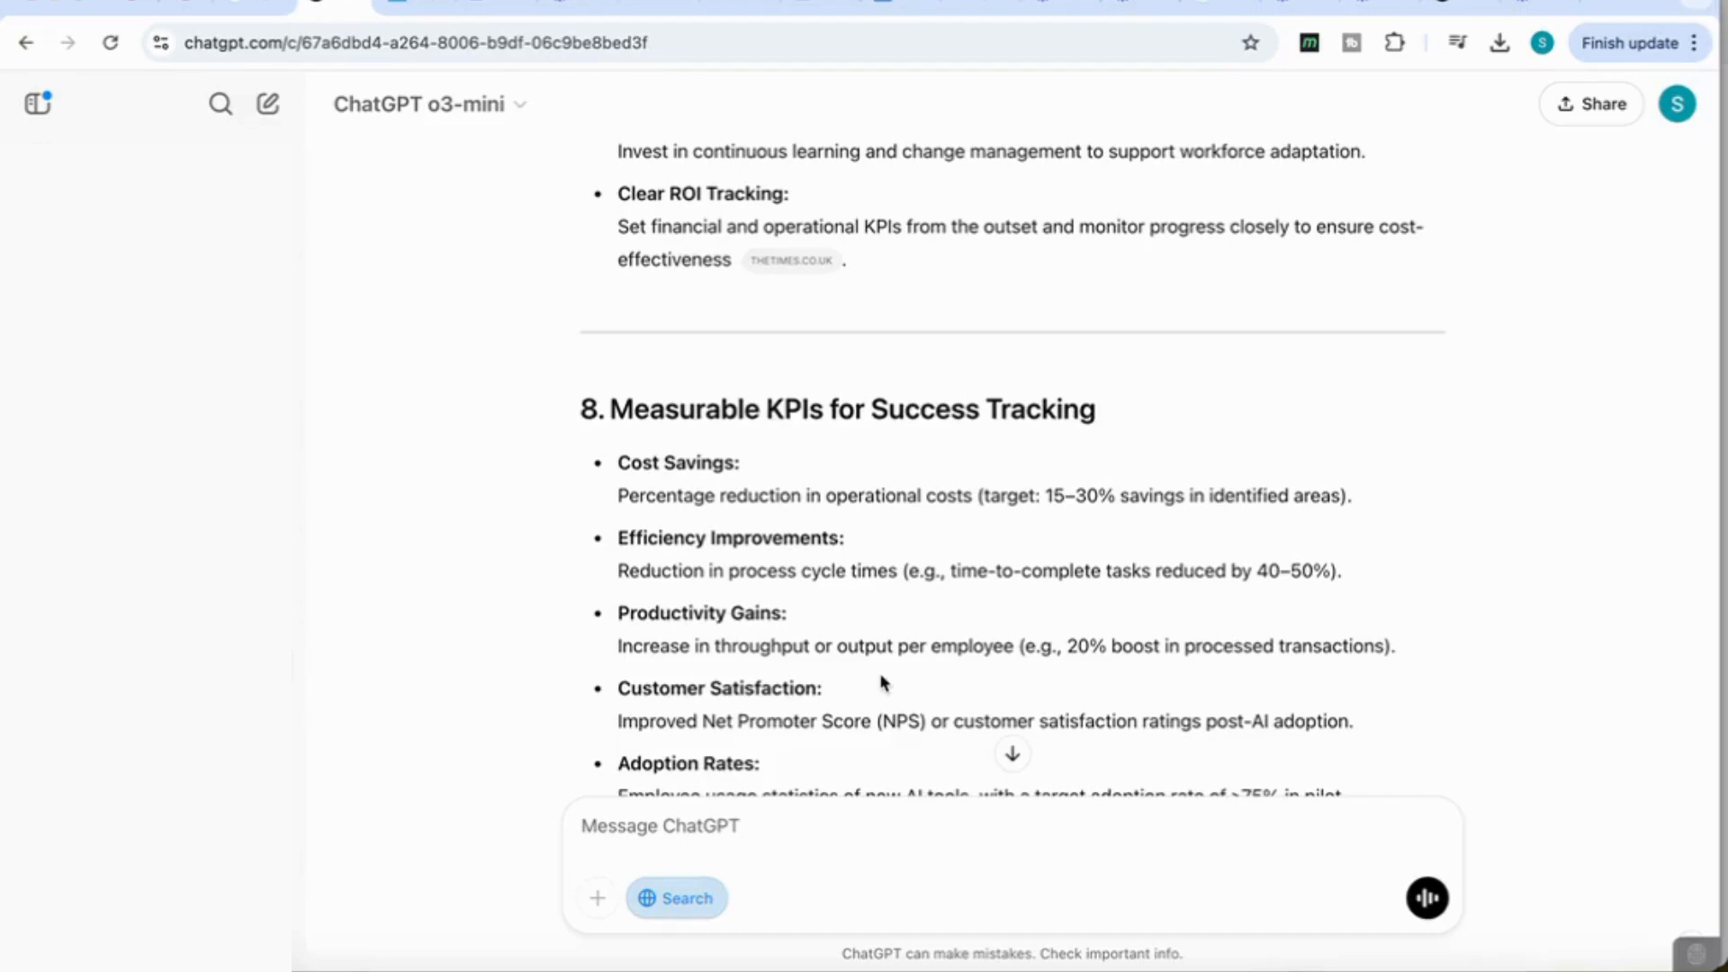
click(268, 104)
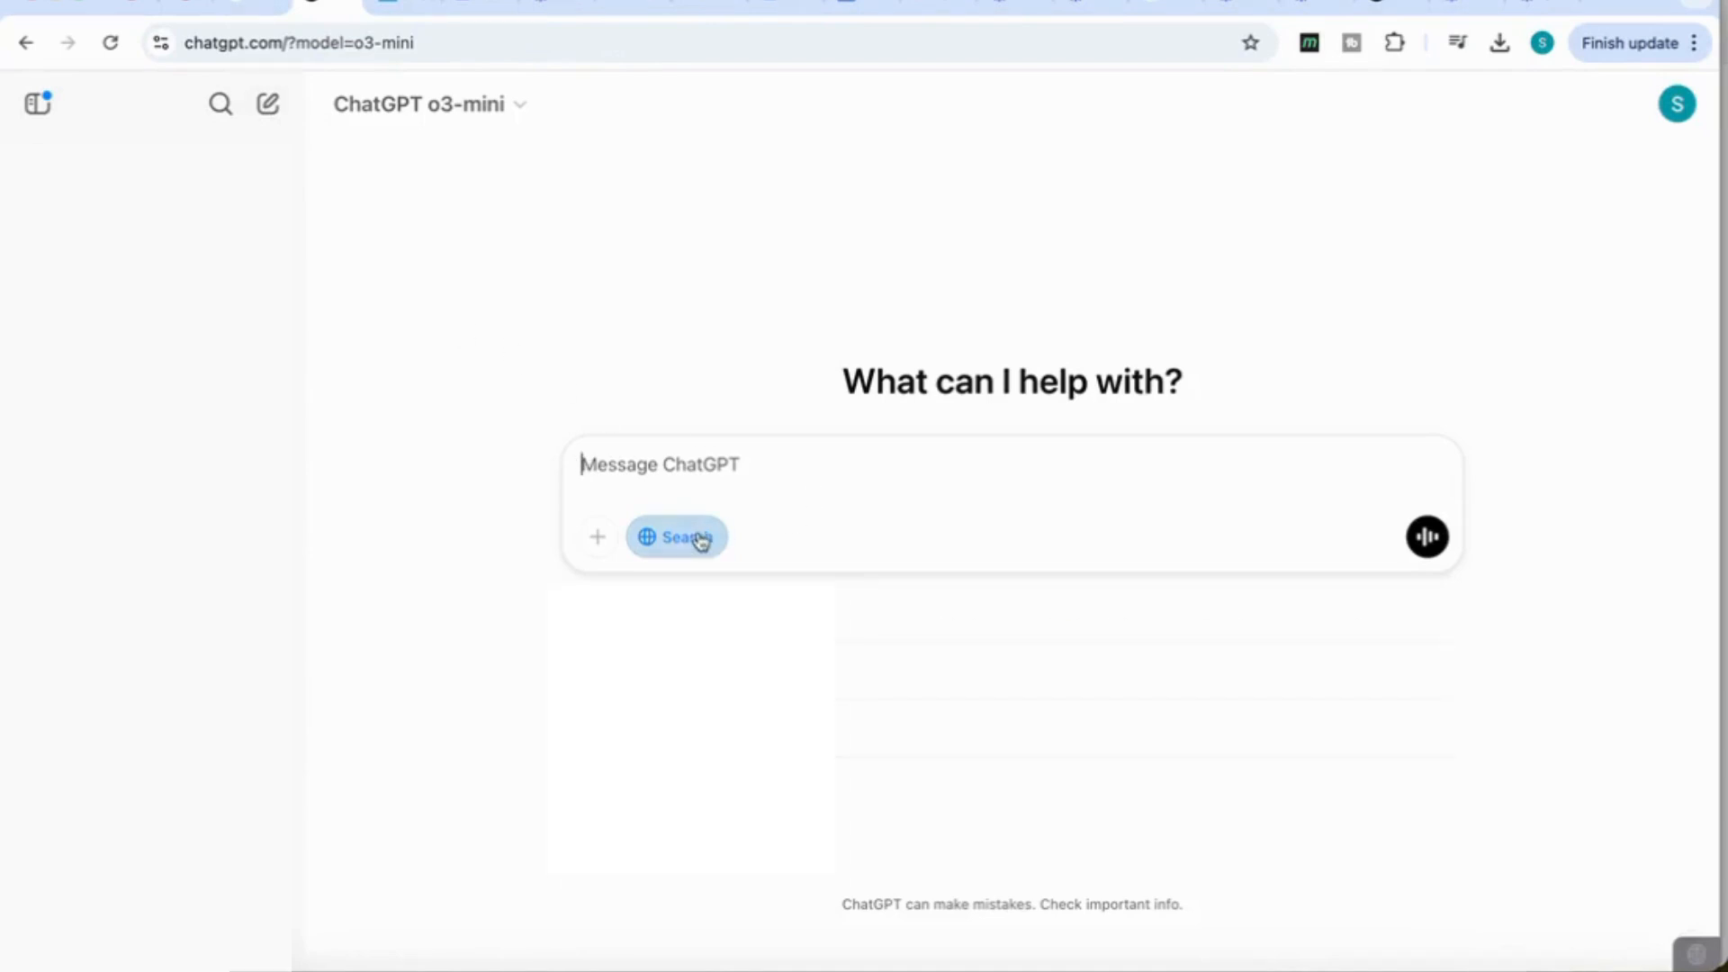
Turn off web search and send the clinic wait-time reduction prompt.
click(676, 537)
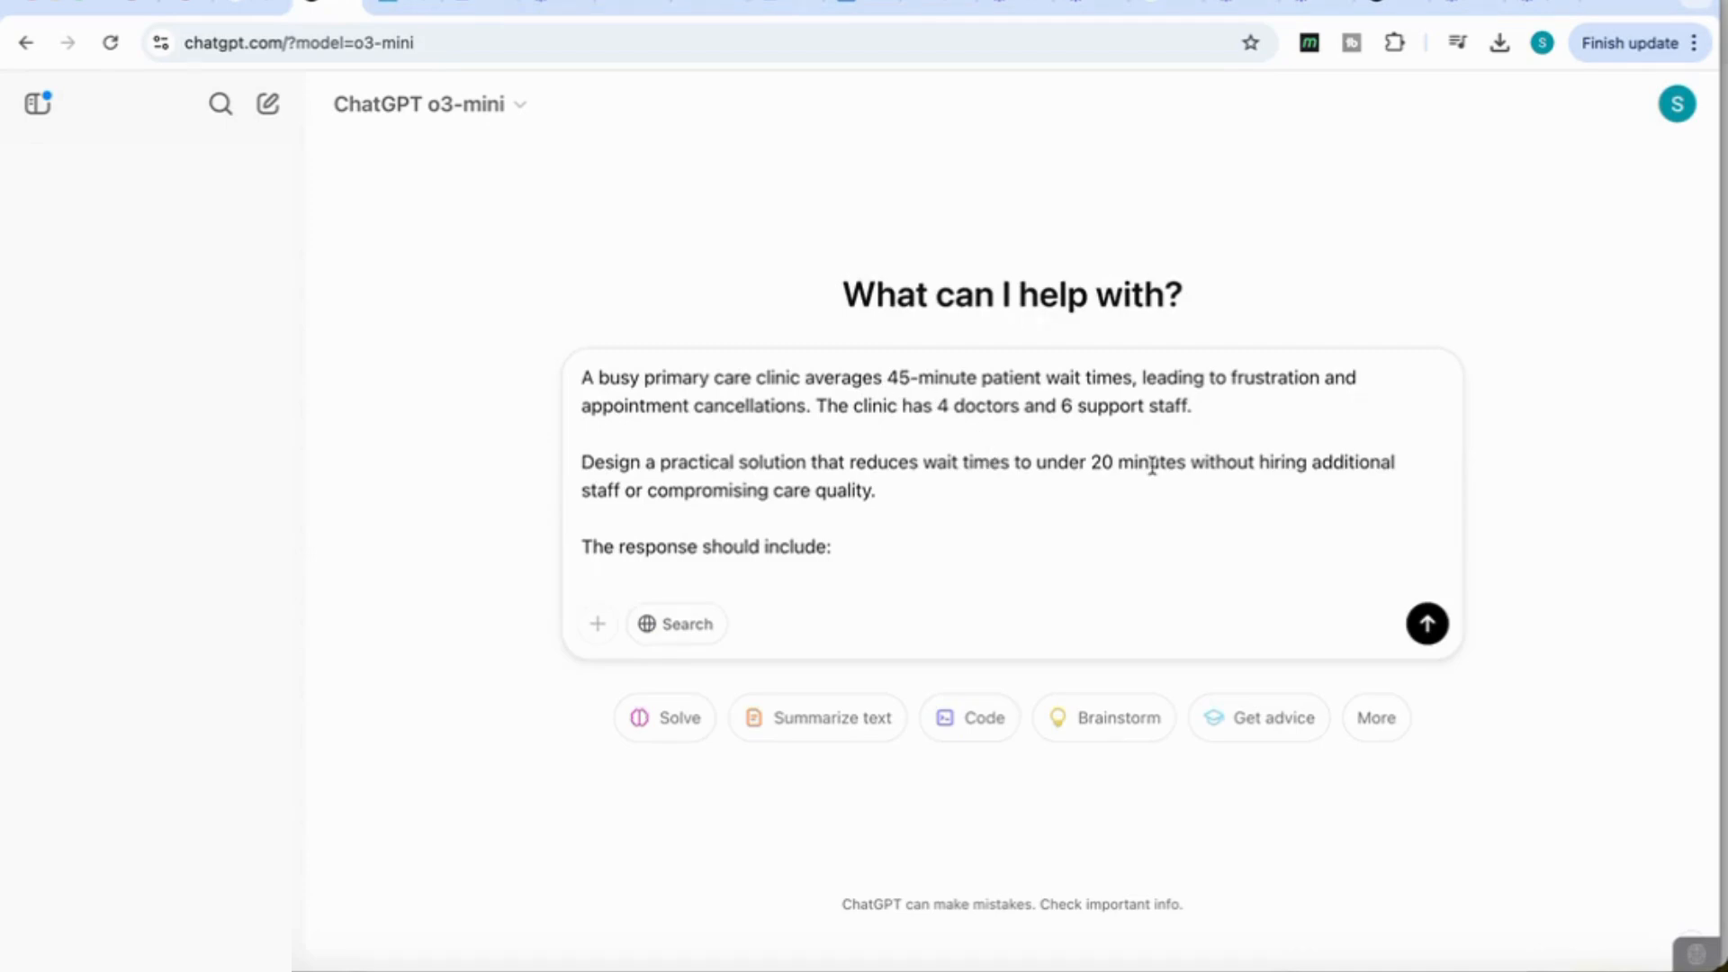
scroll(down, 3)
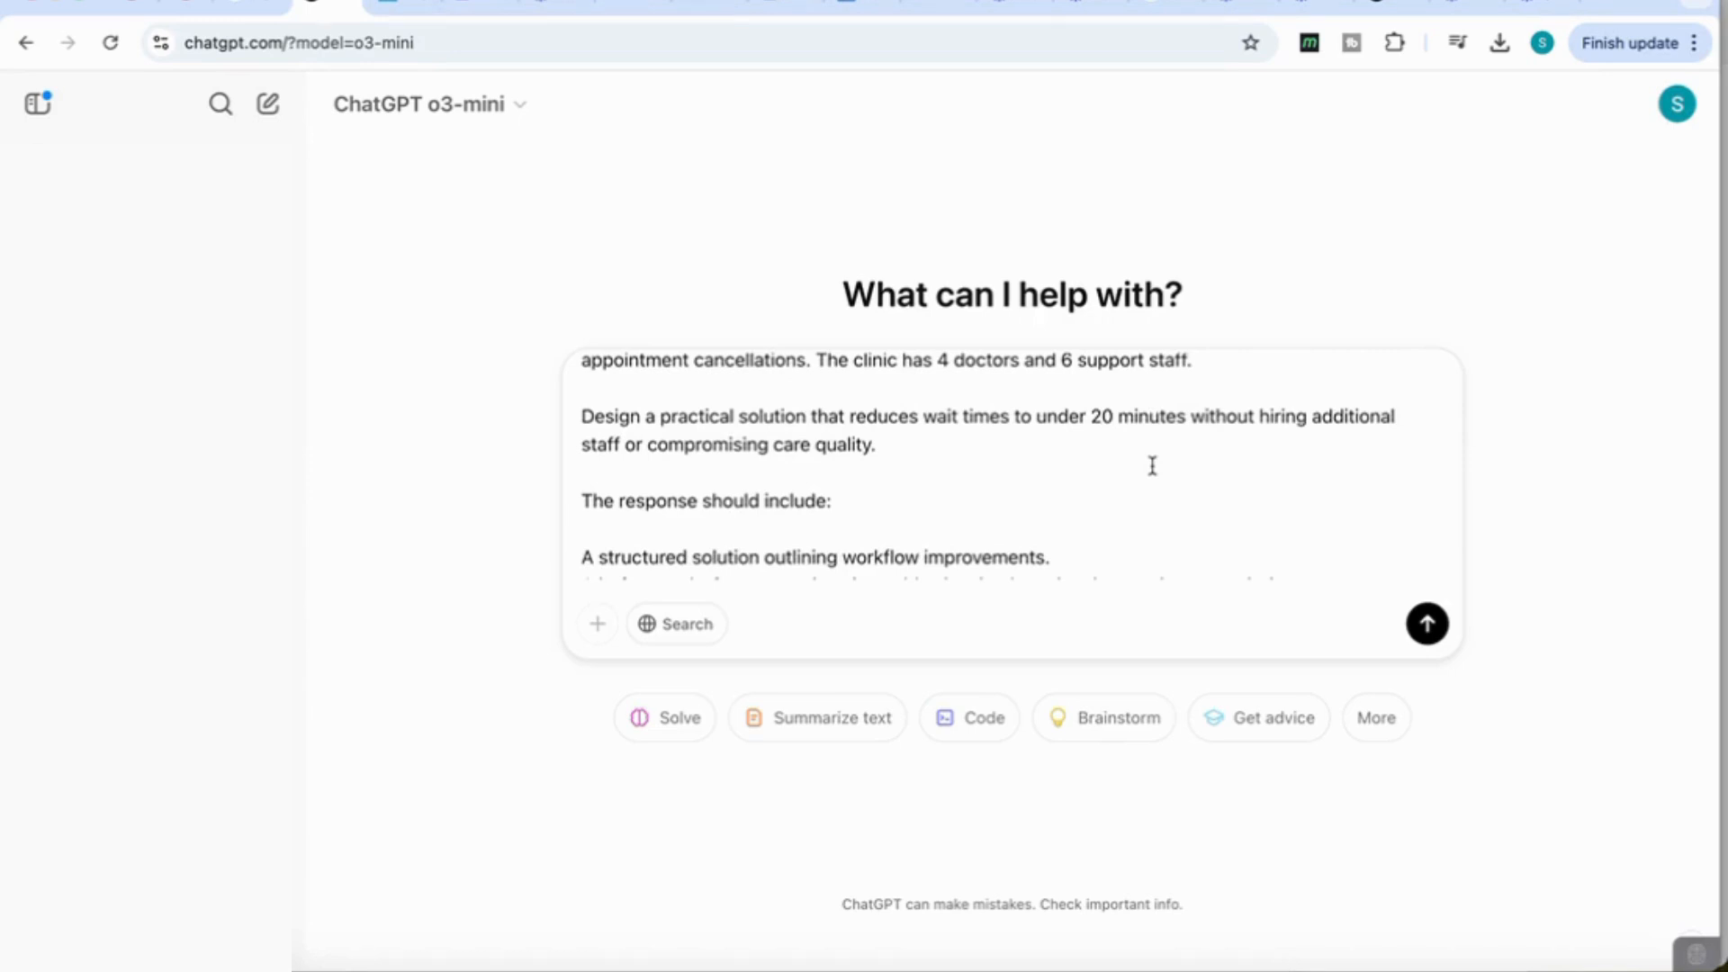
click(1426, 623)
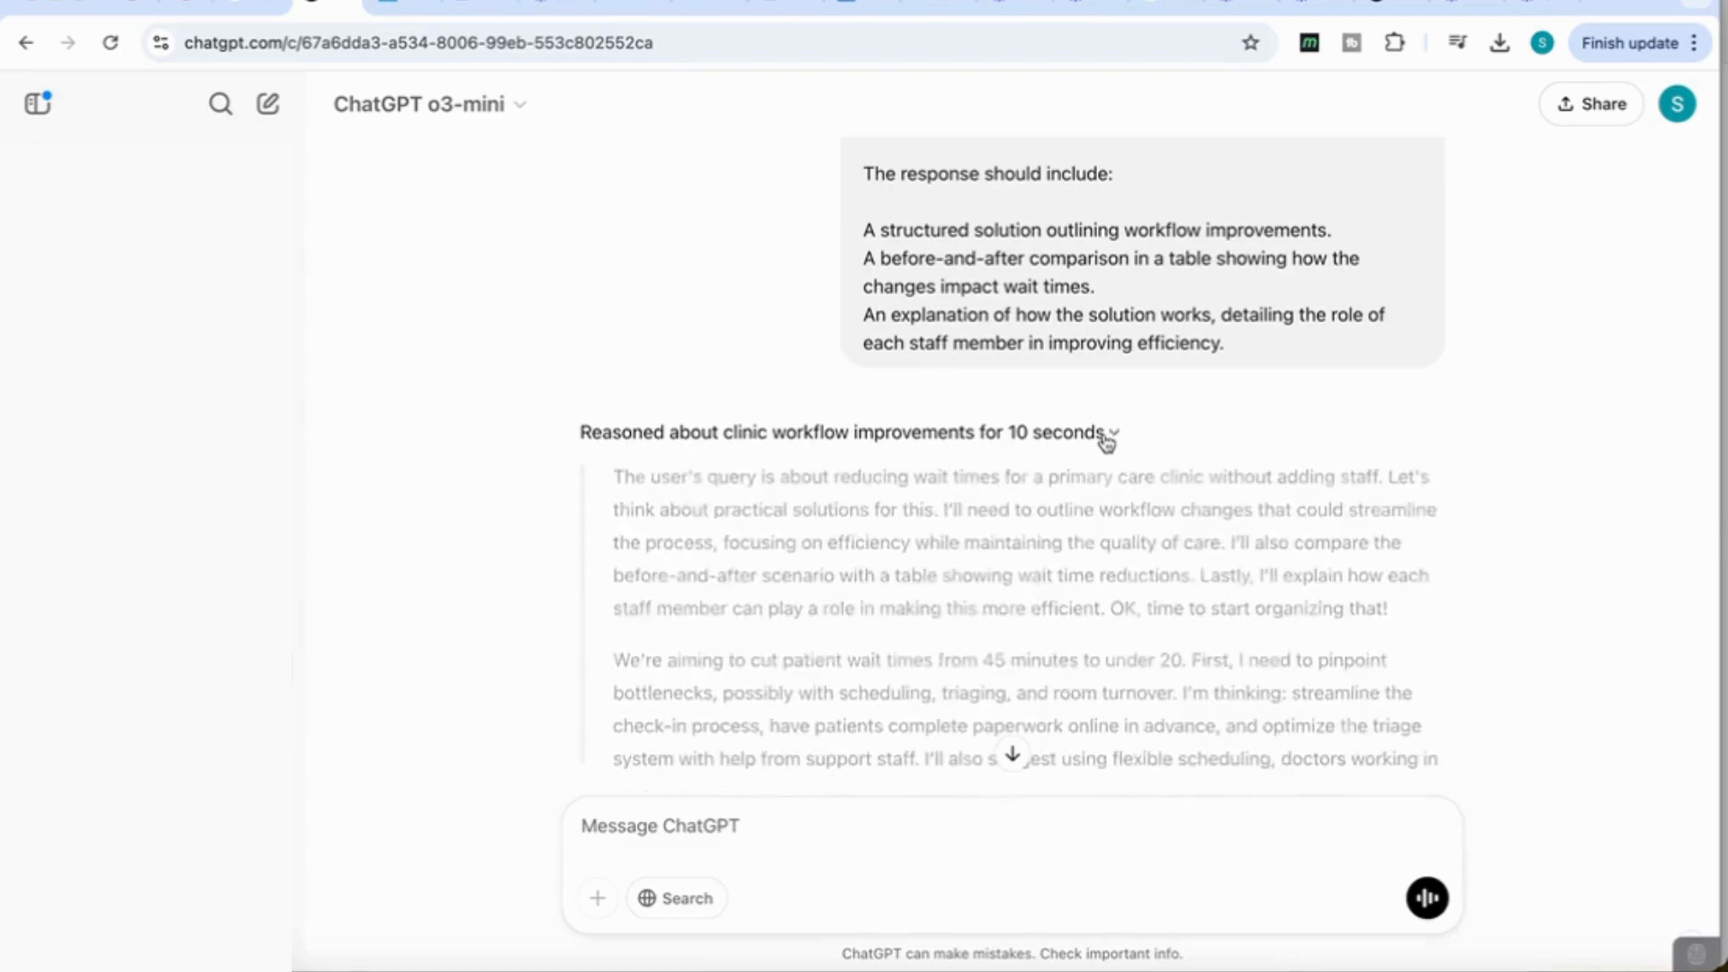
scroll(down, 3)
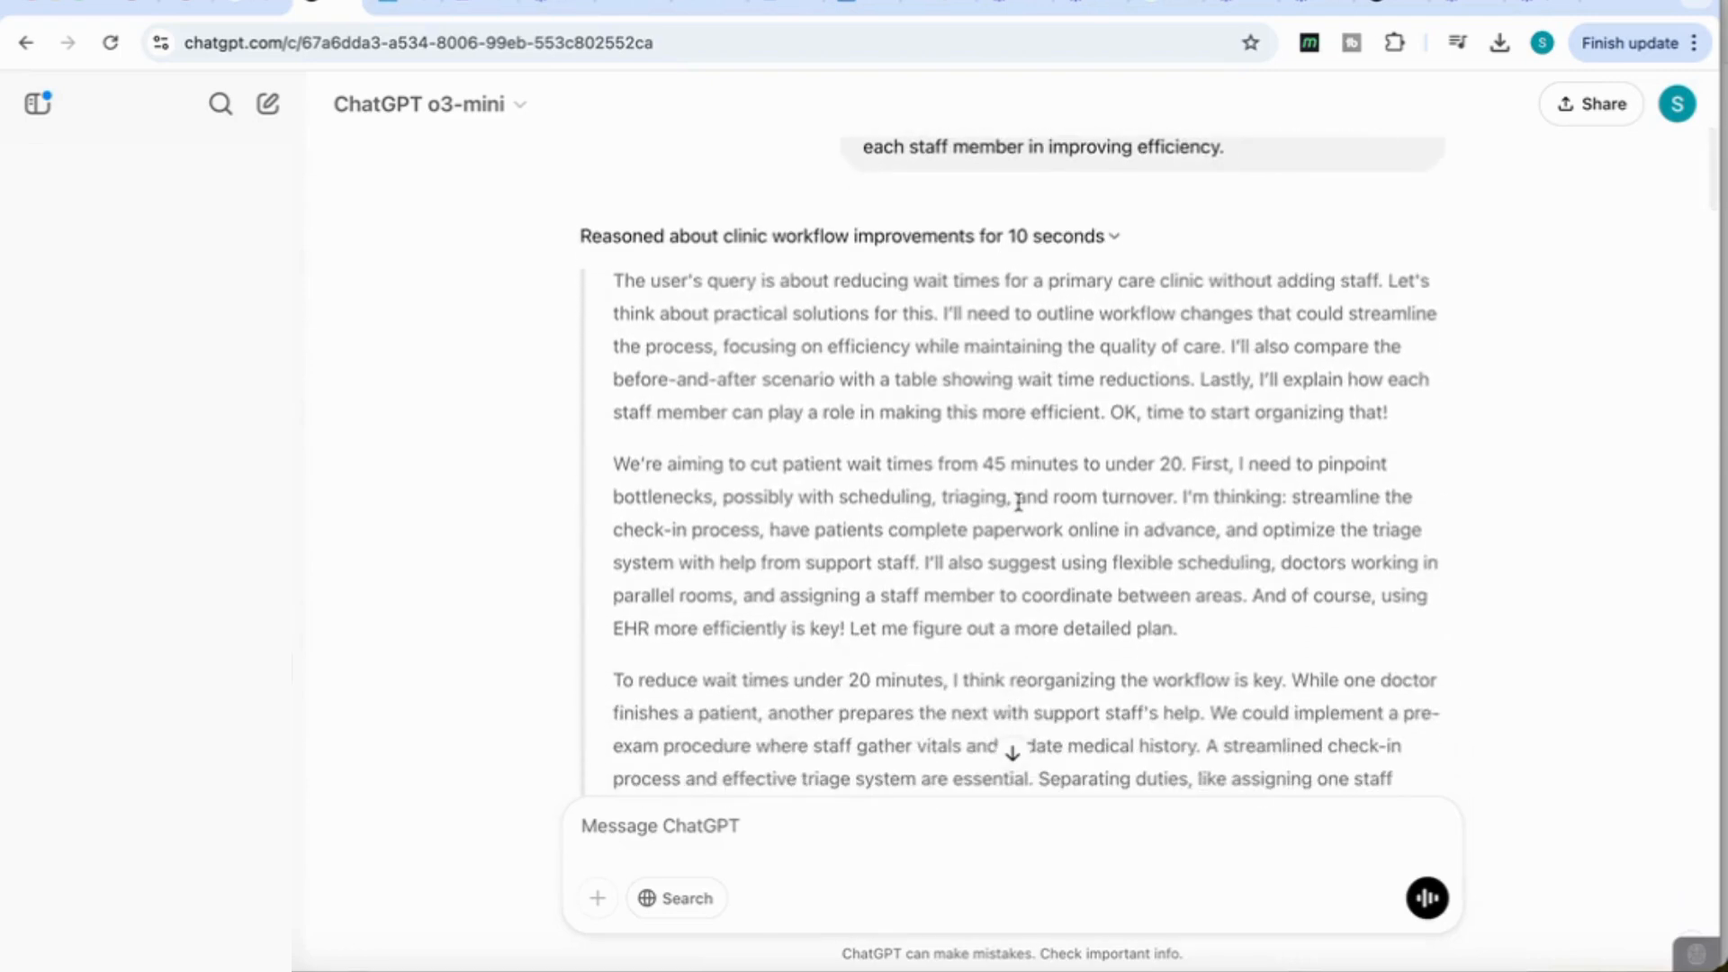
scroll(down, 3)
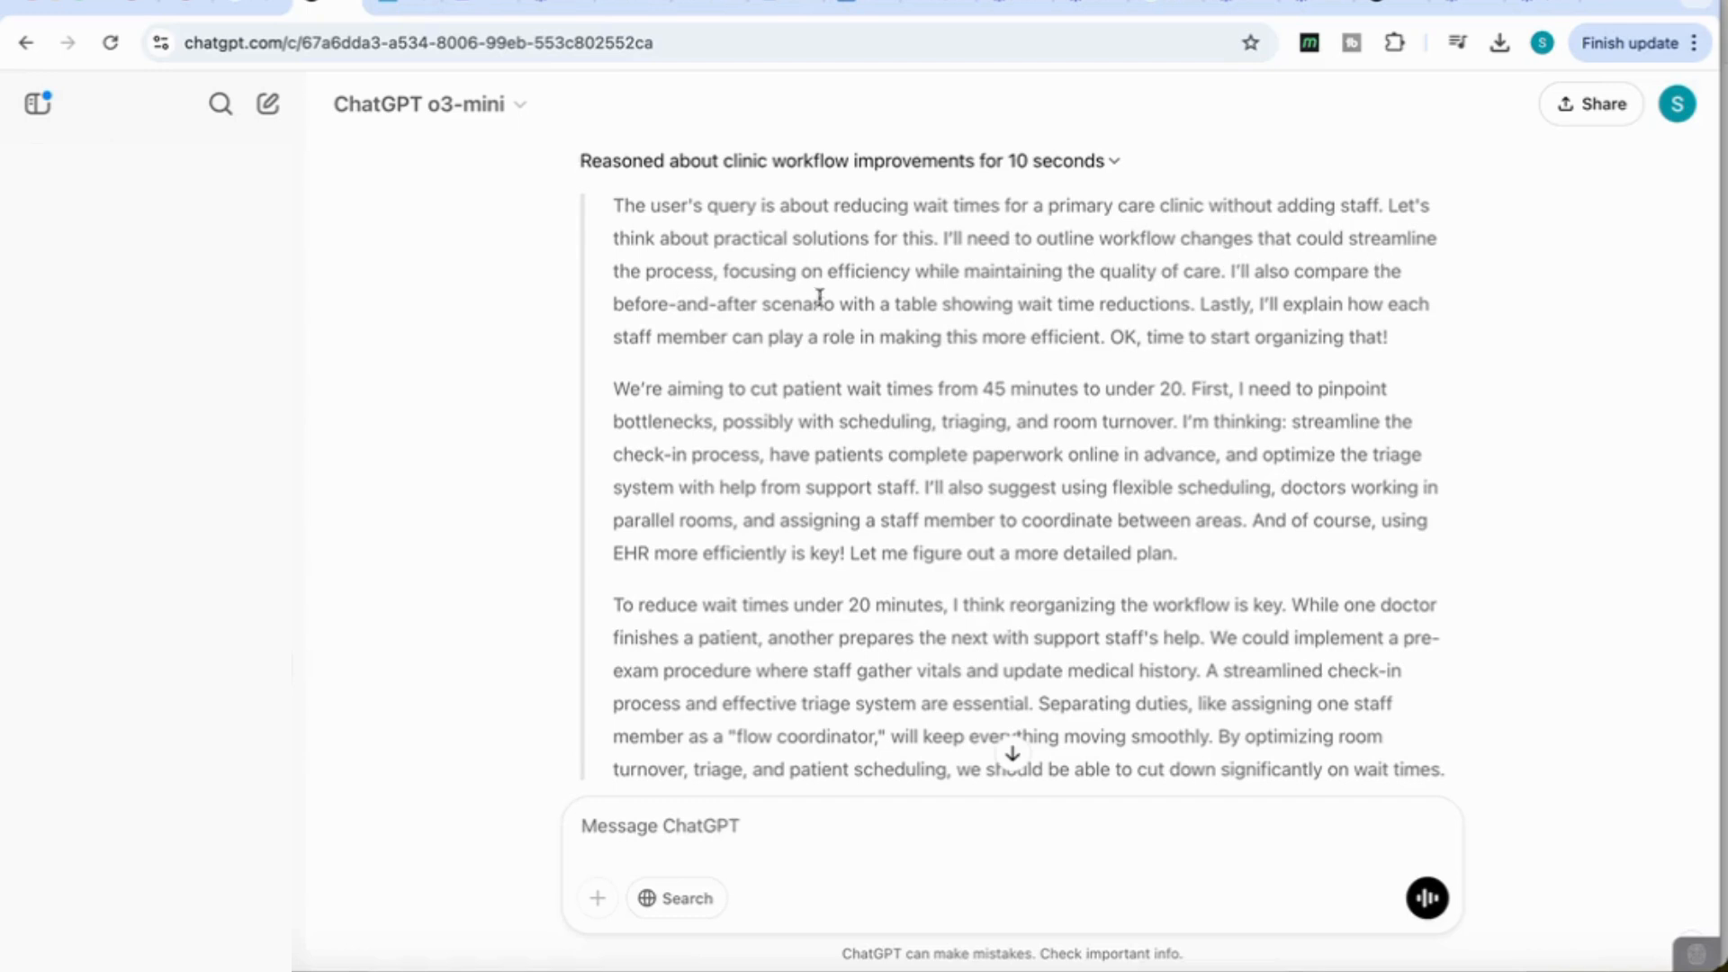
mouse_move(854, 325)
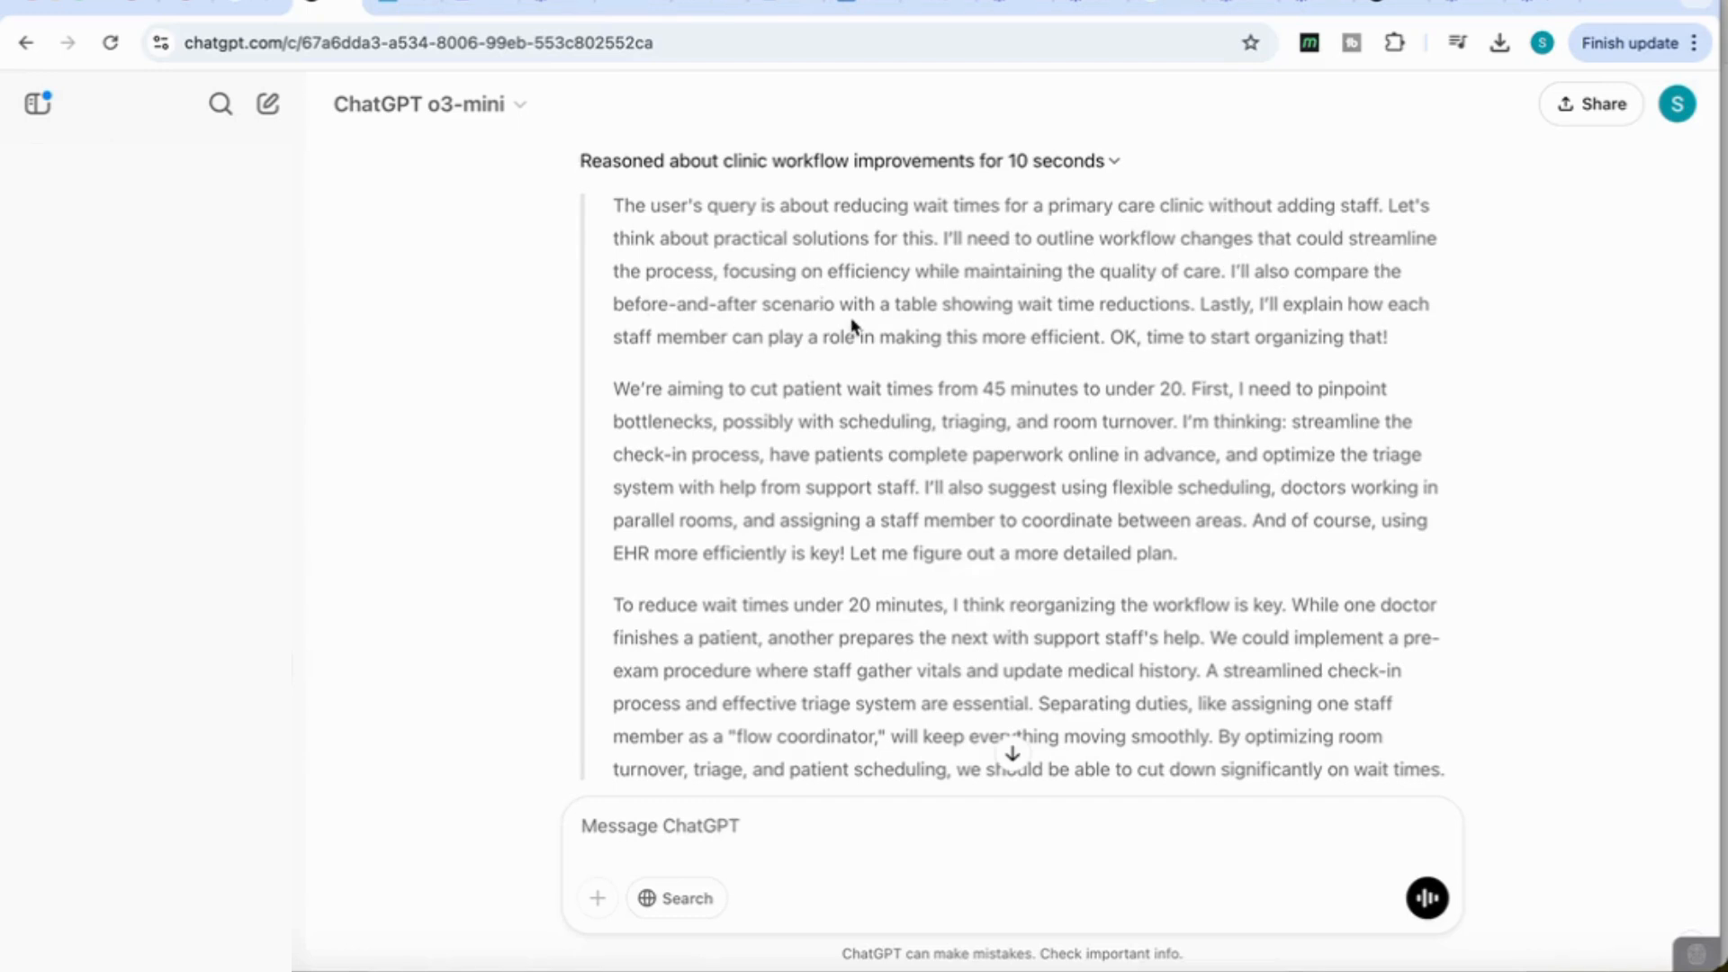
scroll(down, 3)
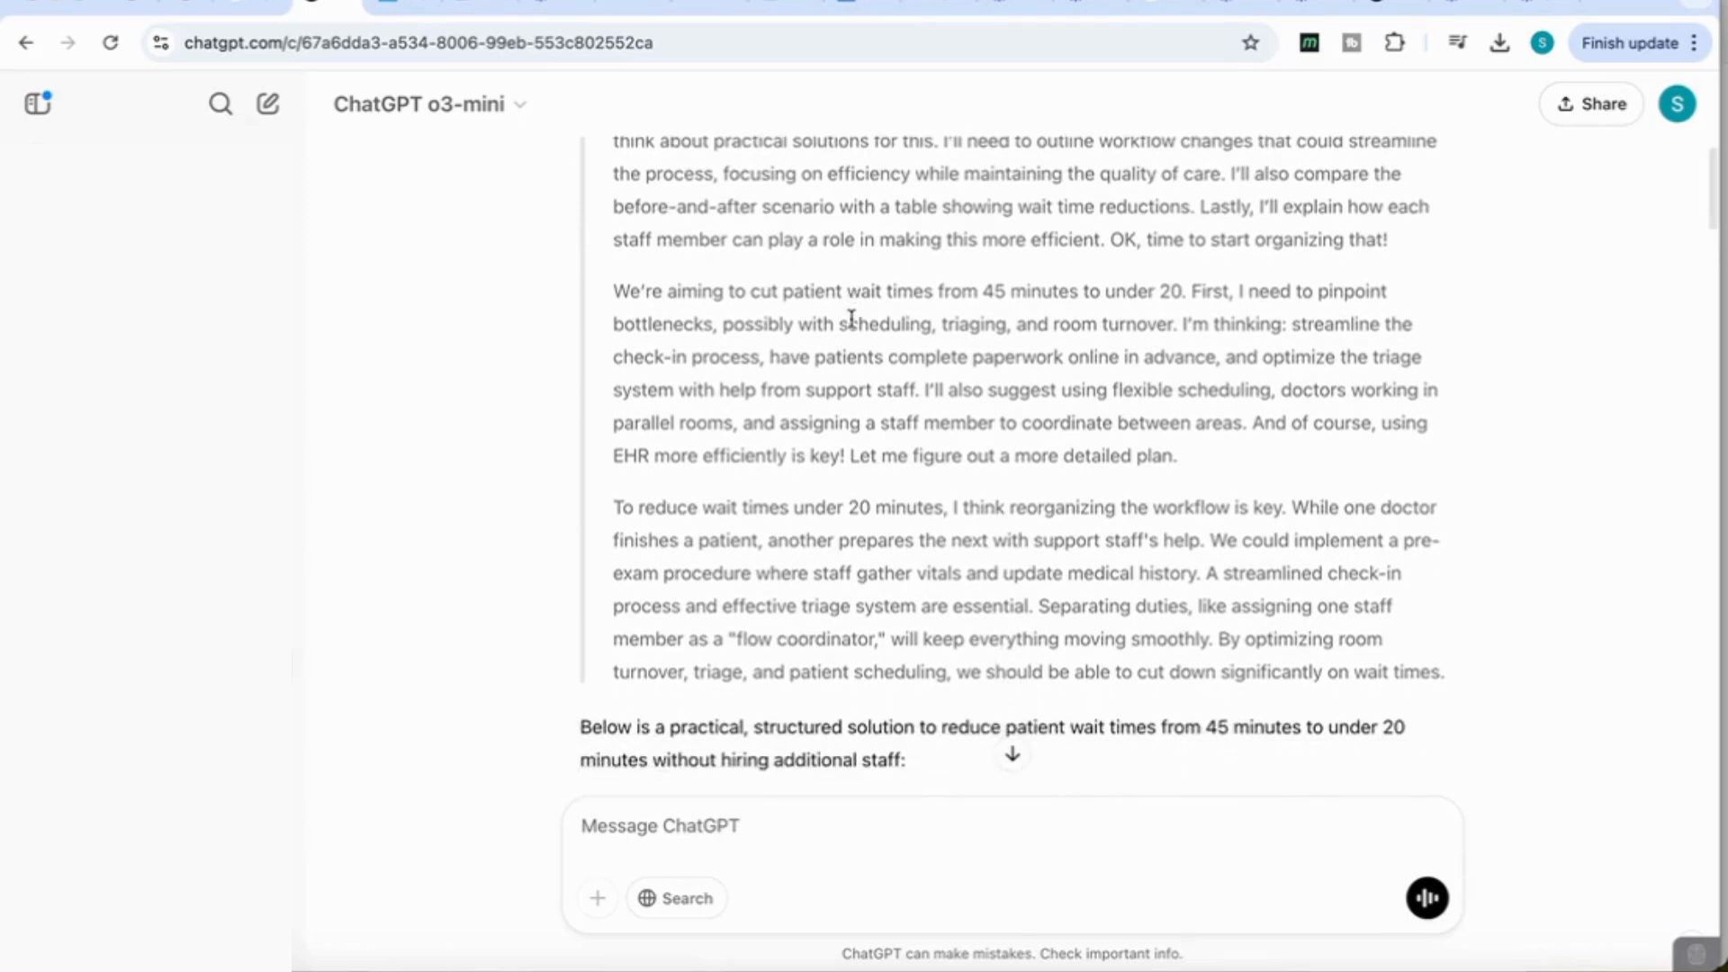
scroll(down, 3)
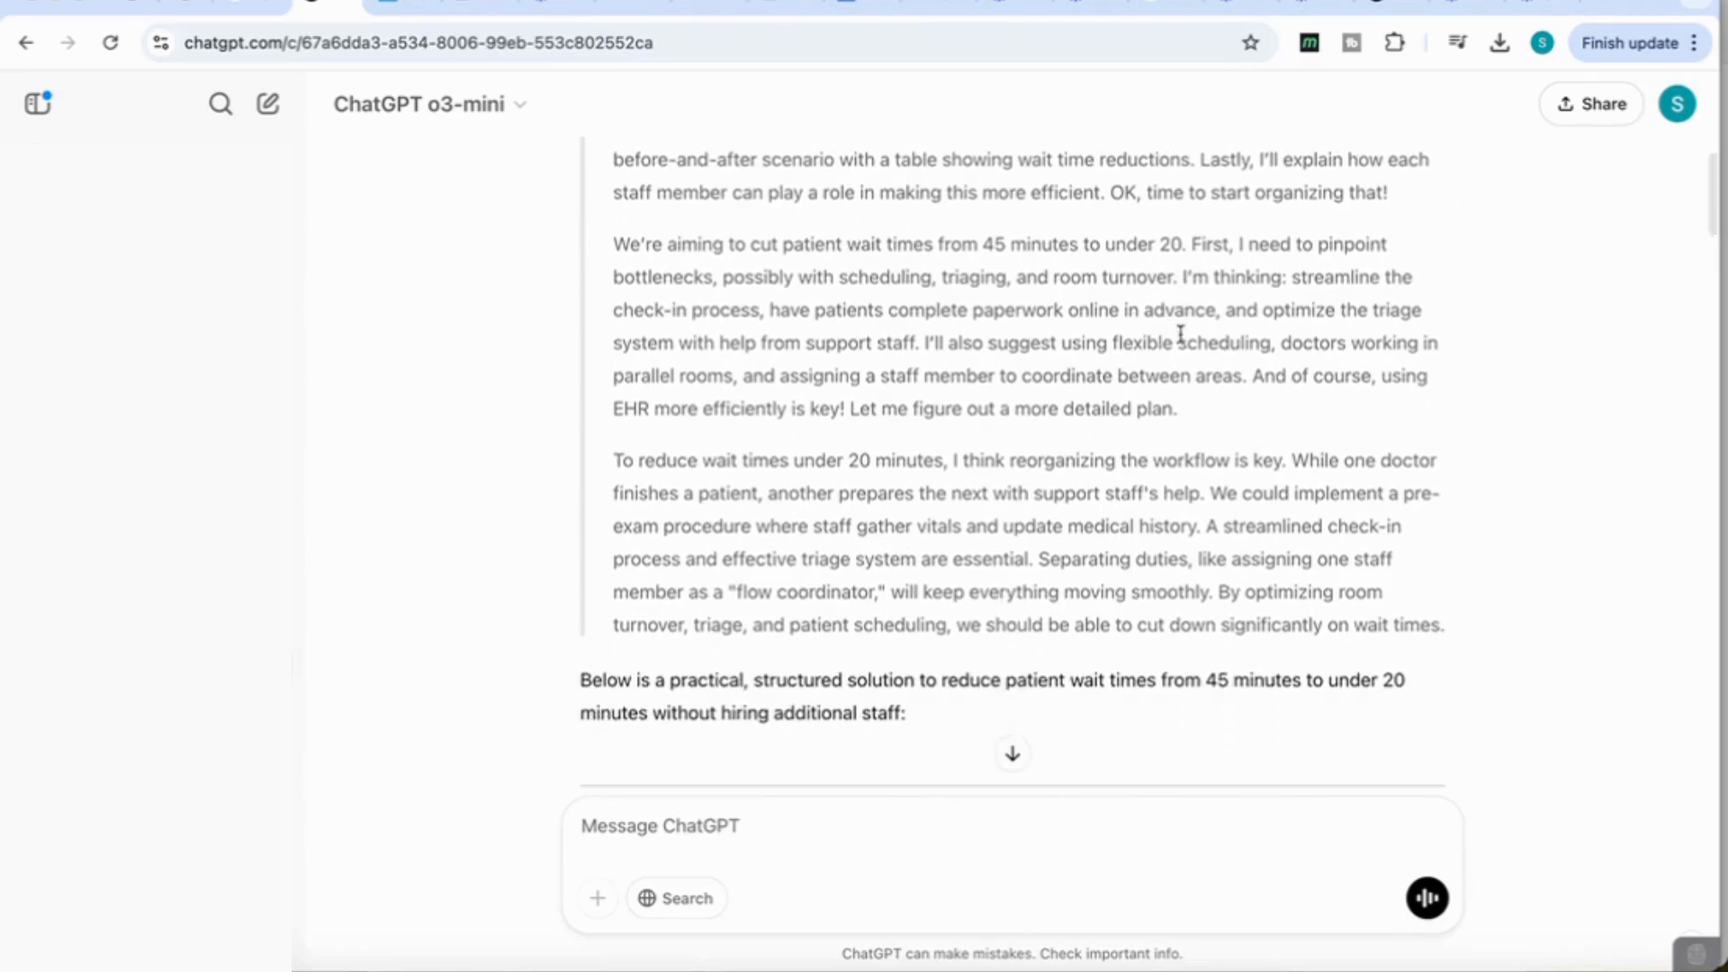
mouse_move(996, 225)
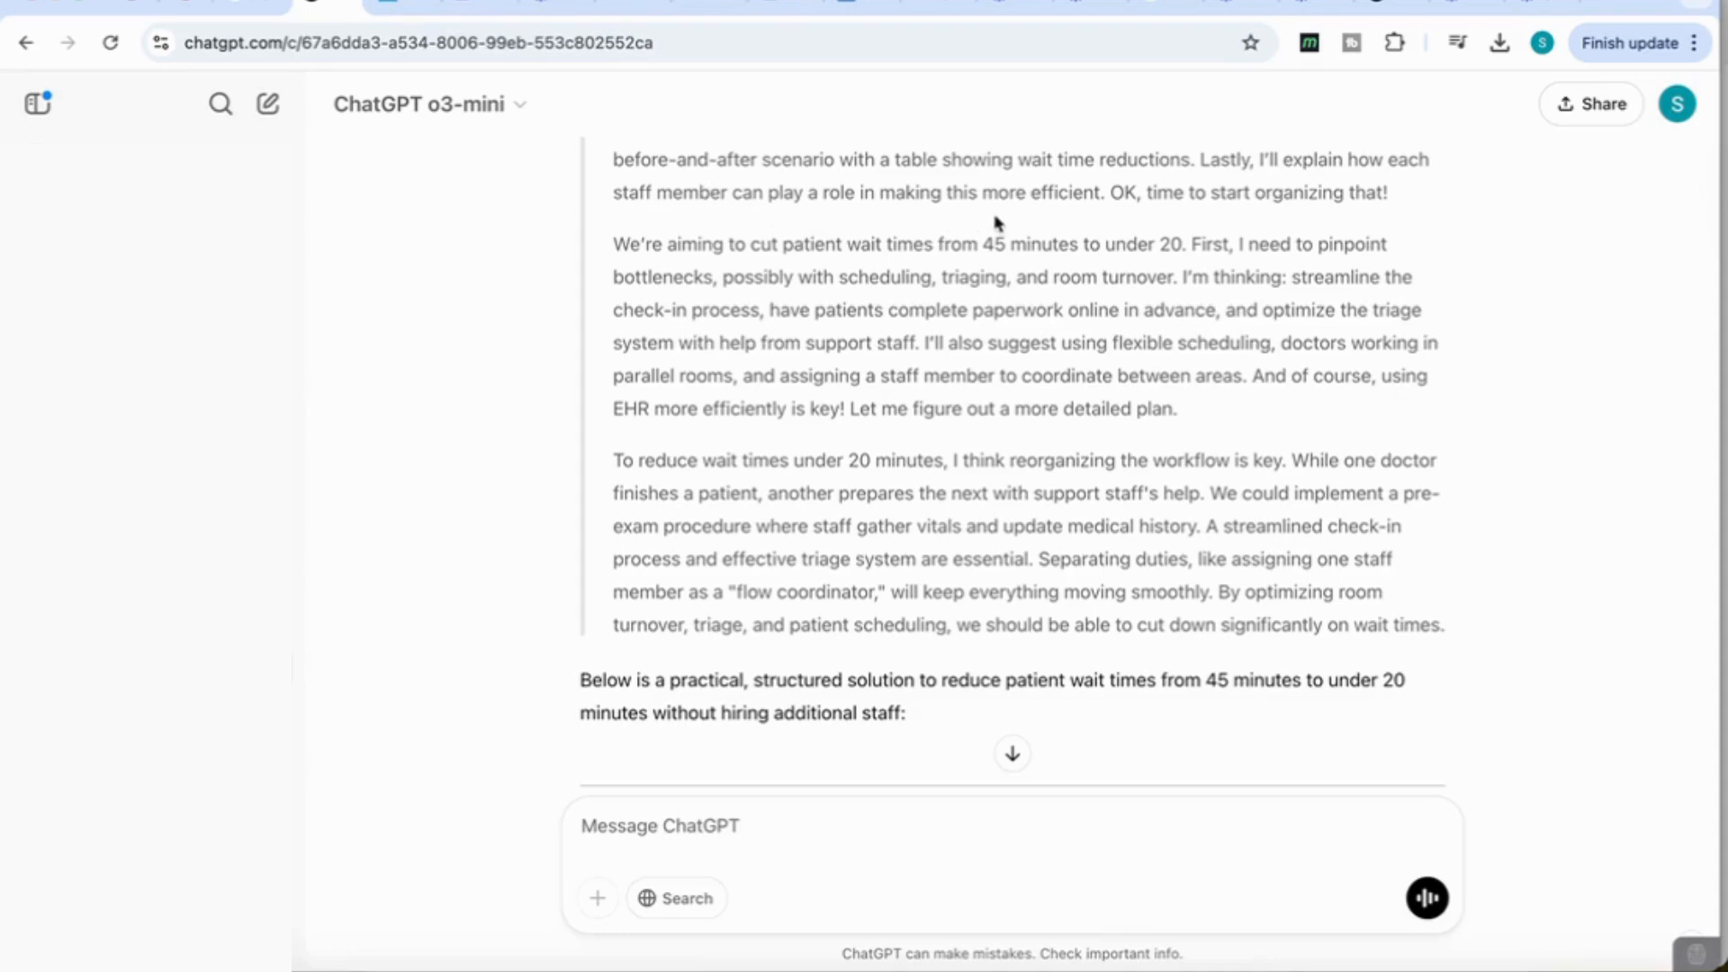
scroll(down, 3)
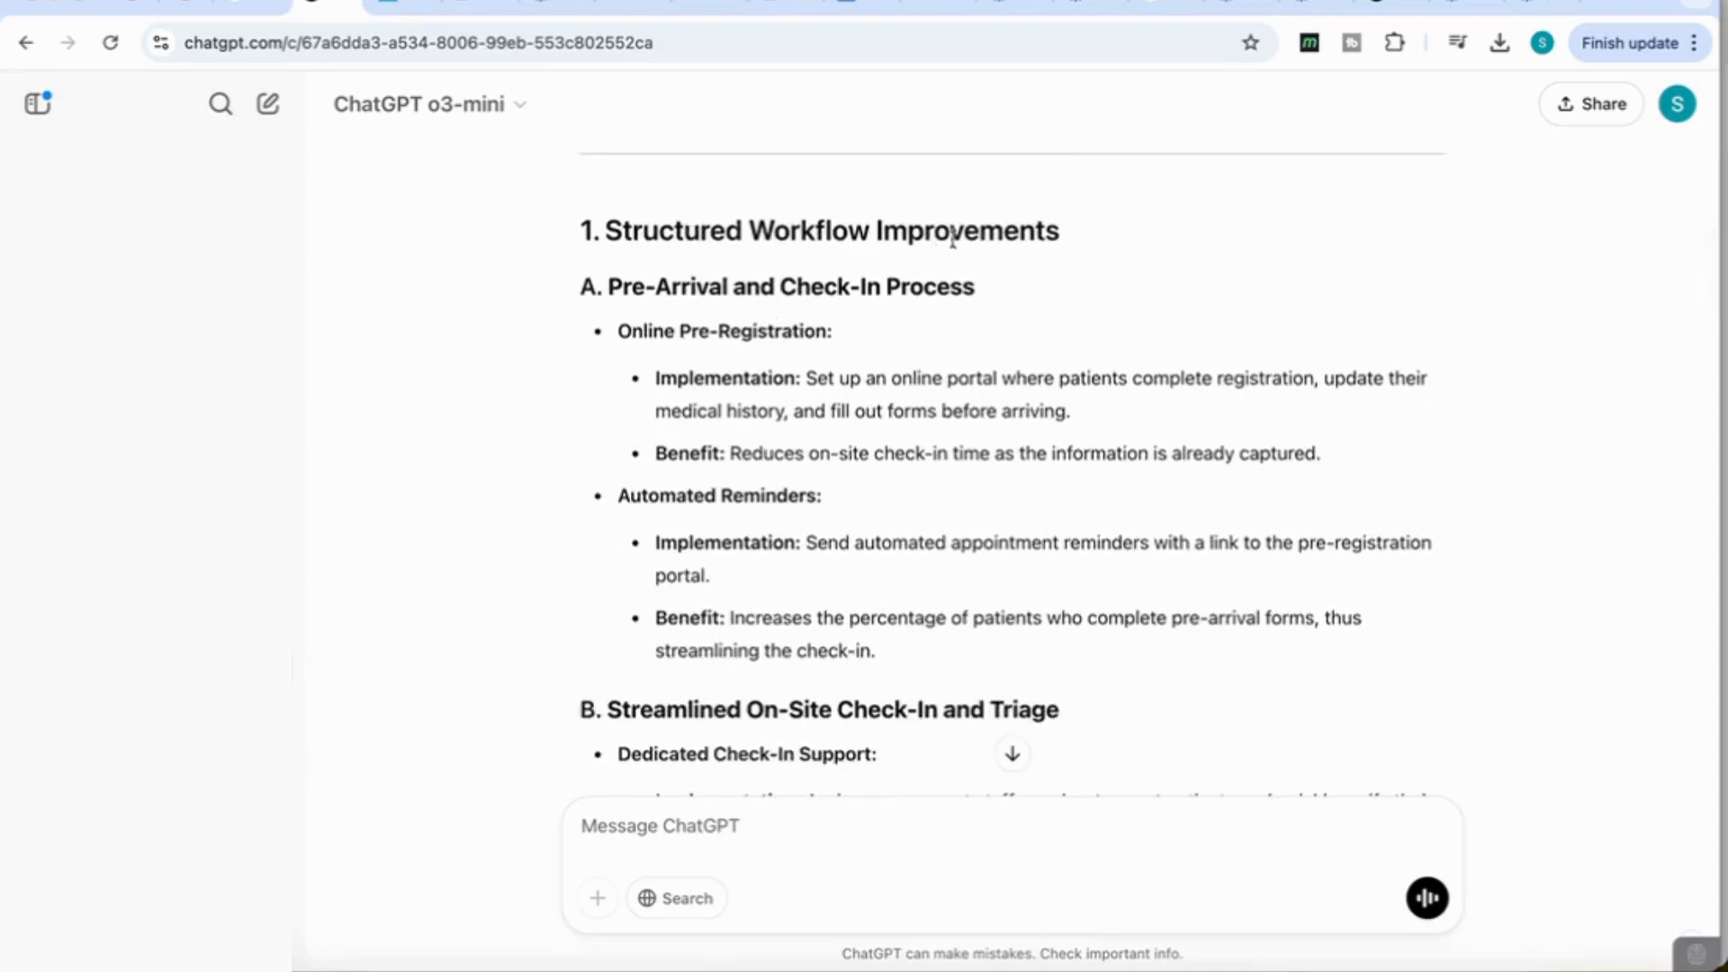
scroll(down, 3)
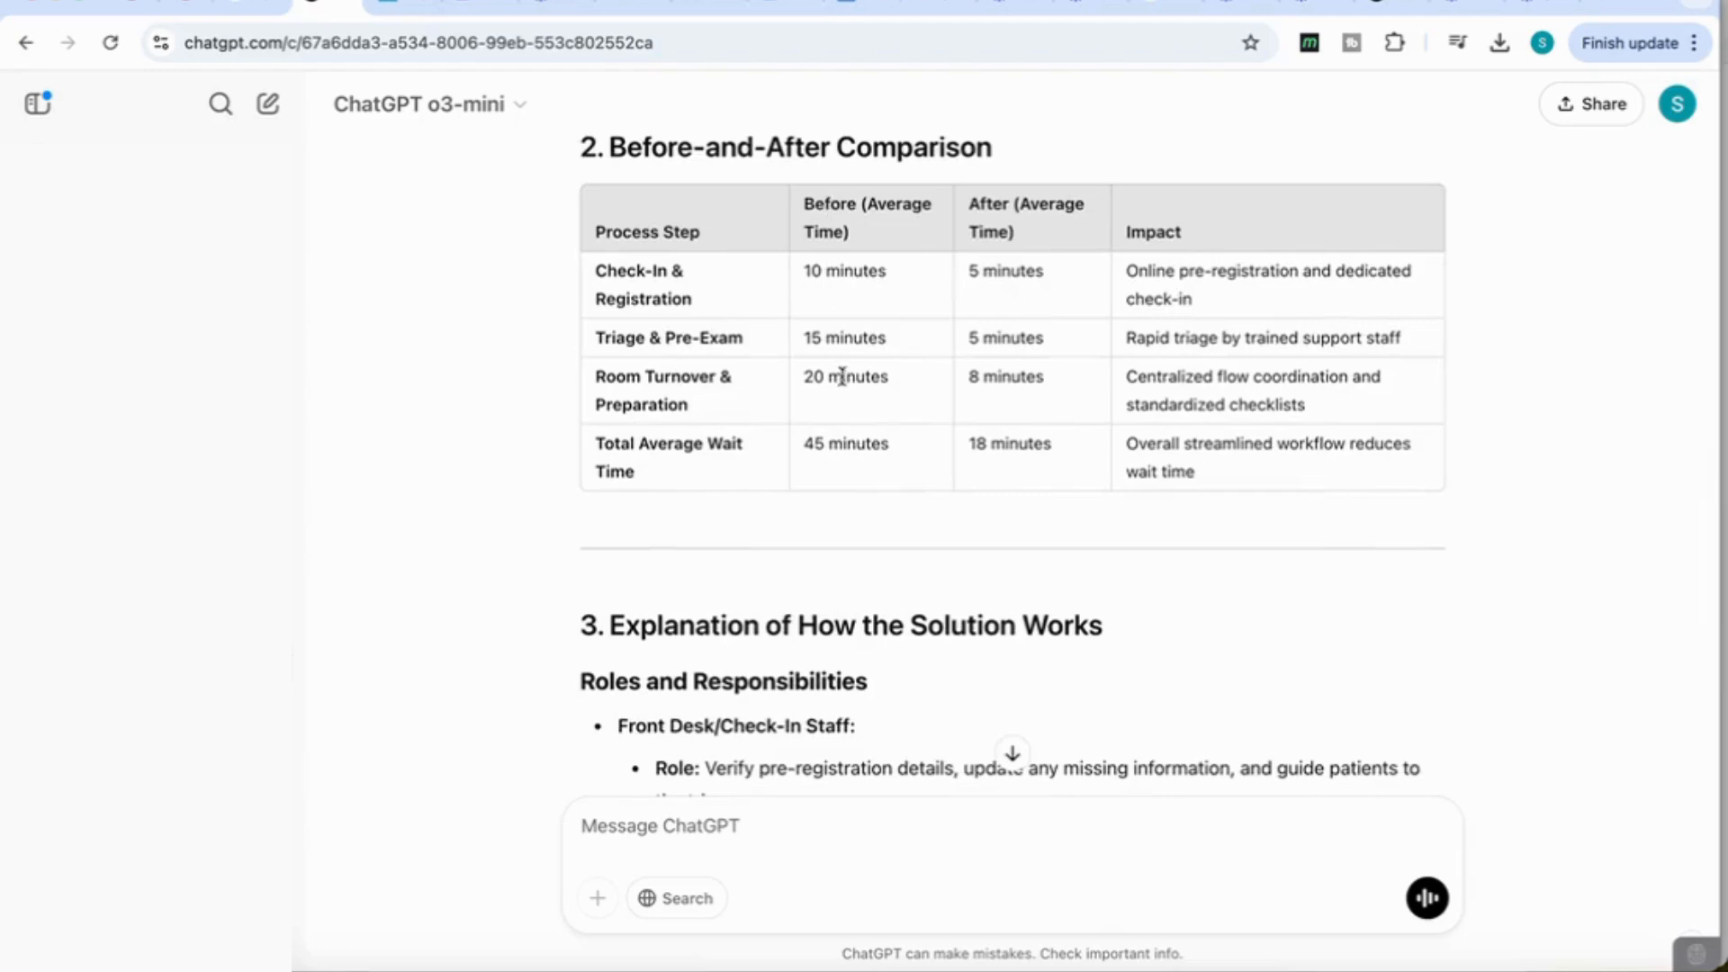
mouse_move(1002, 372)
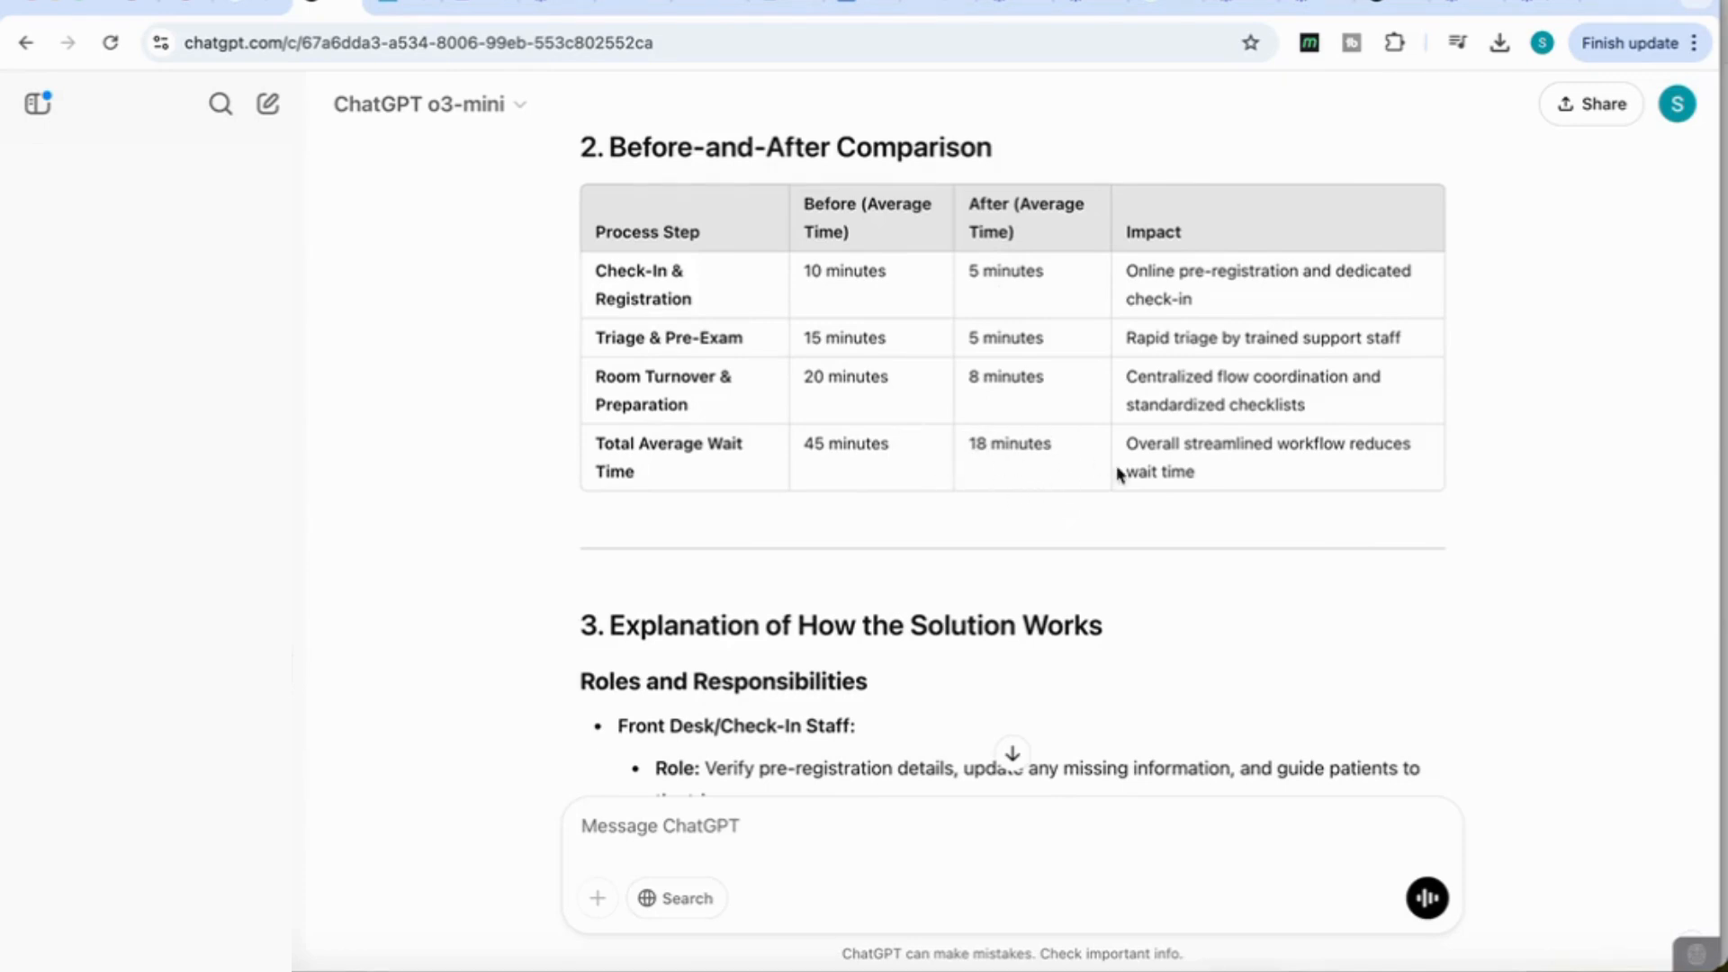
scroll(down, 3)
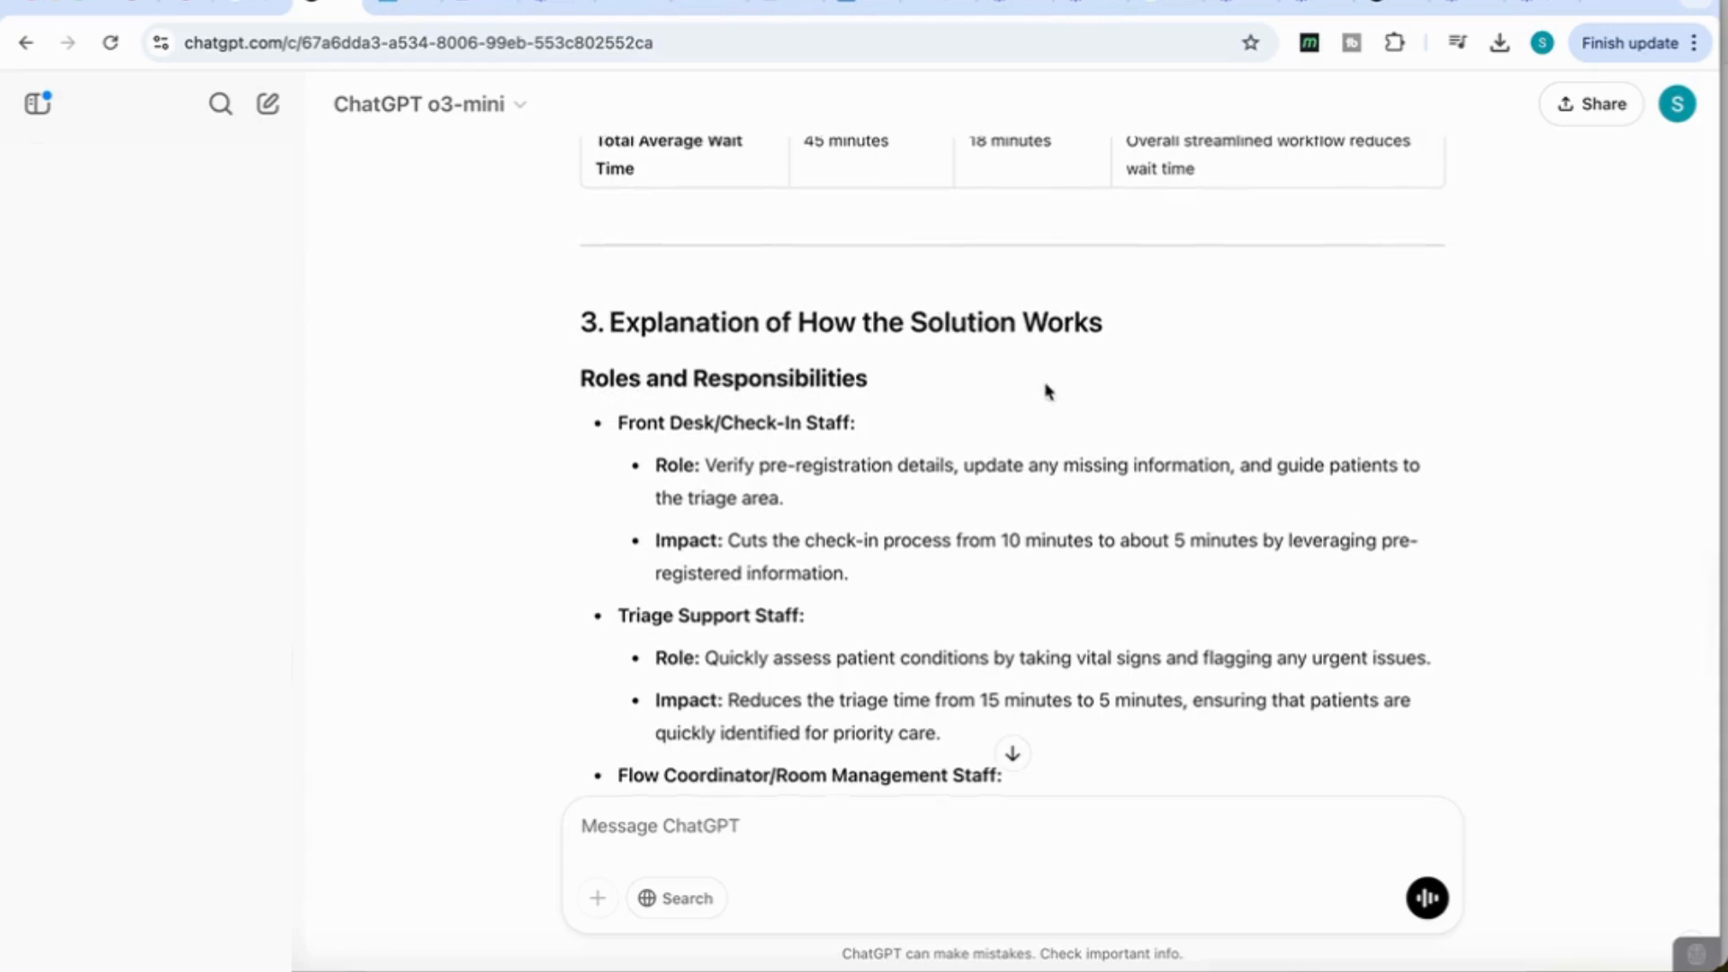
scroll(down, 3)
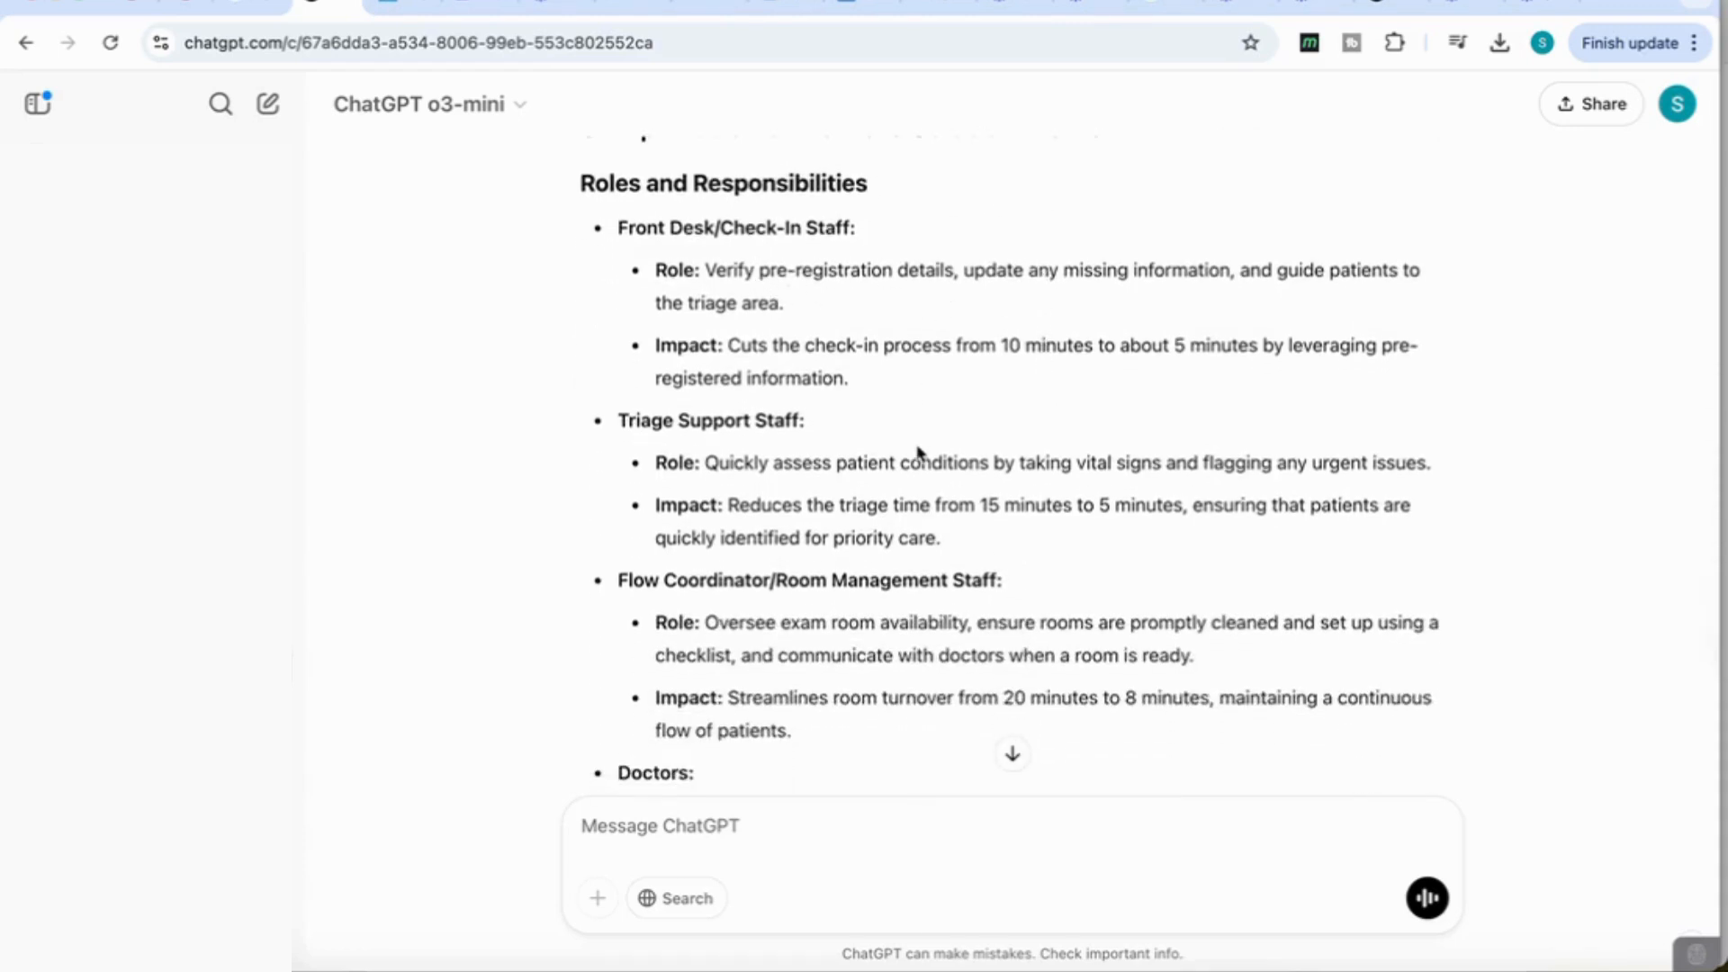
scroll(down, 3)
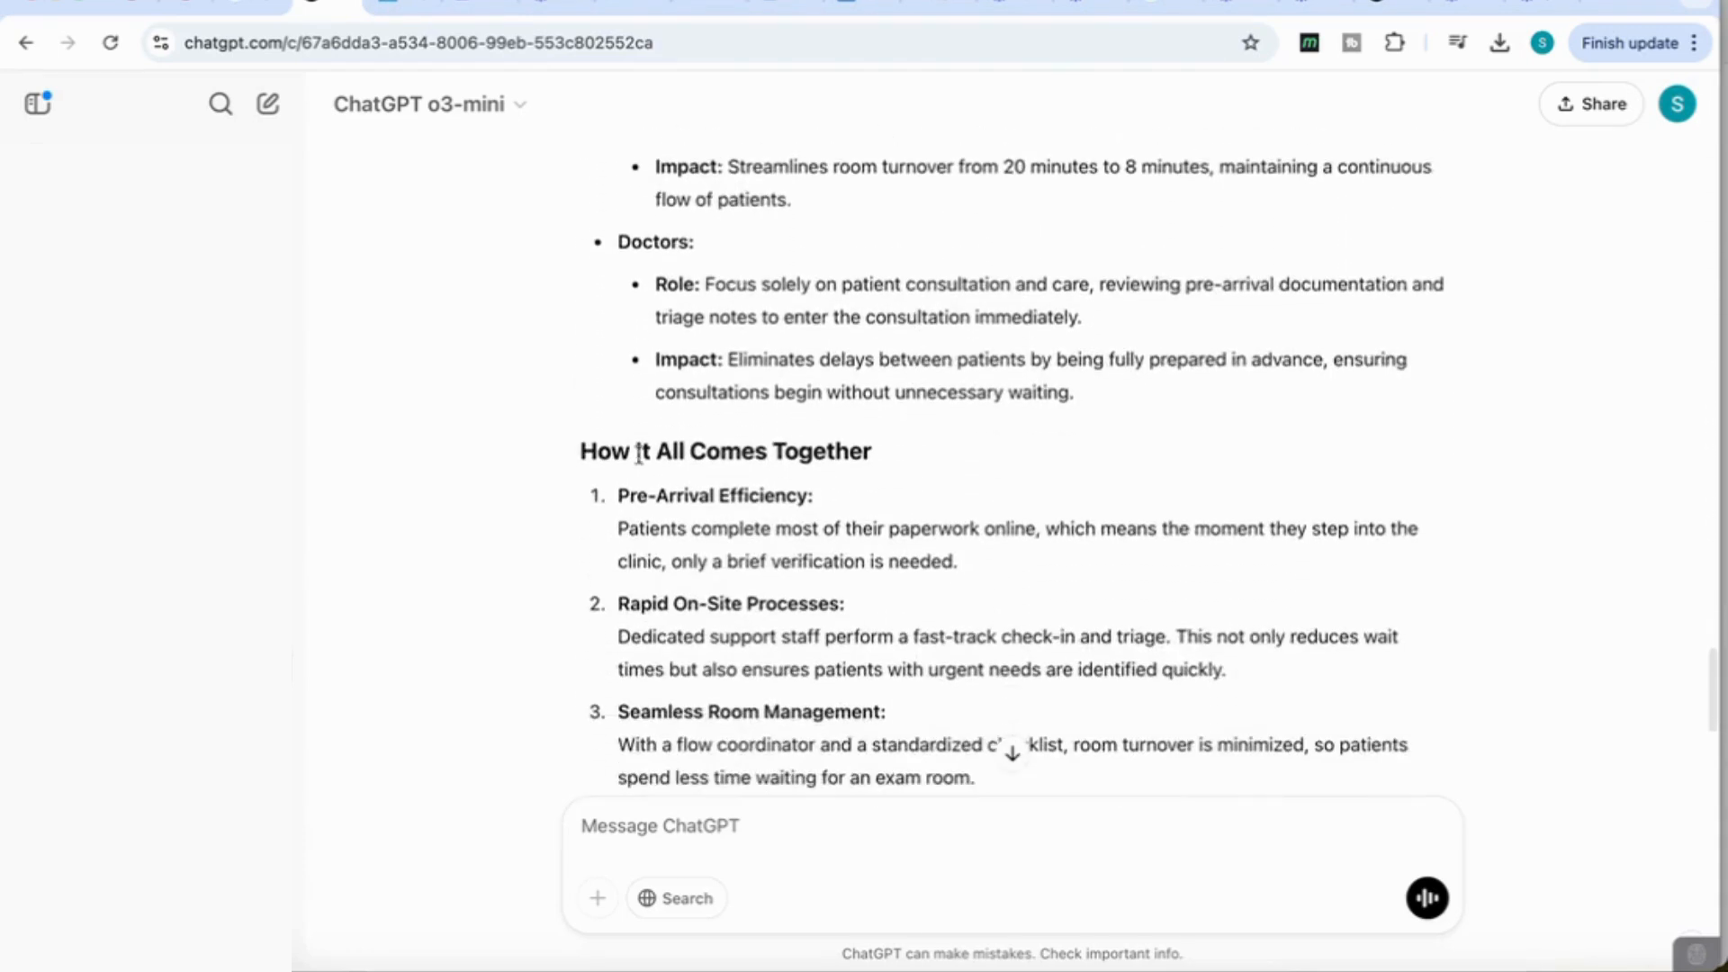
scroll(down, 3)
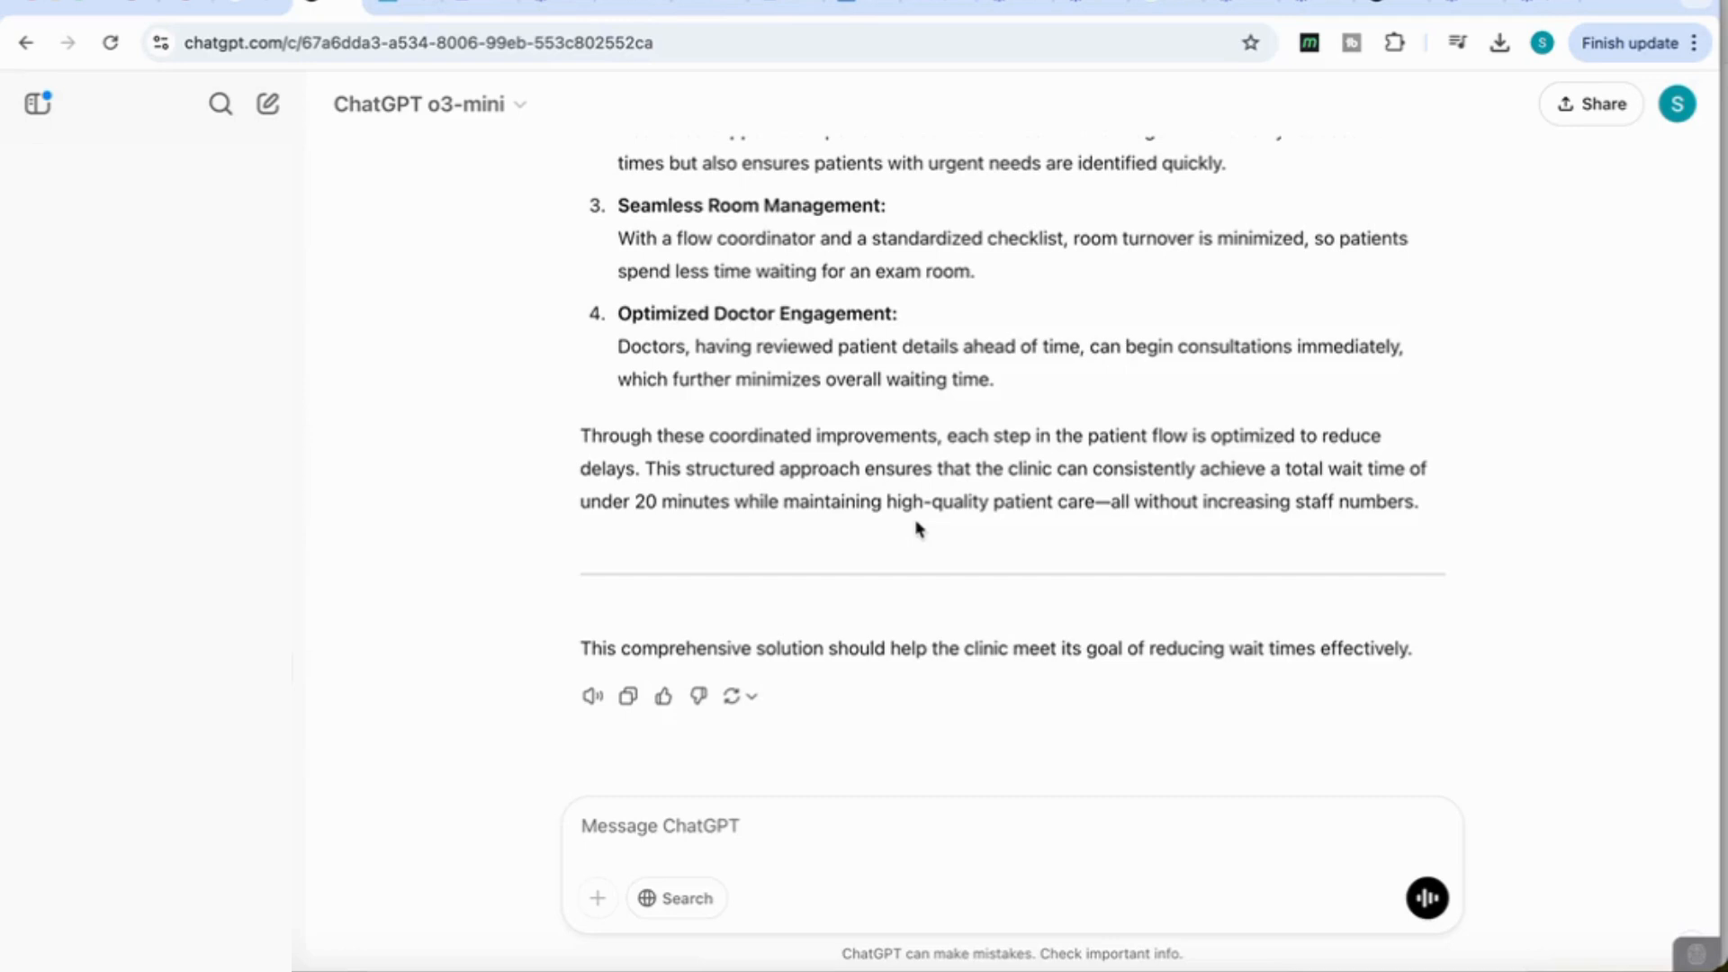
Open the model picker from the ChatGPT o3-mini dropdown.
click(430, 104)
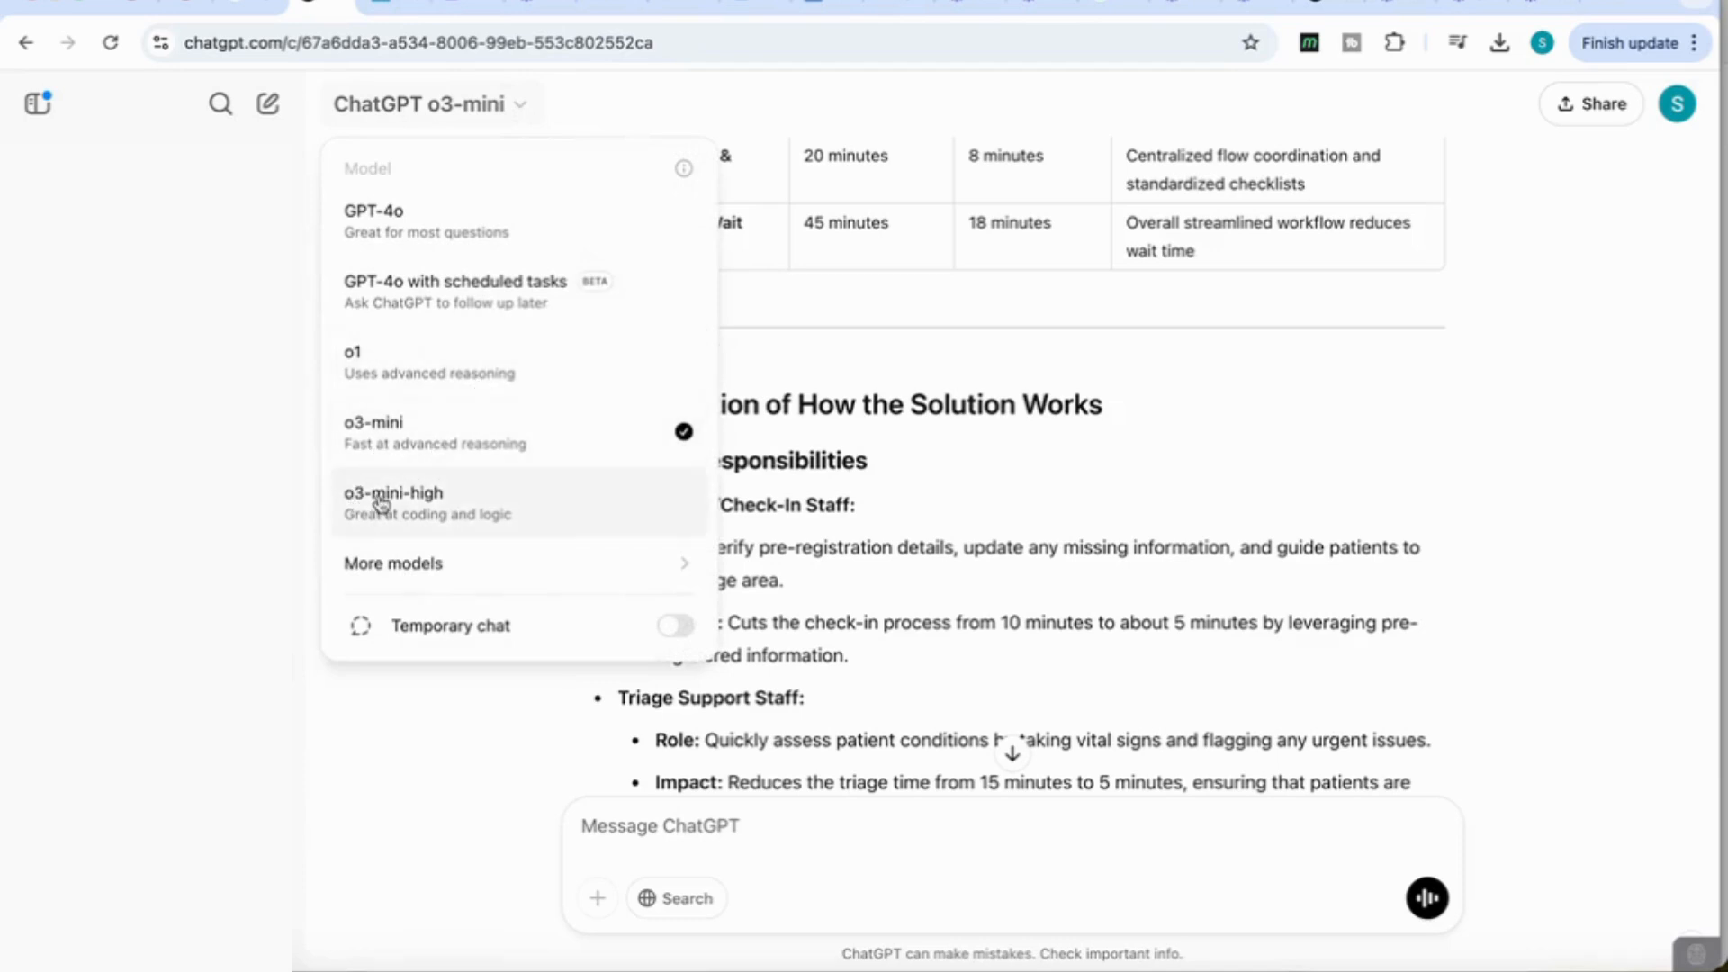
mouse_move(904, 483)
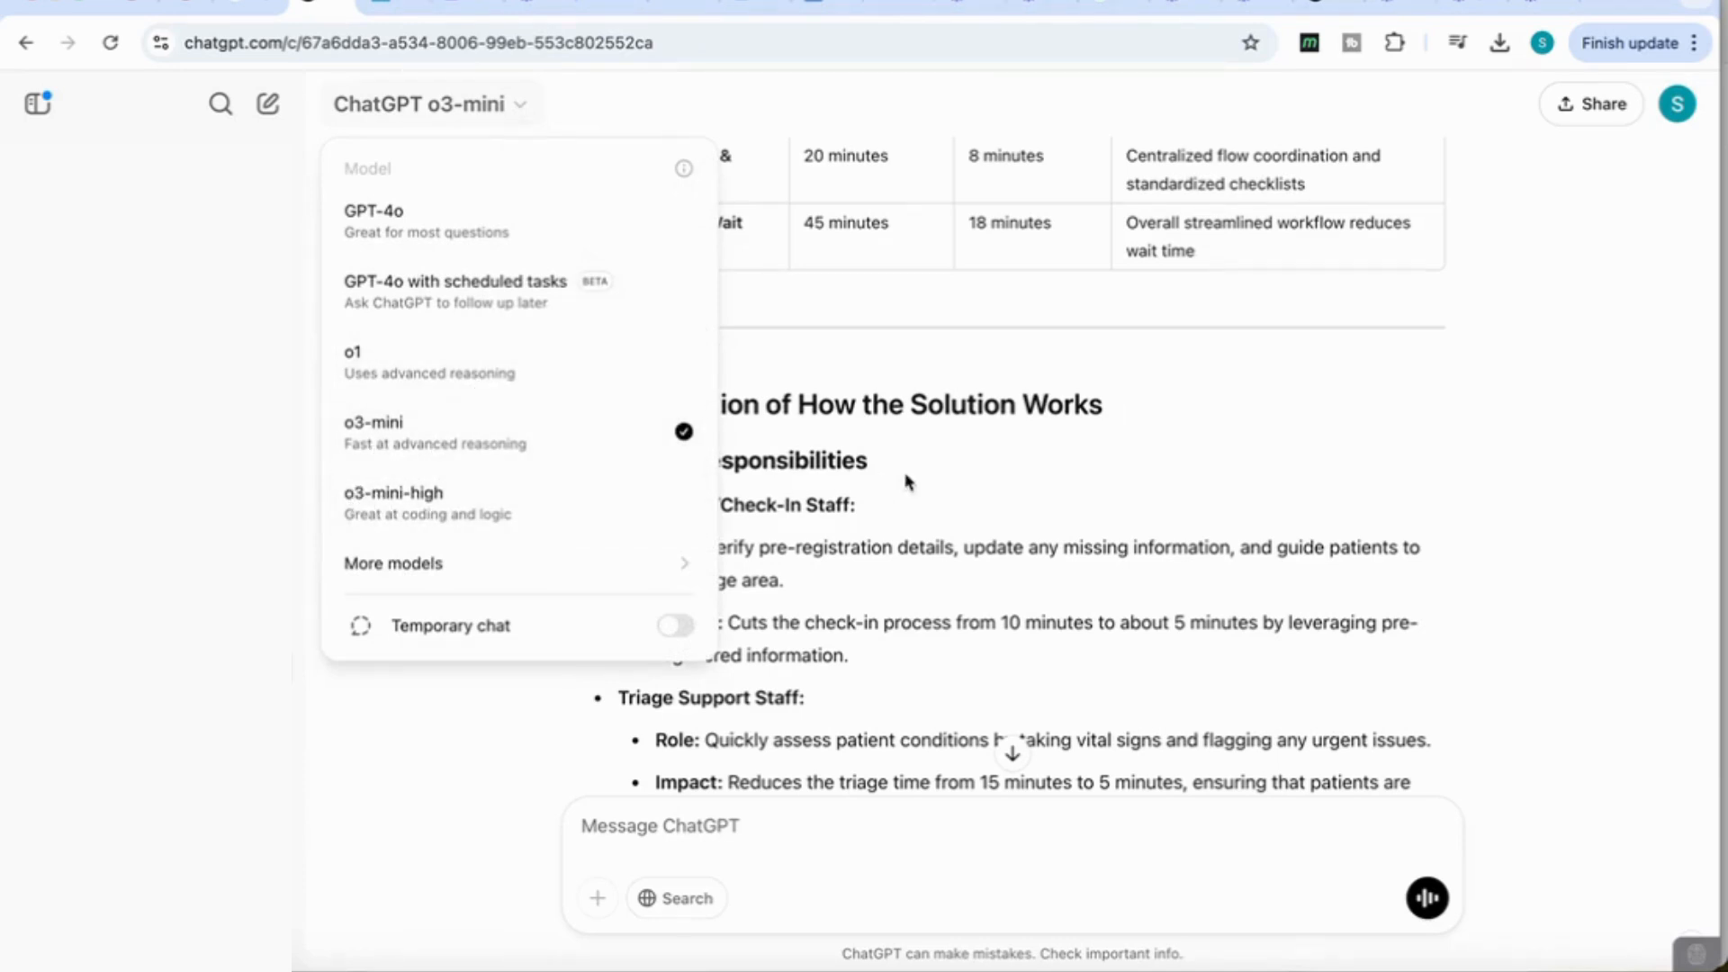